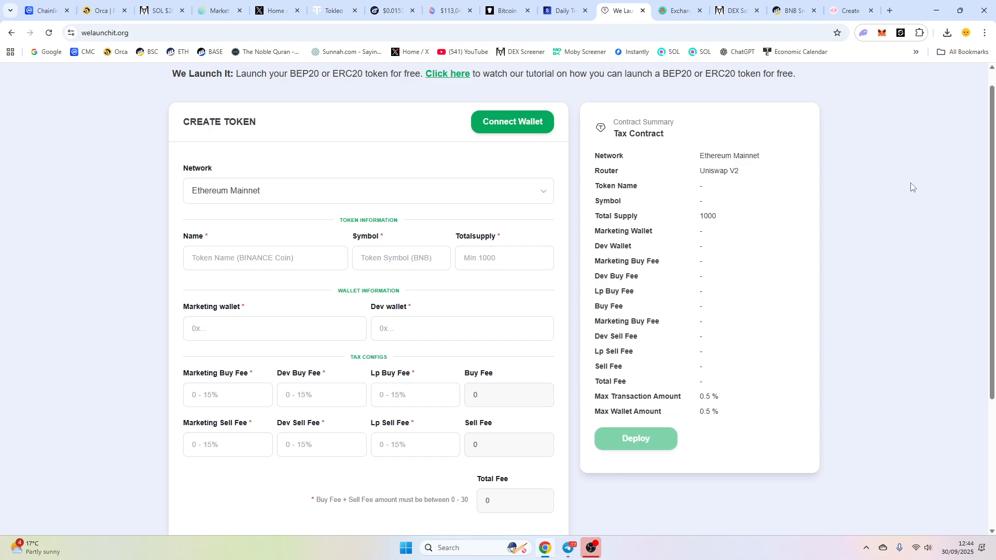
mouse_move(953, 191)
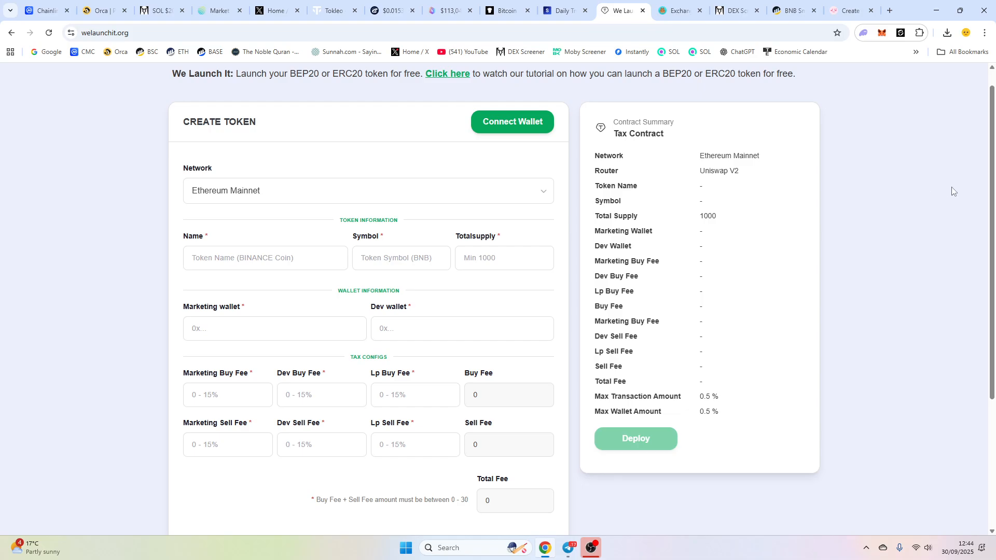
mouse_move(938, 194)
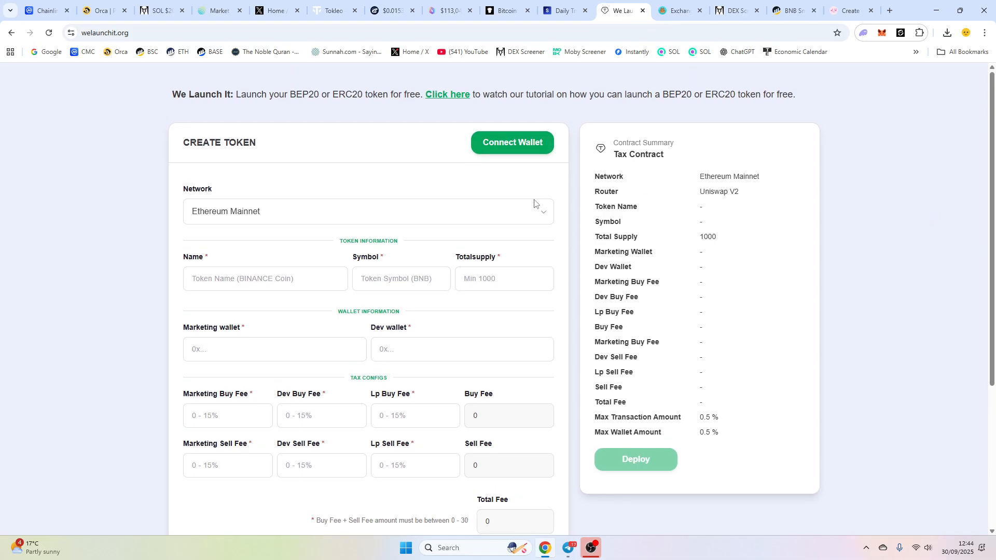
mouse_move(511, 146)
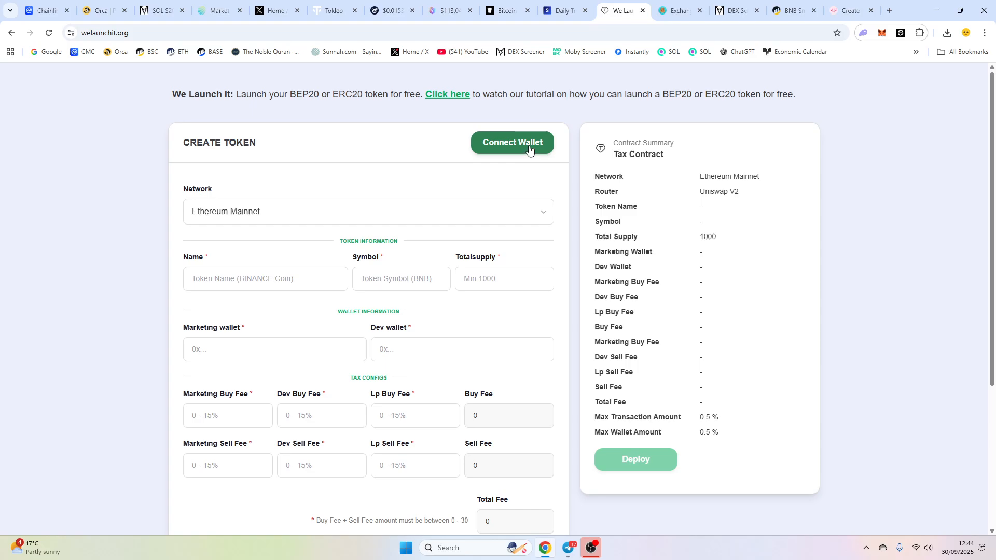
Connect the wallet and enter token name frog, symbol frog, total supply 1000000
left_click(512, 142)
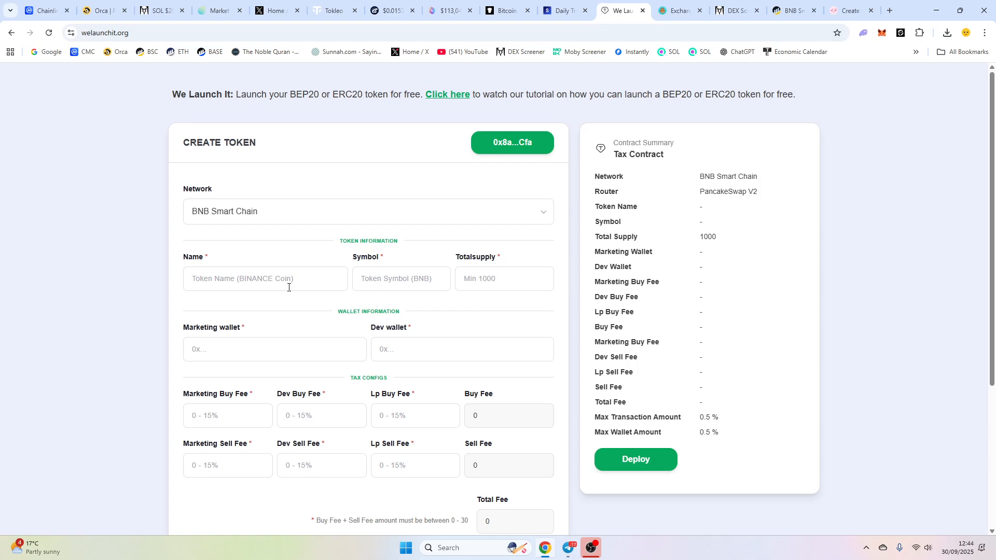
type("frog")
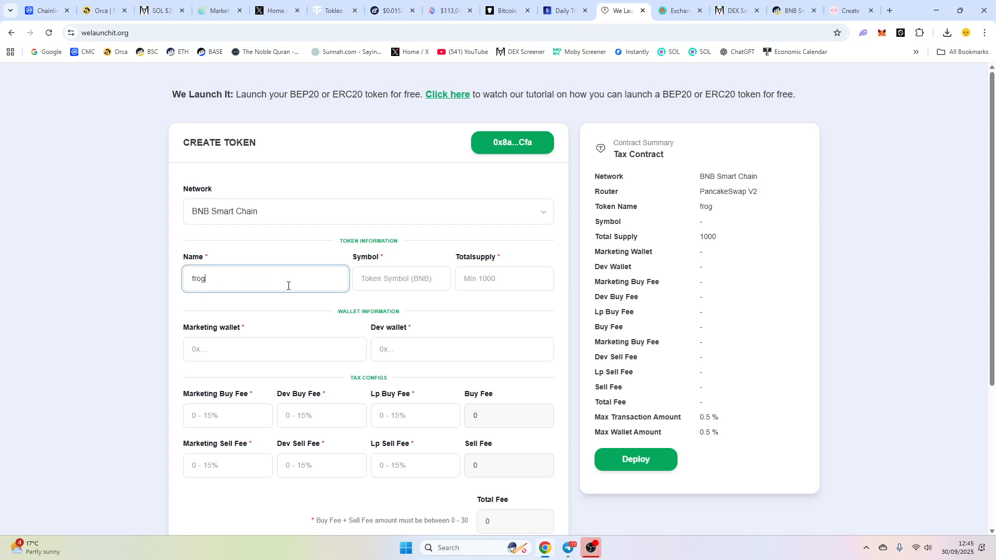
type("rog")
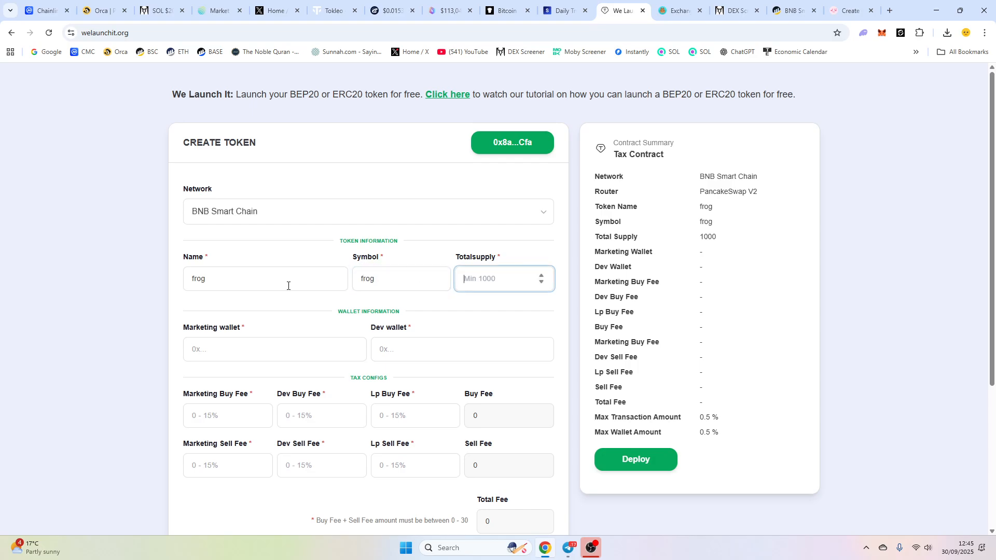
type("1000000")
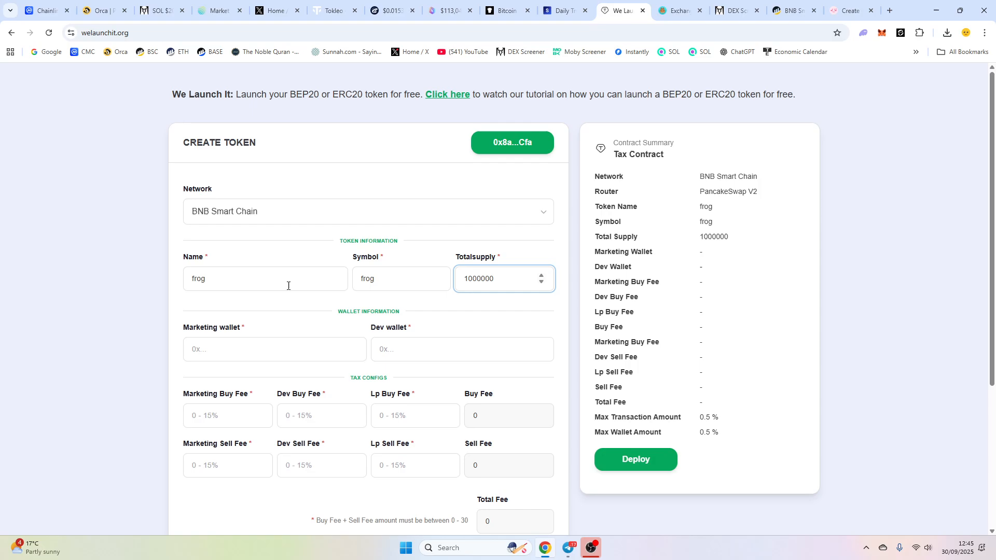
Copy the connected wallet address into the marketing and dev wallet fields
left_click(881, 32)
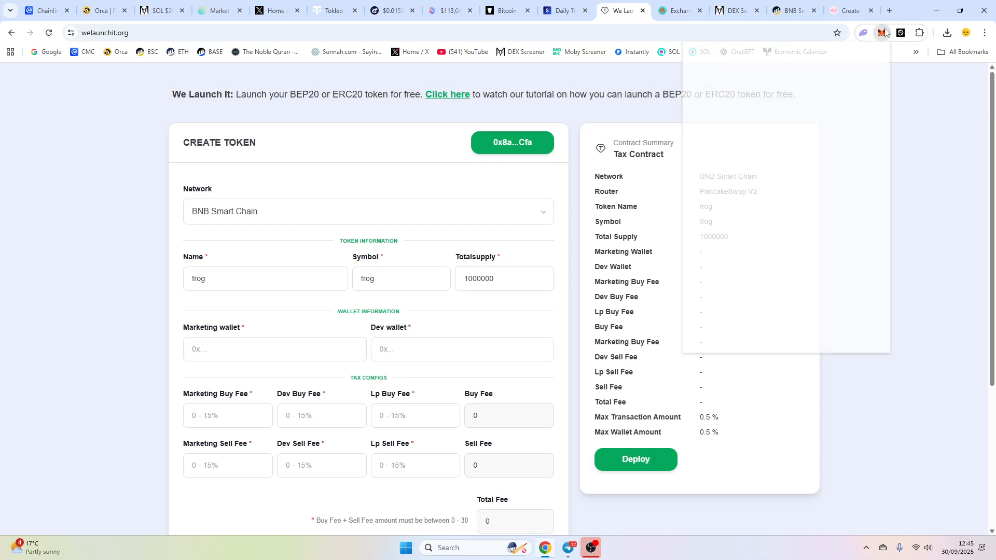
left_click(882, 32)
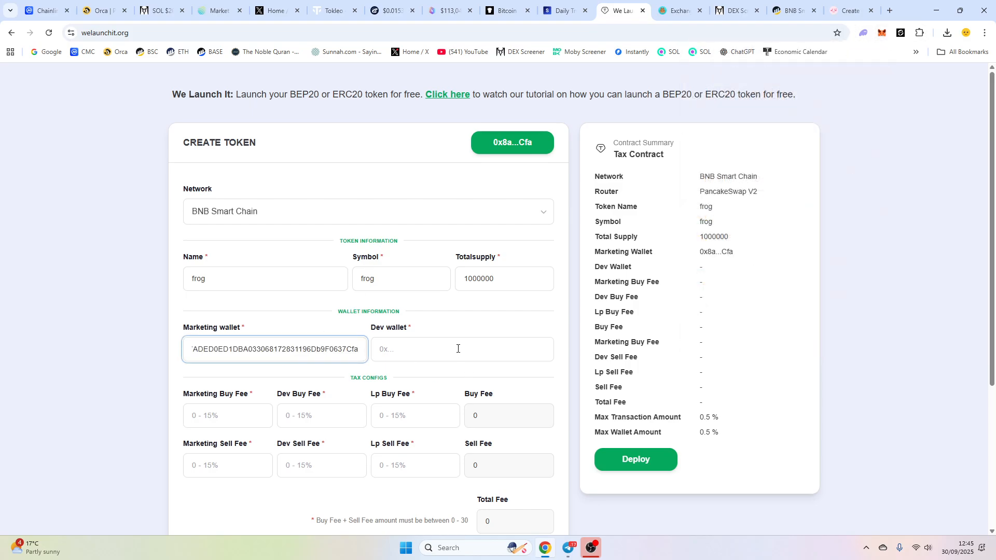
left_click(461, 349)
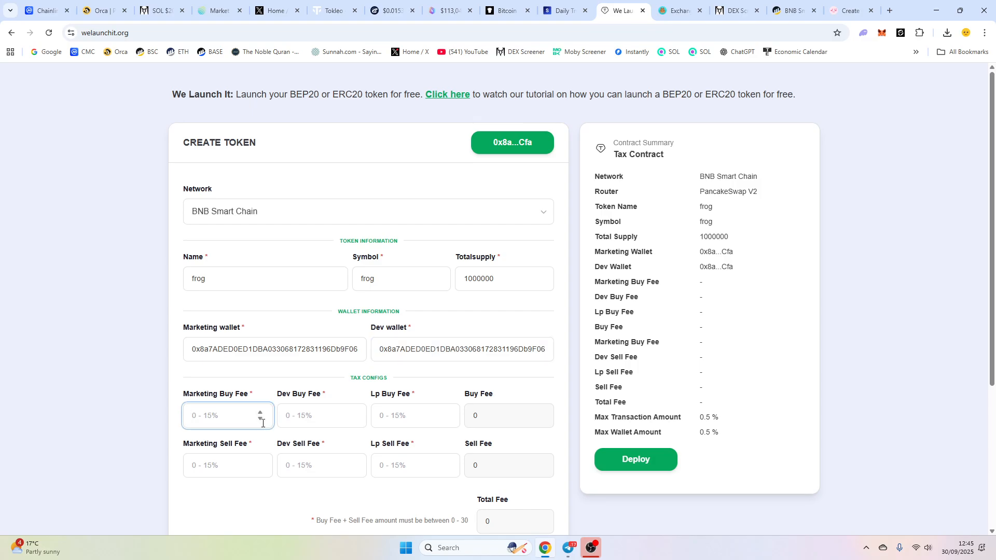
Set buy and sell fees to marketing 5, dev 1, LP 0
type("5")
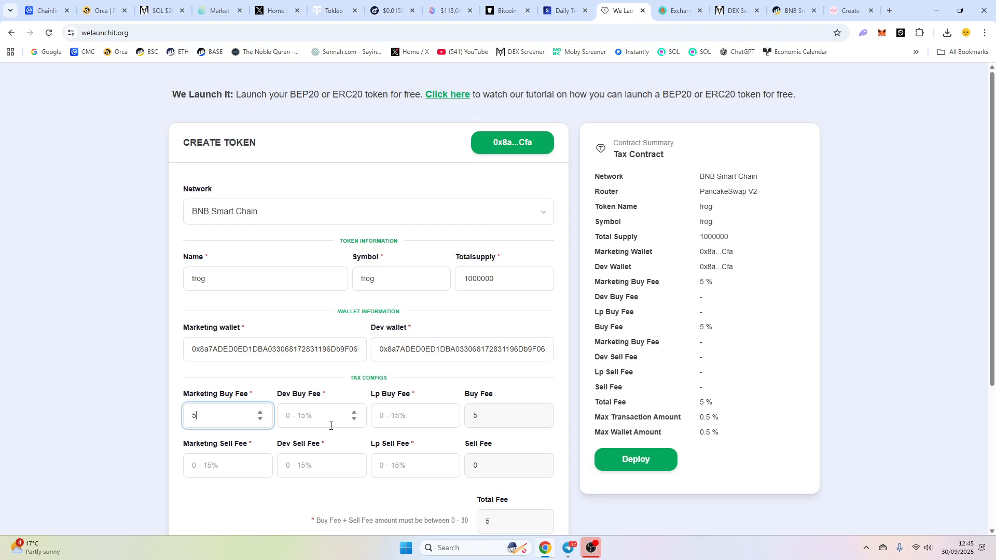
type("1")
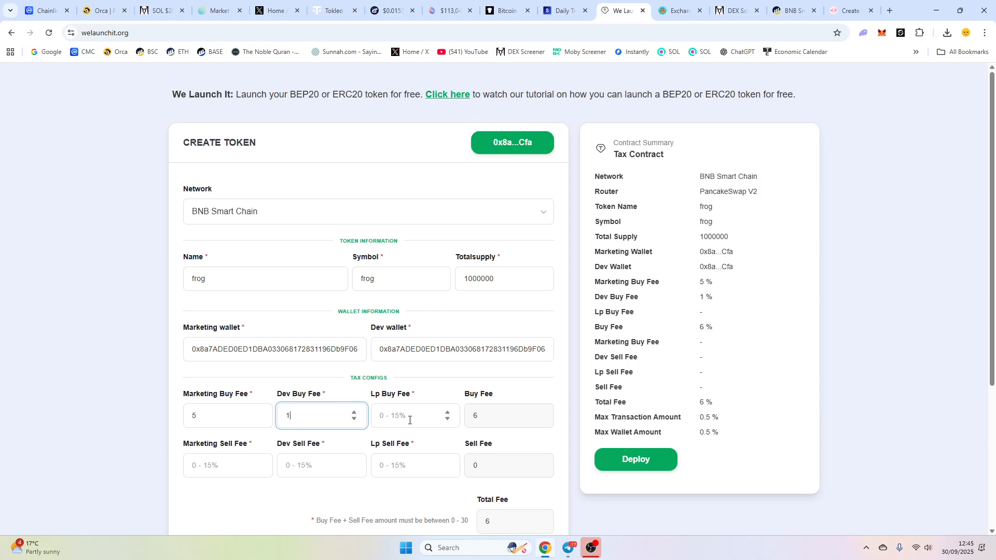
left_click(415, 415)
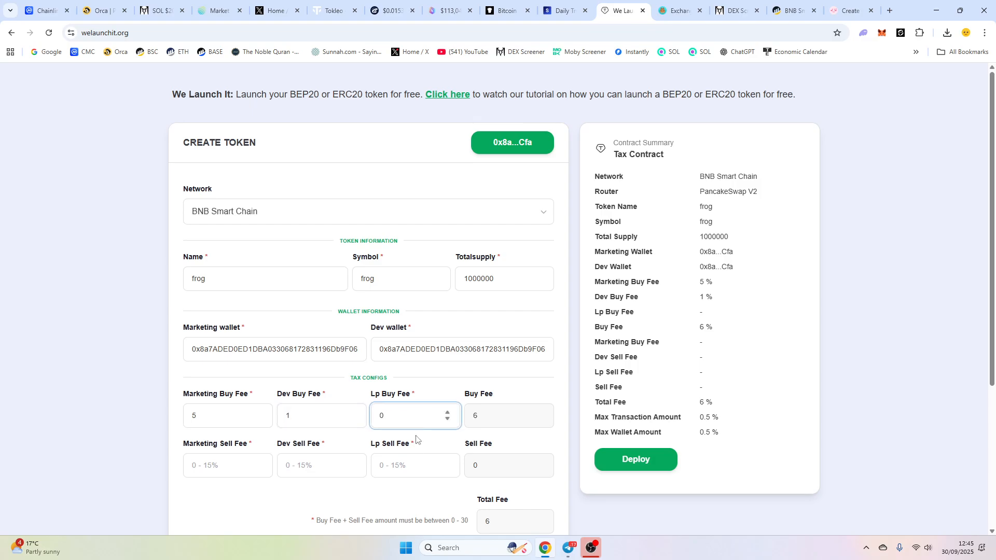
left_click(414, 464)
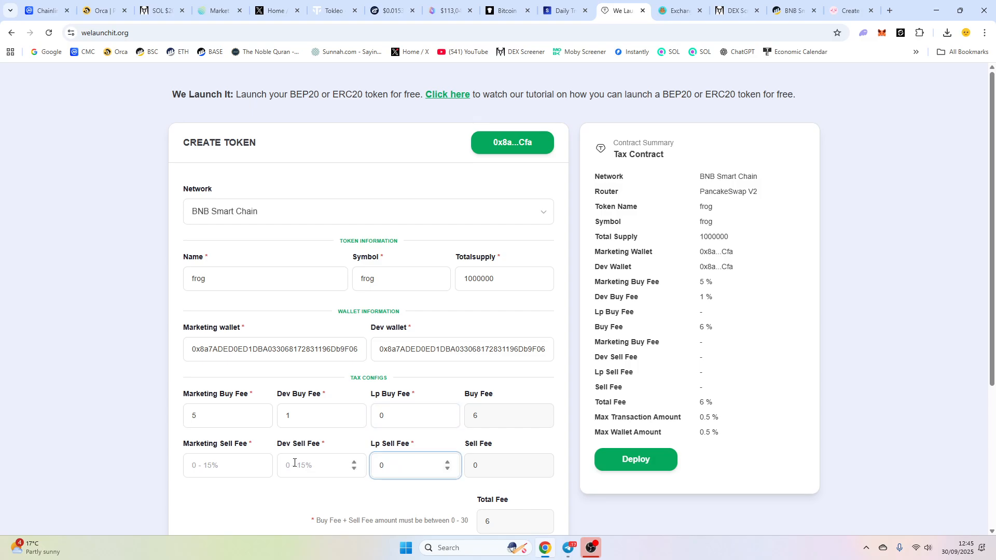
type("5")
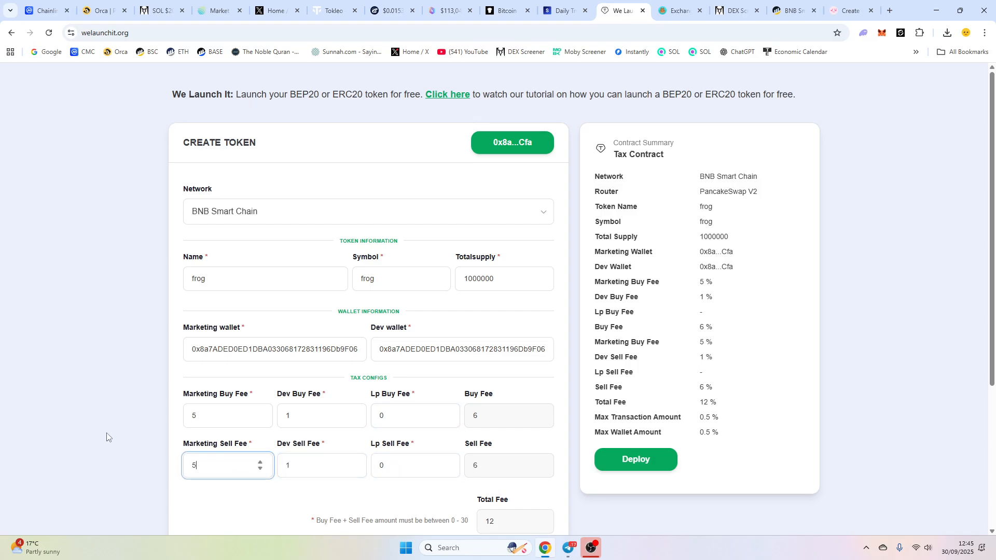
Raise Max Transaction Amount and Max Wallet Amount to 100% under Token Configs
scroll("down", 3)
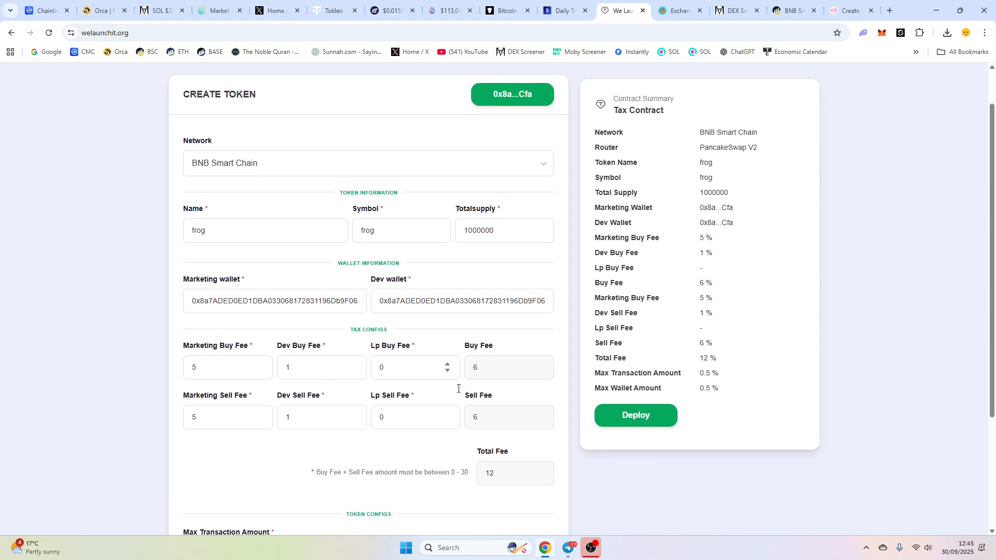
scroll("down", 3)
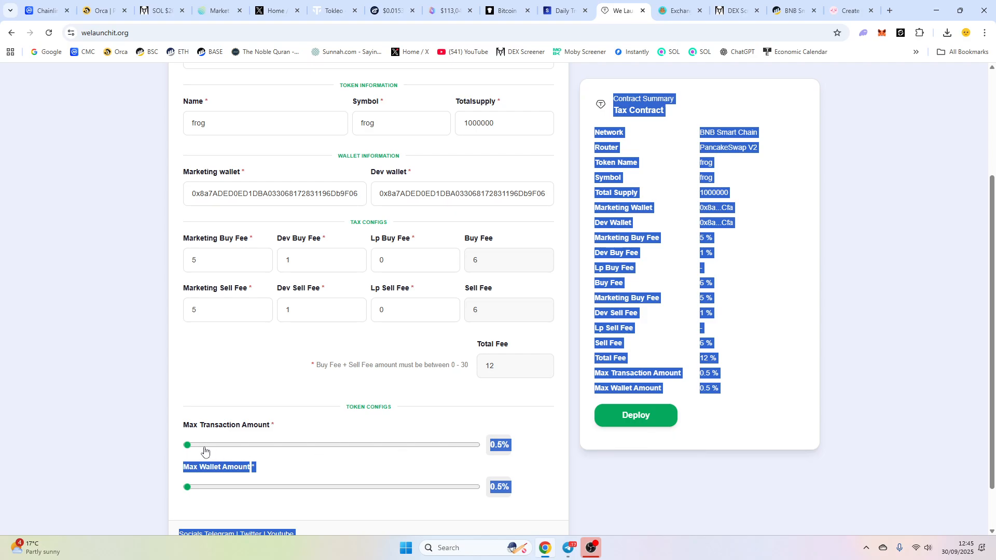
left_click_drag(186, 444, 475, 444)
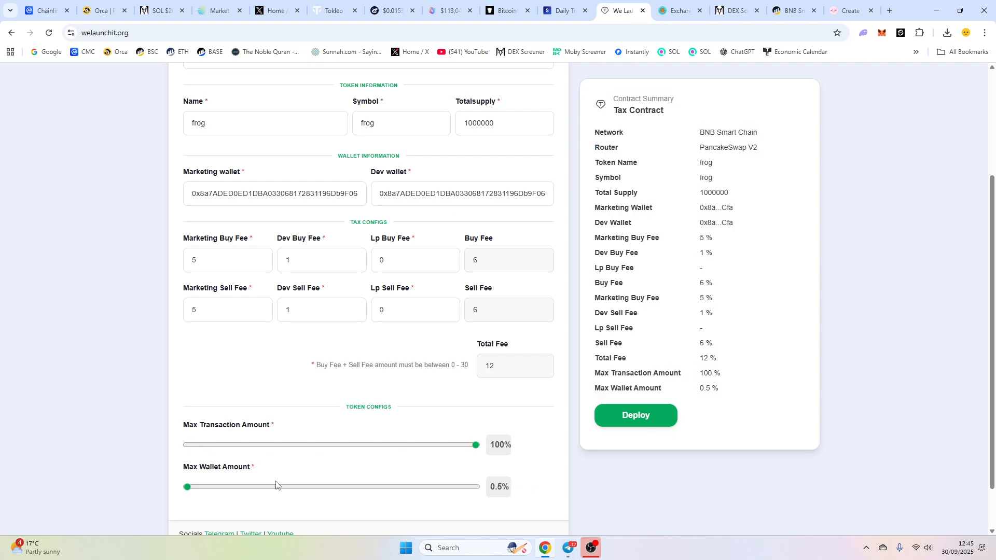
left_click_drag(187, 486, 475, 487)
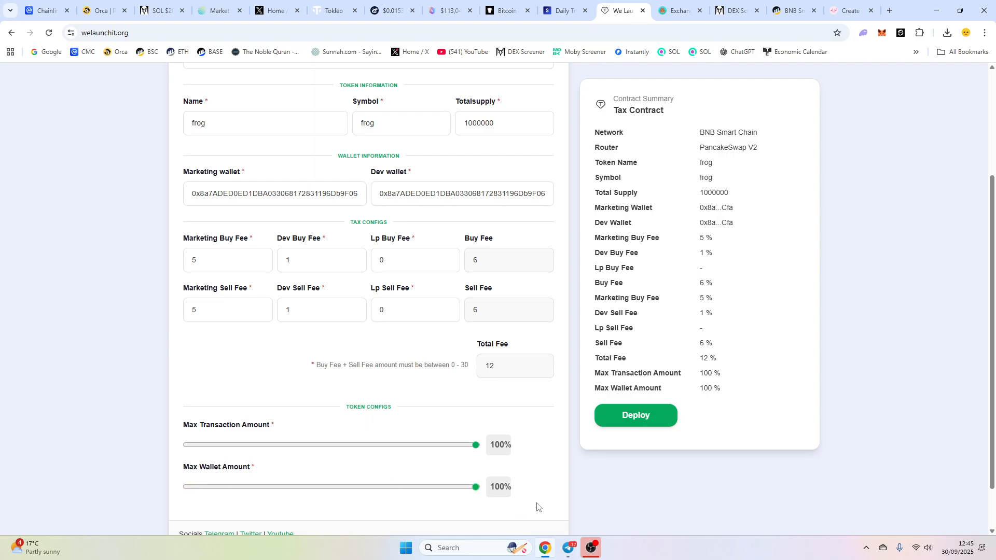
mouse_move(770, 469)
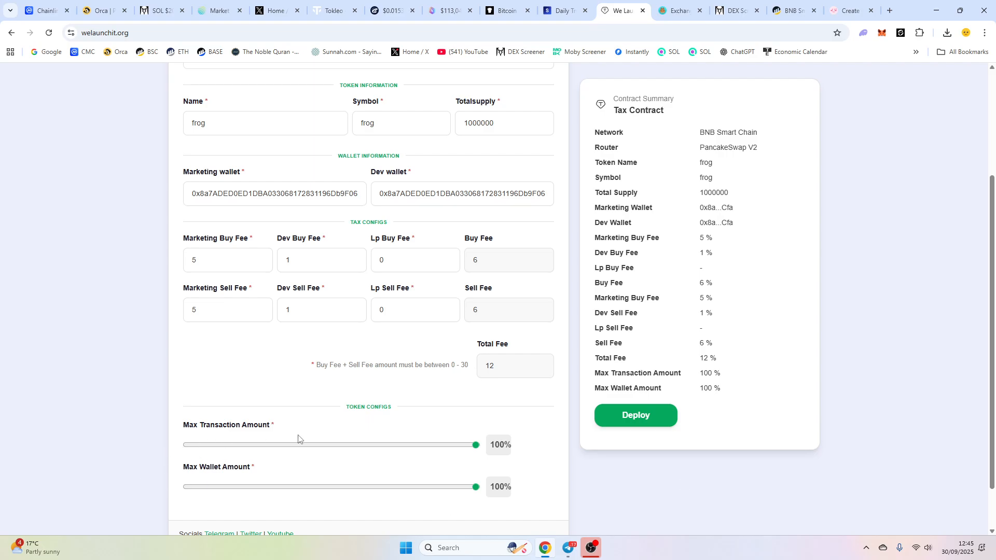
Deploy the frog token contract, confirming in MetaMask with the Market network fee
left_click(634, 415)
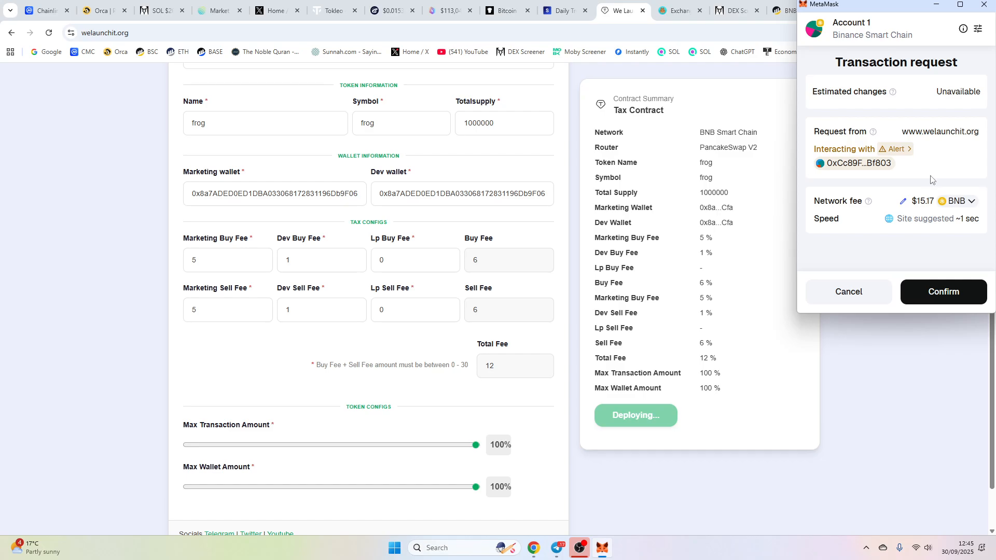
left_click(901, 201)
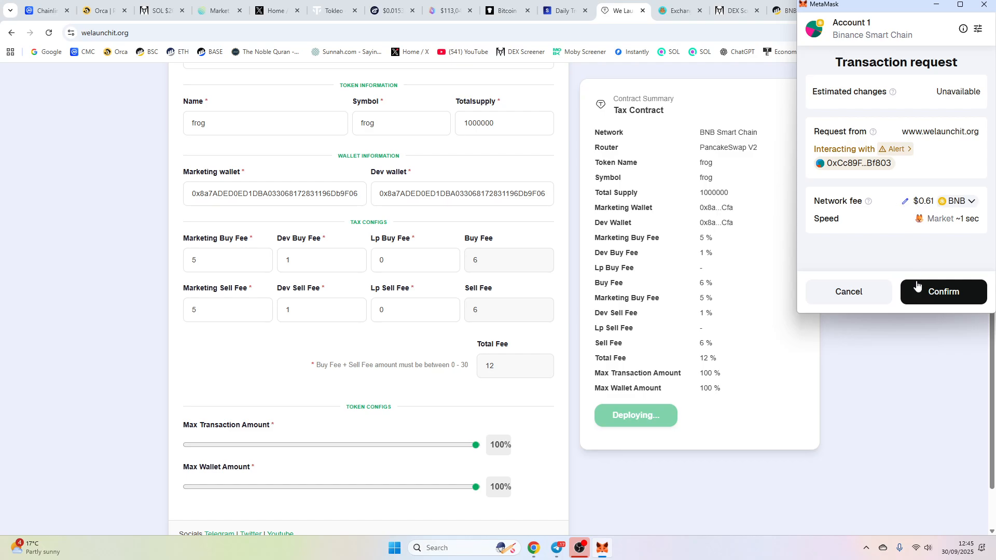
left_click(943, 292)
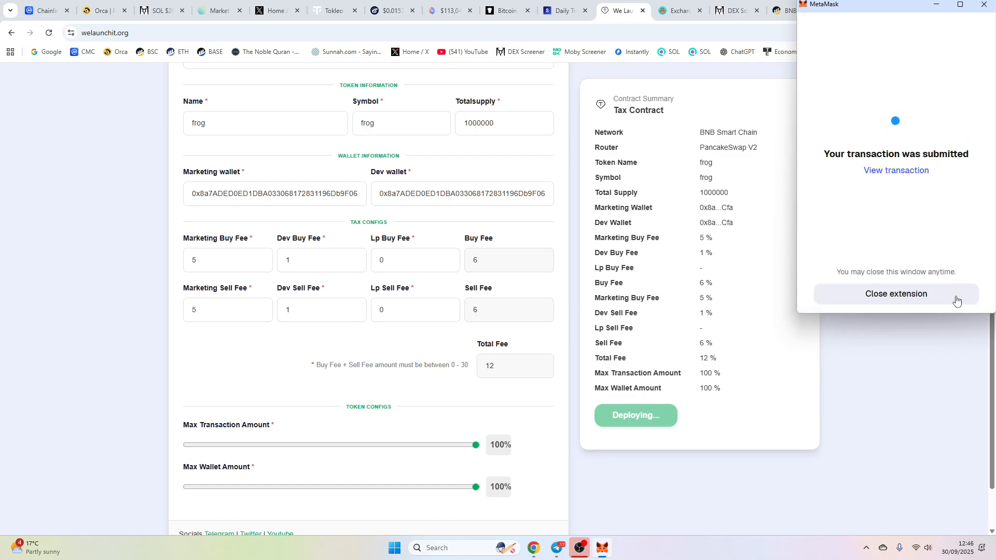
left_click(894, 293)
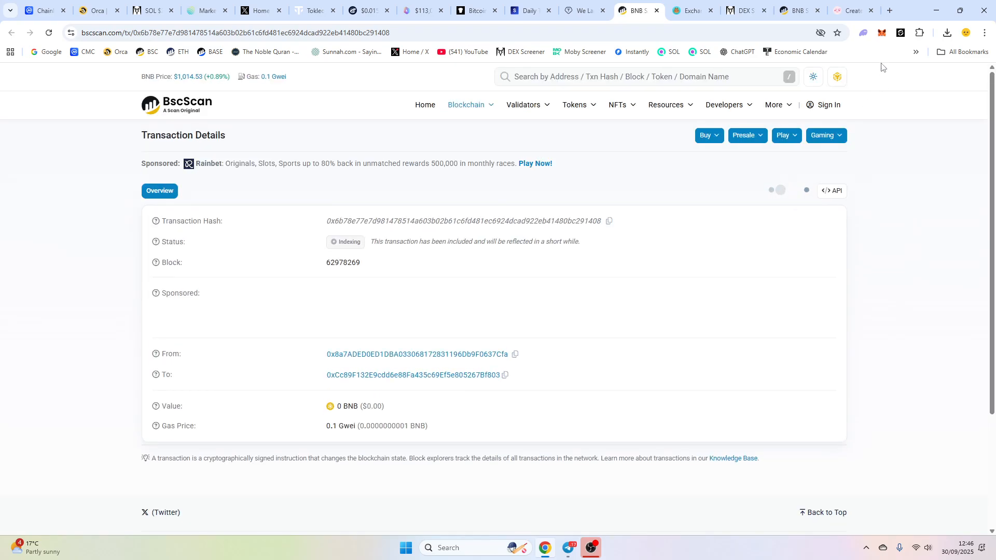
left_click(881, 33)
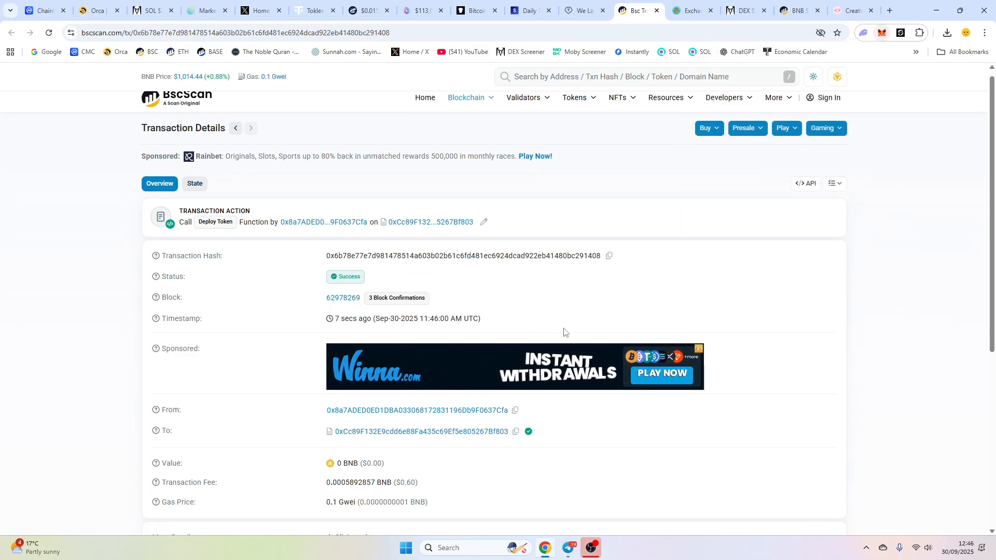
scroll("down", 3)
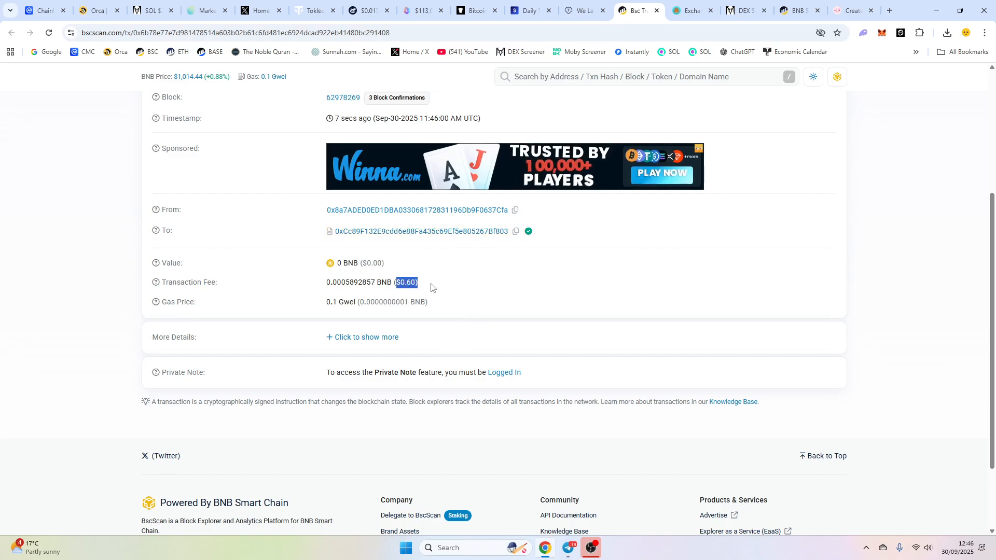
left_click(641, 76)
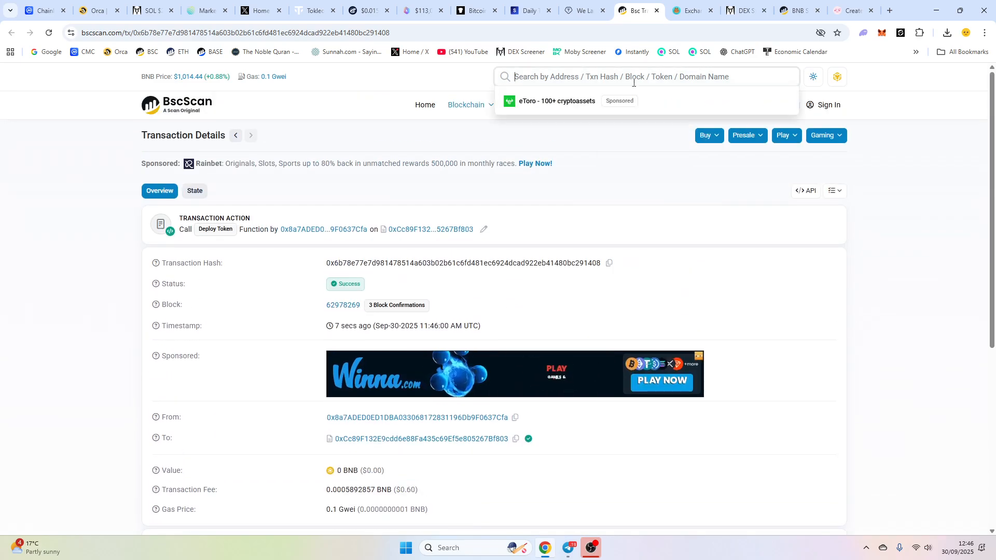
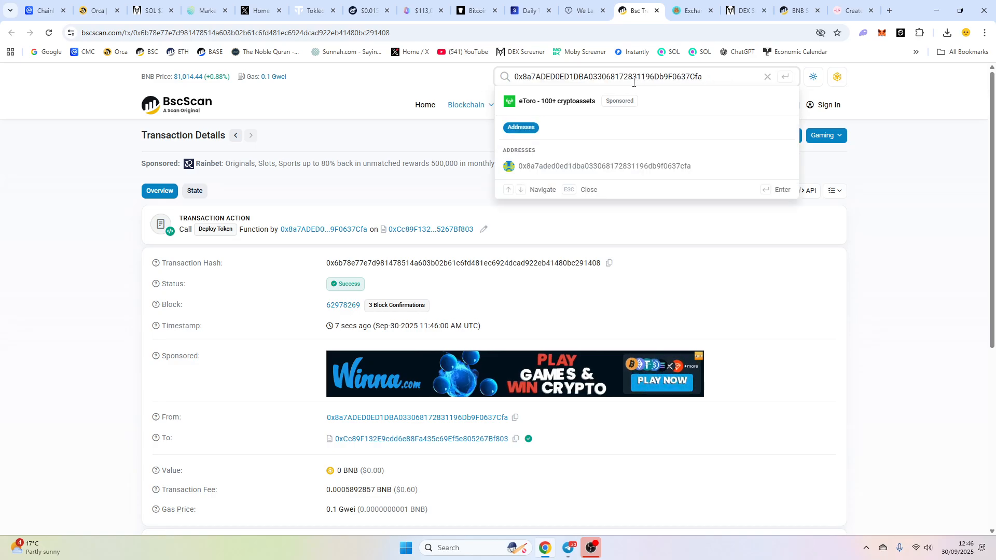
left_click(602, 166)
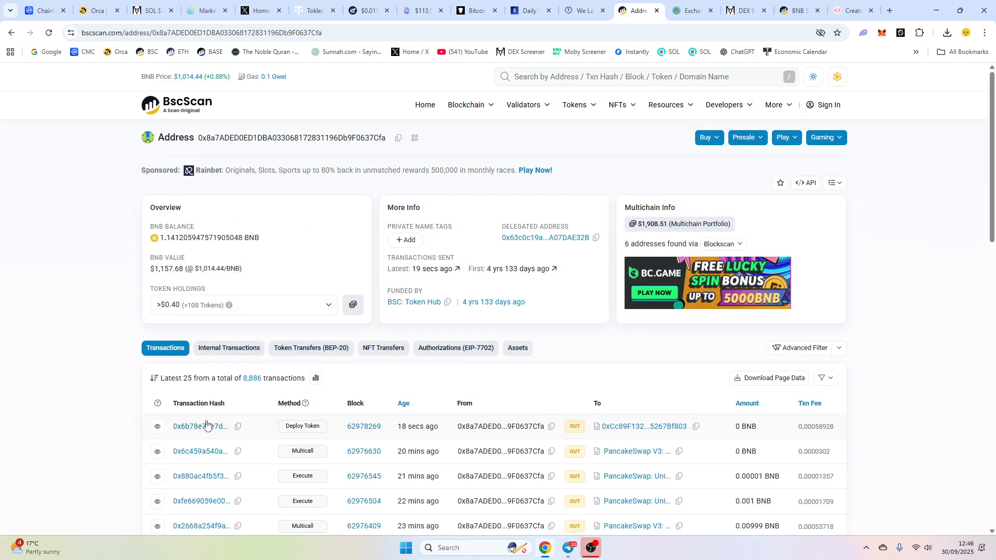
Open the Deploy Token transaction and copy the frog token contract address
left_click(200, 426)
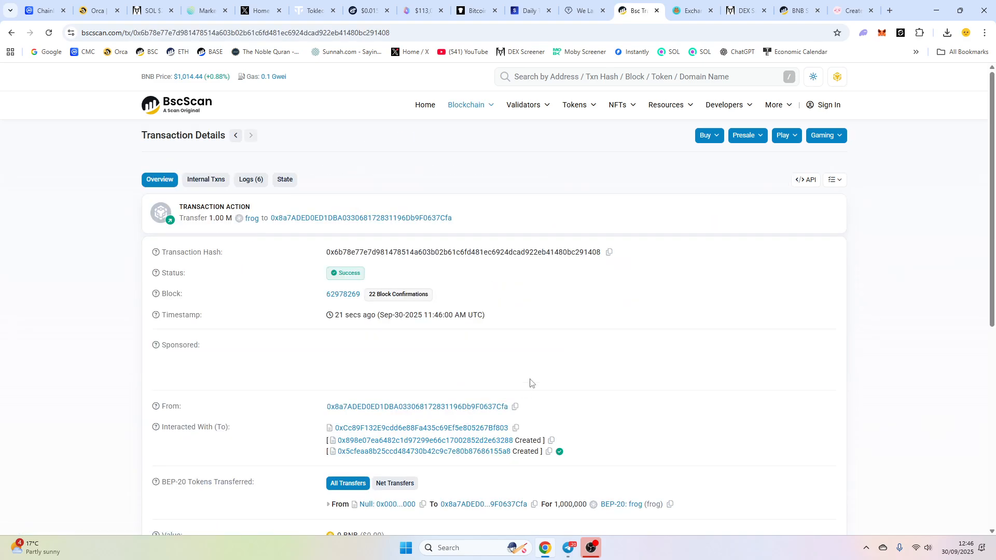
scroll("down", 3)
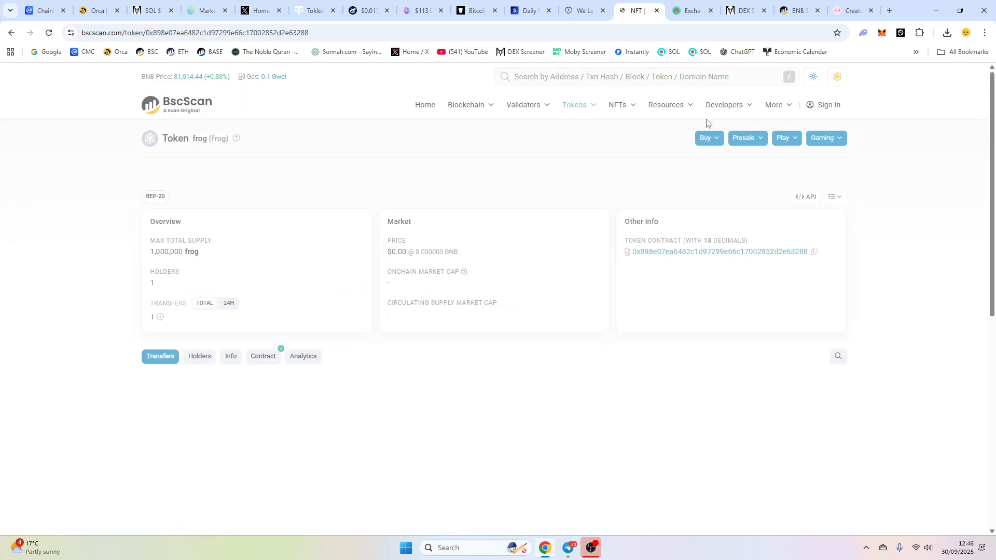
left_click(814, 252)
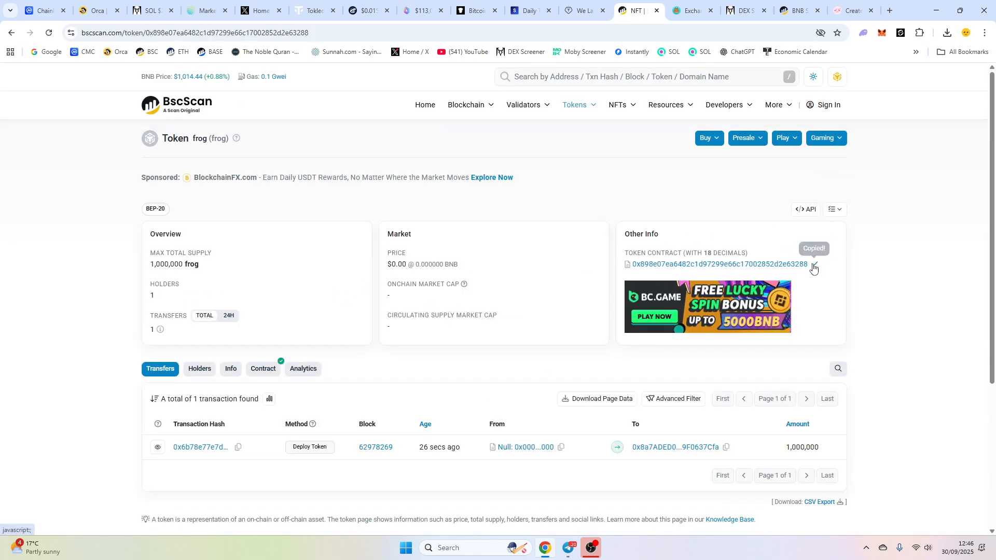
mouse_move(691, 11)
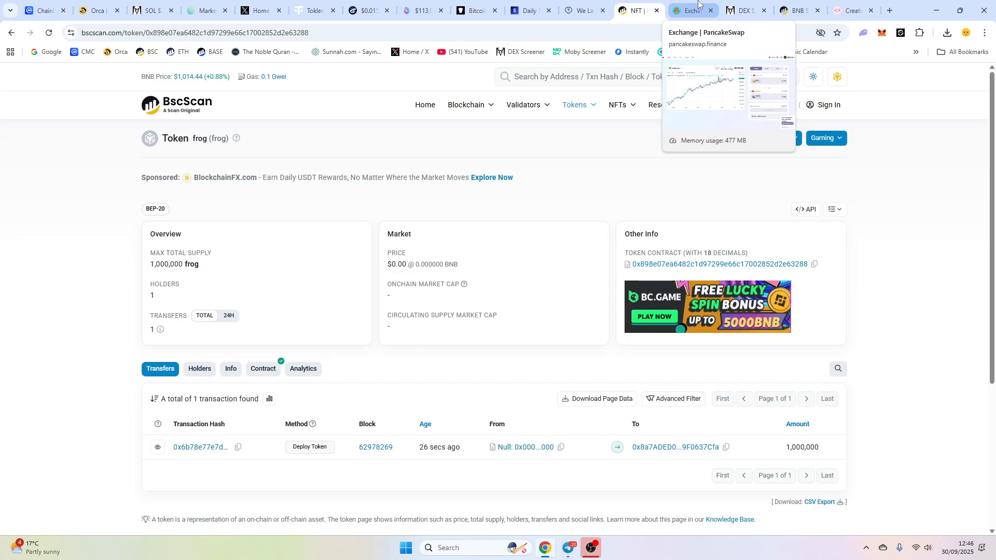
In the PancakeSwap tab, go through Earn > Farm / Liquidity to Create Pool
left_click(689, 11)
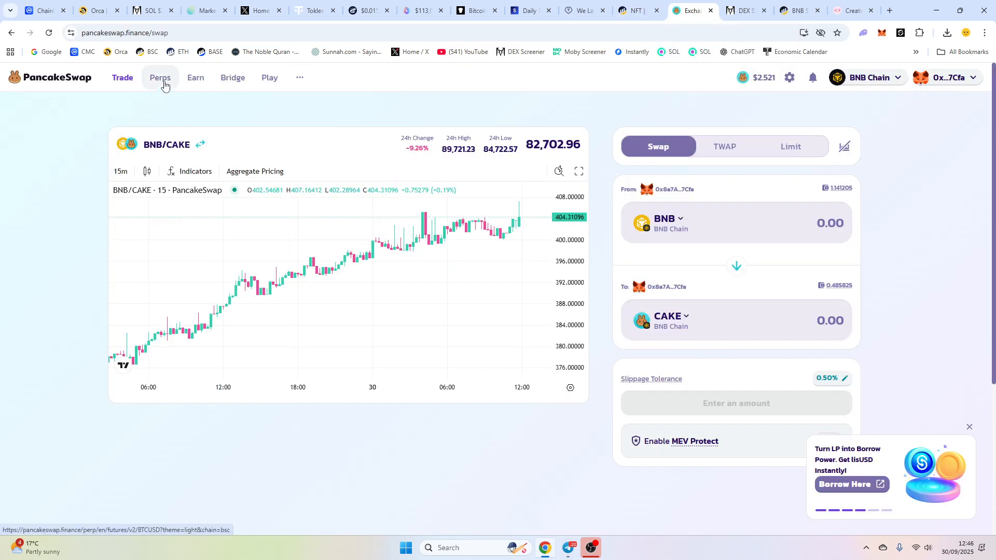
left_click(195, 77)
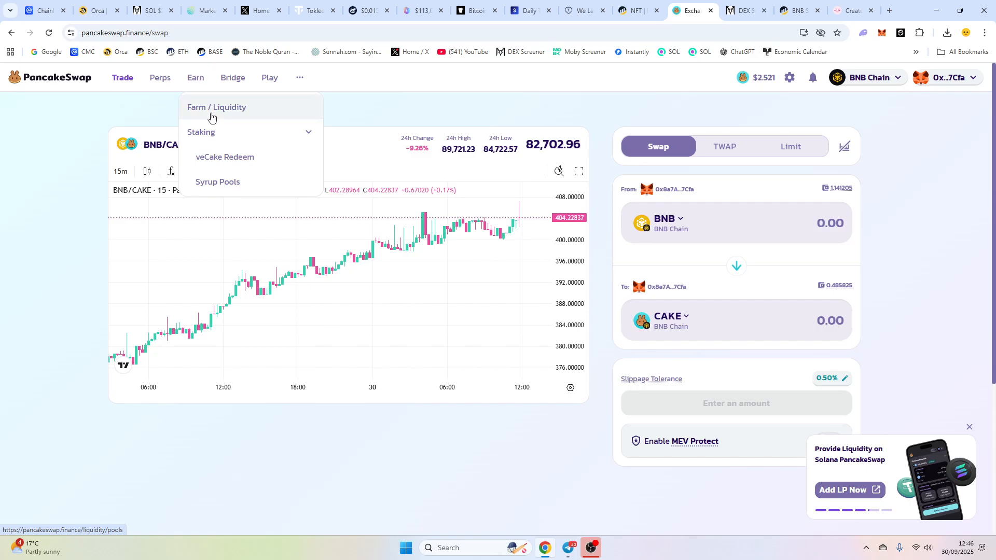
left_click(216, 107)
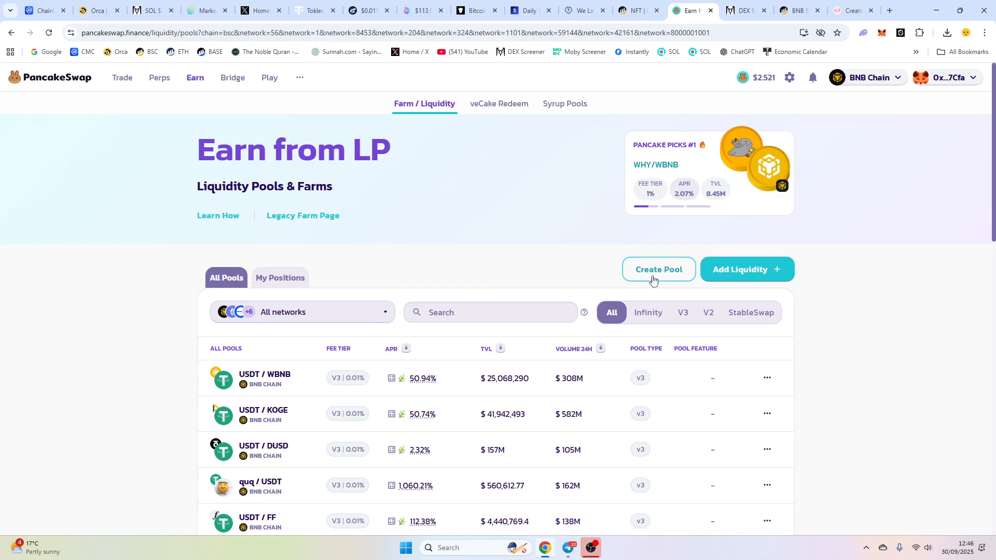
left_click(658, 269)
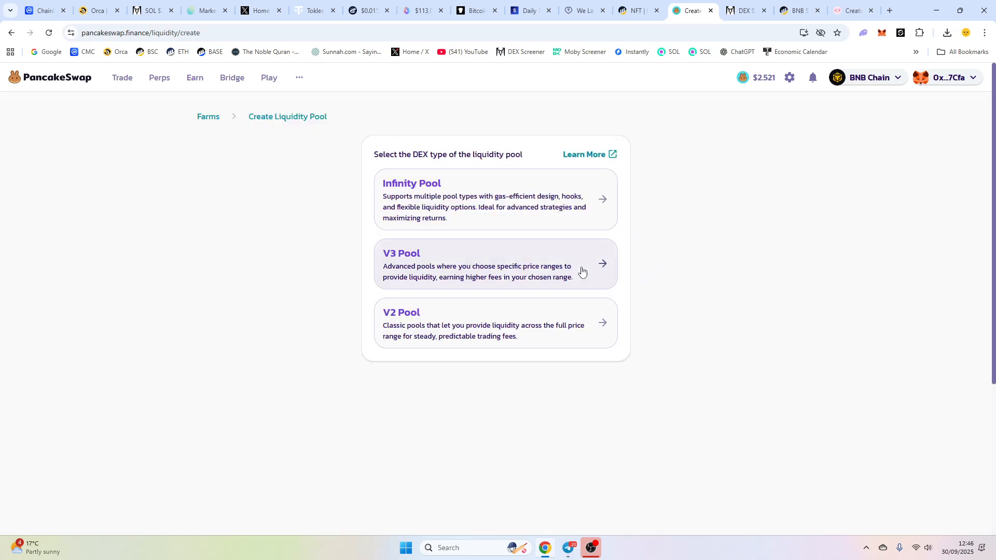
mouse_move(458, 328)
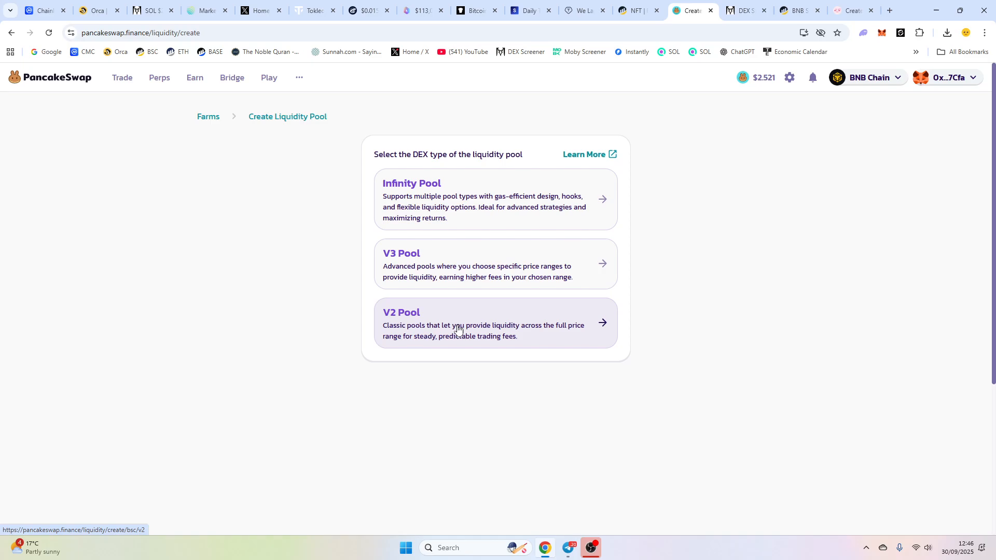
mouse_move(429, 331)
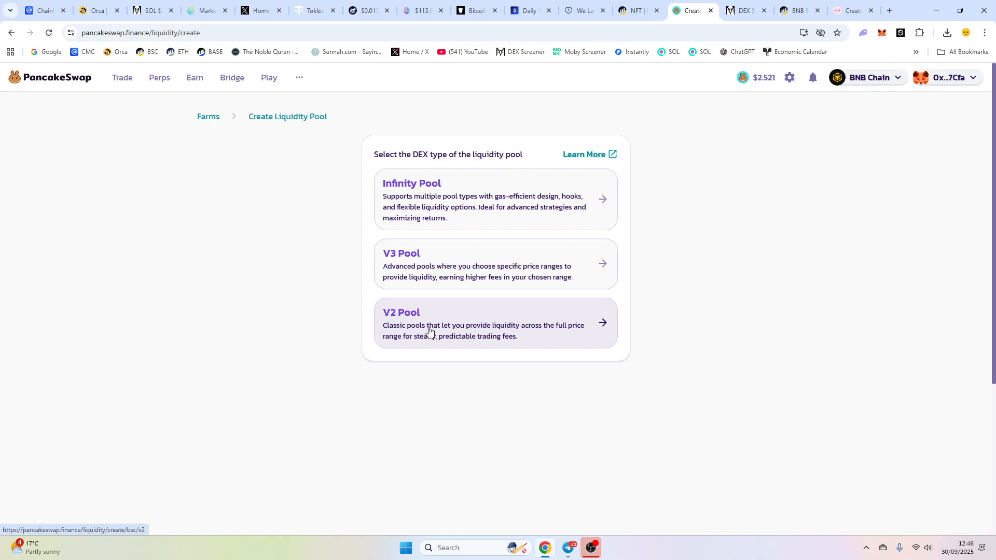
mouse_move(453, 267)
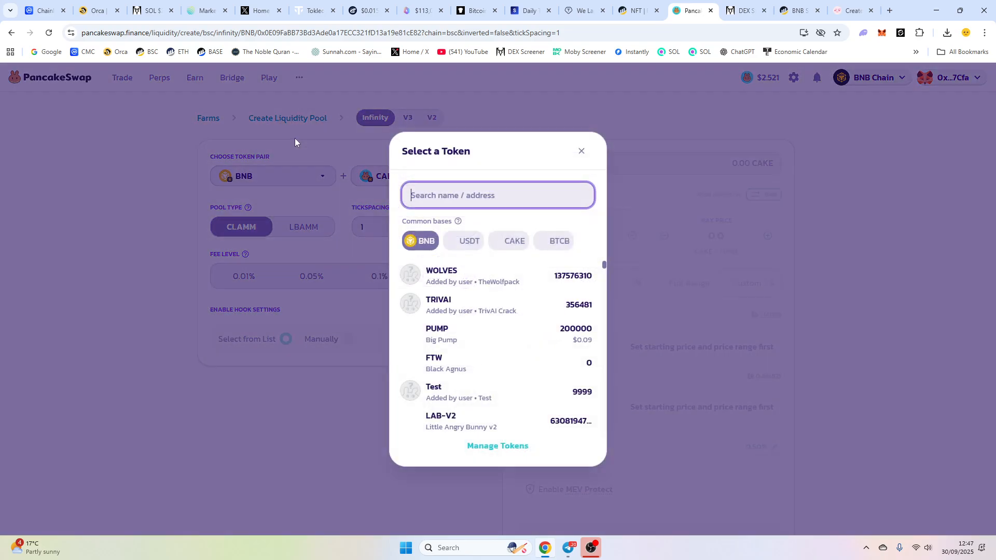
Import the frog token via contract address 38e07EA6482c1d97299e66c17002852d2e63288 to pair with BNB
type("38e07EA6482c1d97299e66c17002852d2e63288")
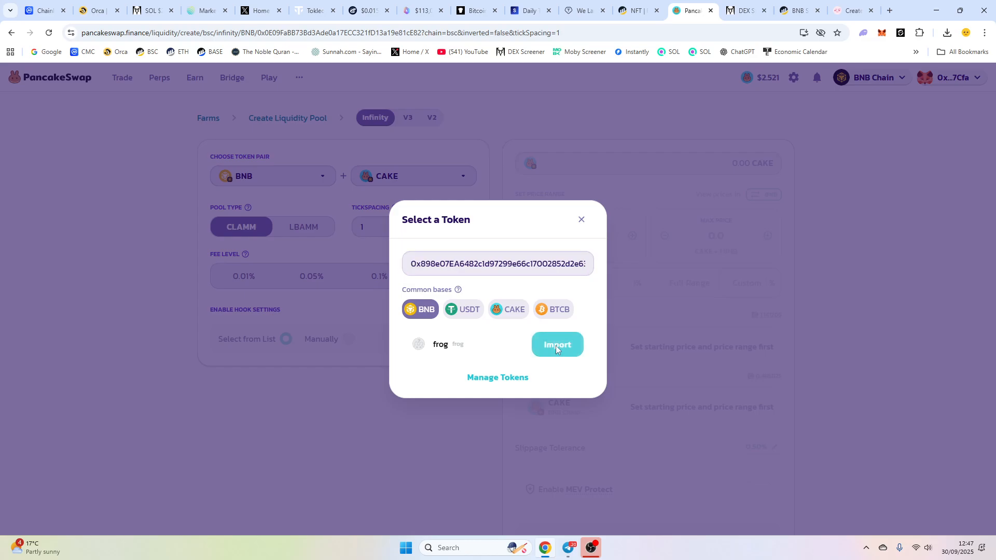
left_click(556, 345)
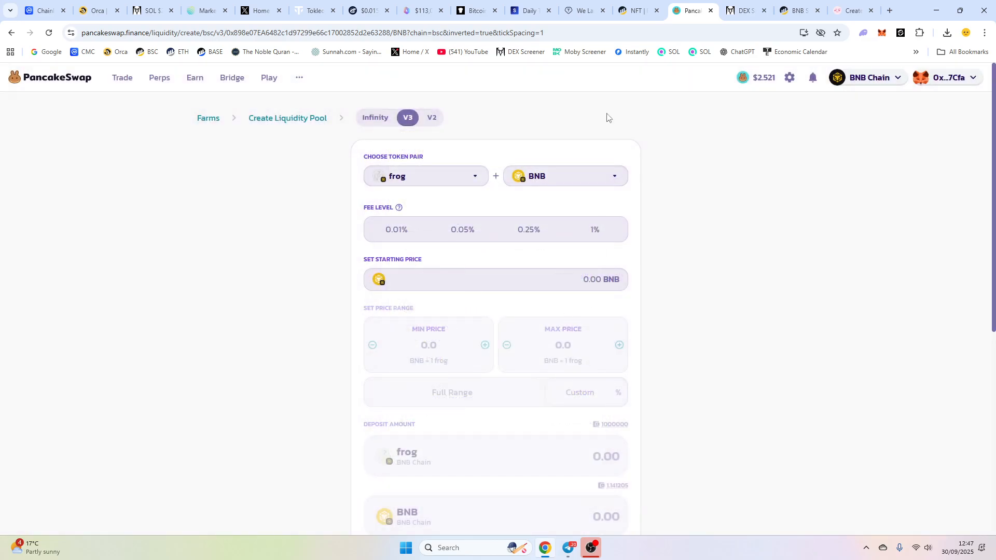
mouse_move(528, 229)
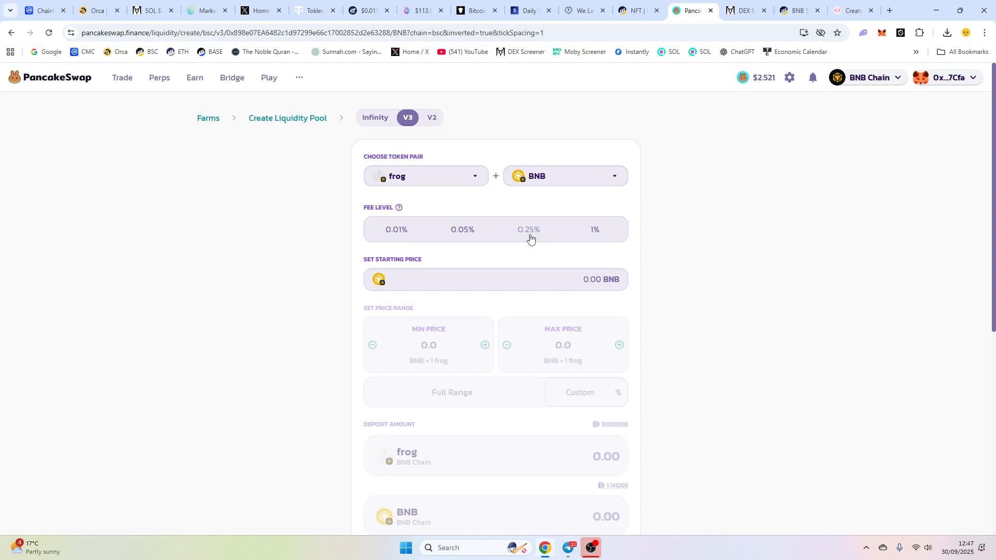
Settle on the 0.25% fee tier after trying 0.05% and 1%
left_click(528, 229)
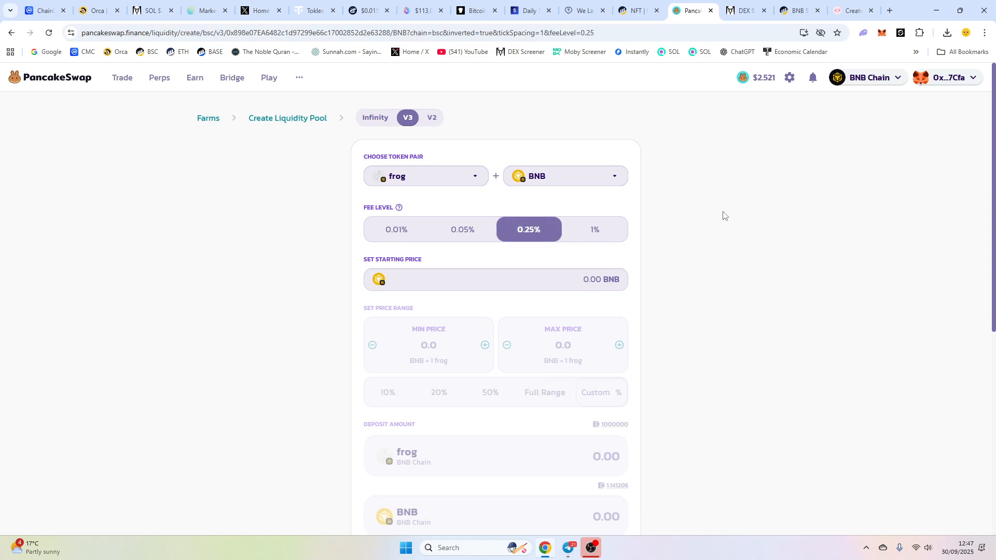
left_click(462, 229)
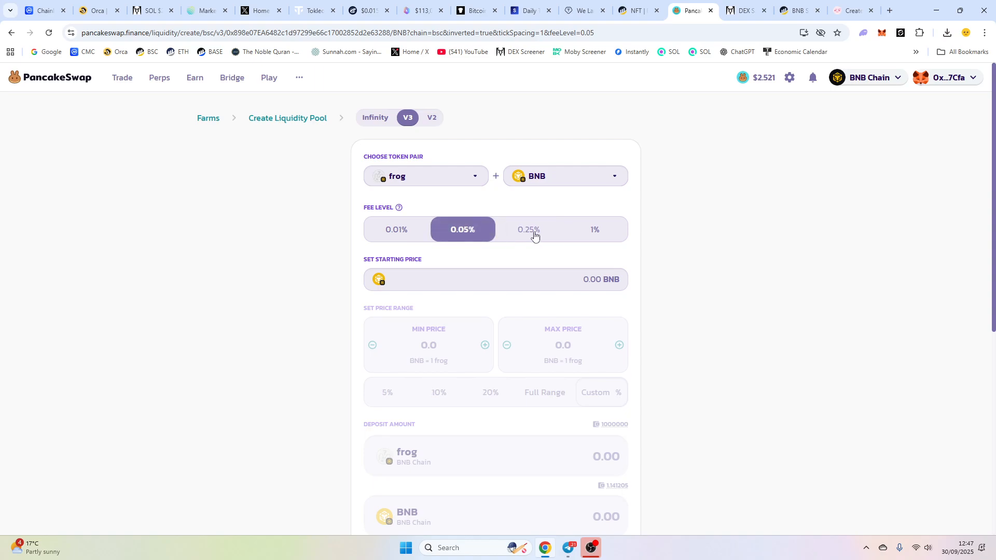
left_click(594, 230)
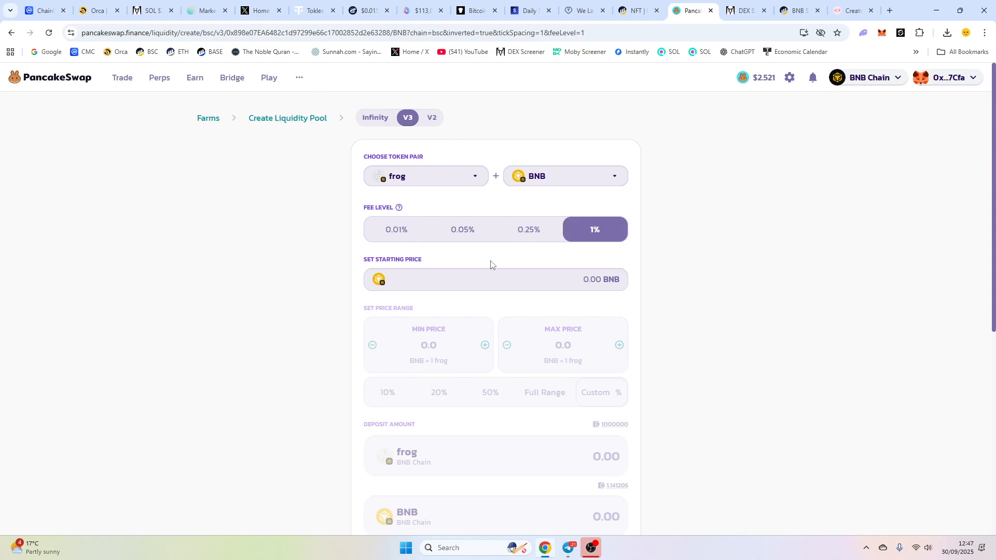
mouse_move(398, 207)
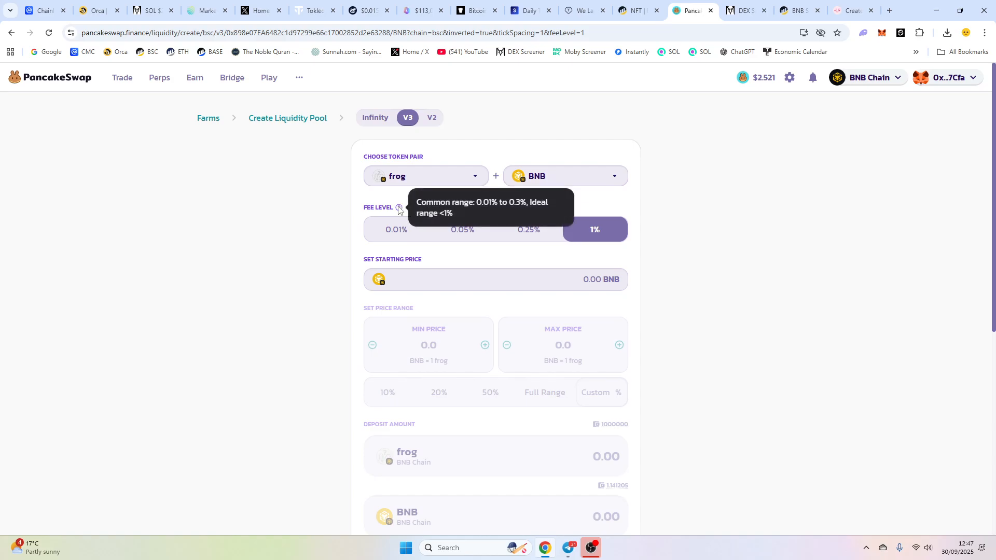
mouse_move(468, 229)
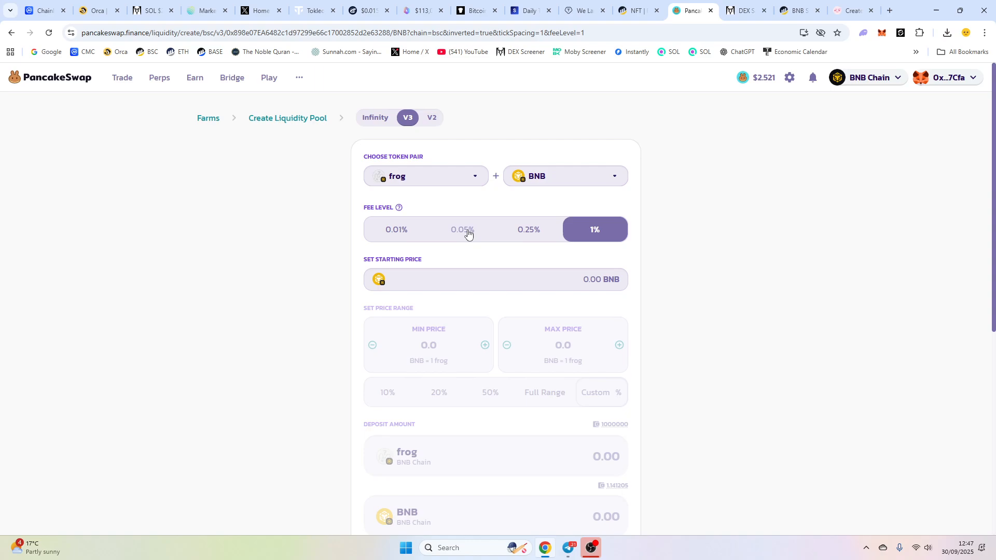
left_click(462, 229)
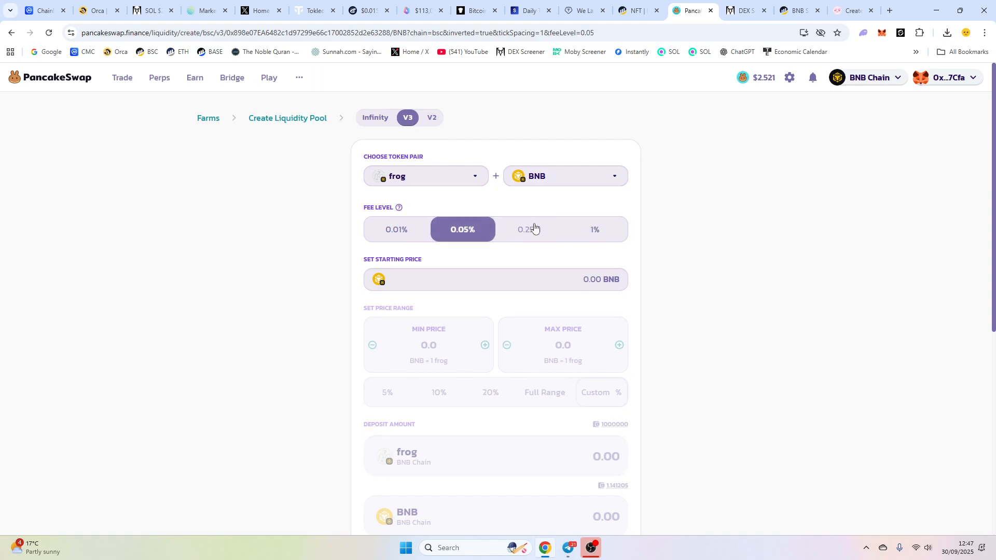
left_click(528, 229)
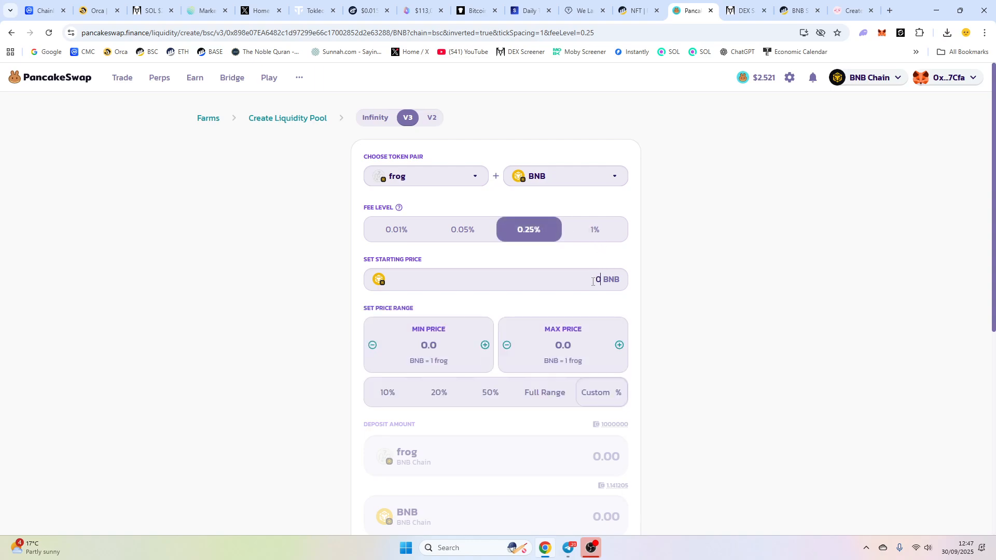
Set a 0.00001 BNB starting price, full range, and deposit the entire frog balance
type("0.00001")
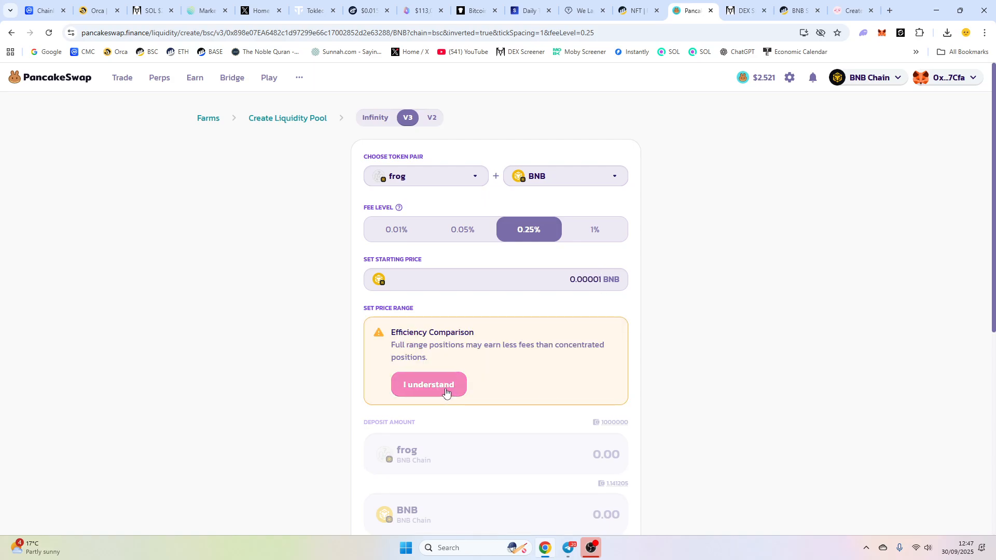
left_click(429, 384)
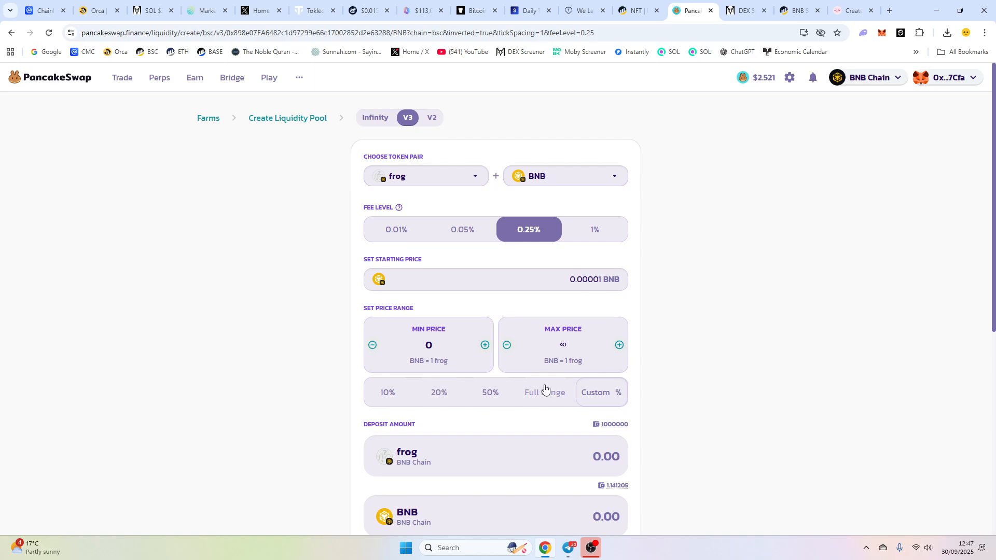
mouse_move(598, 362)
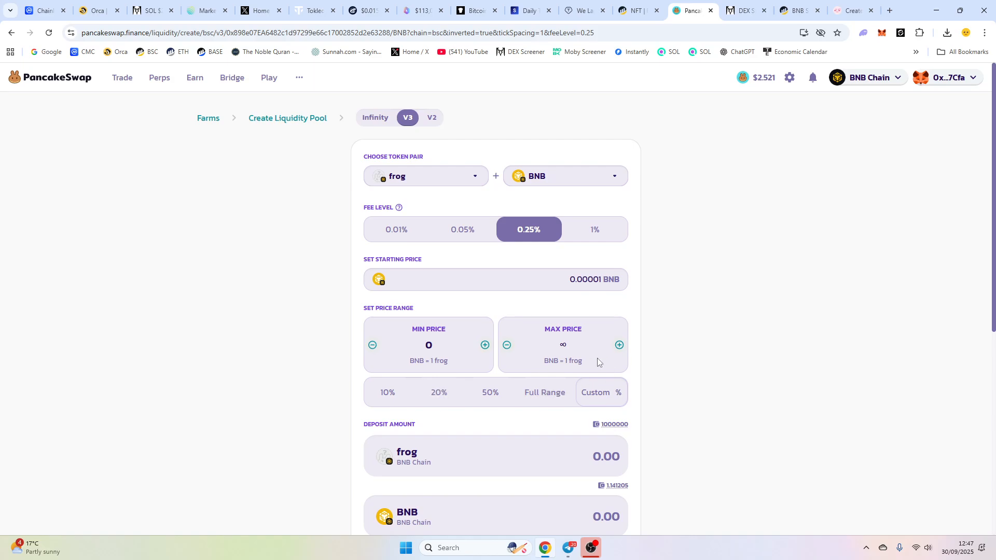
left_click(543, 392)
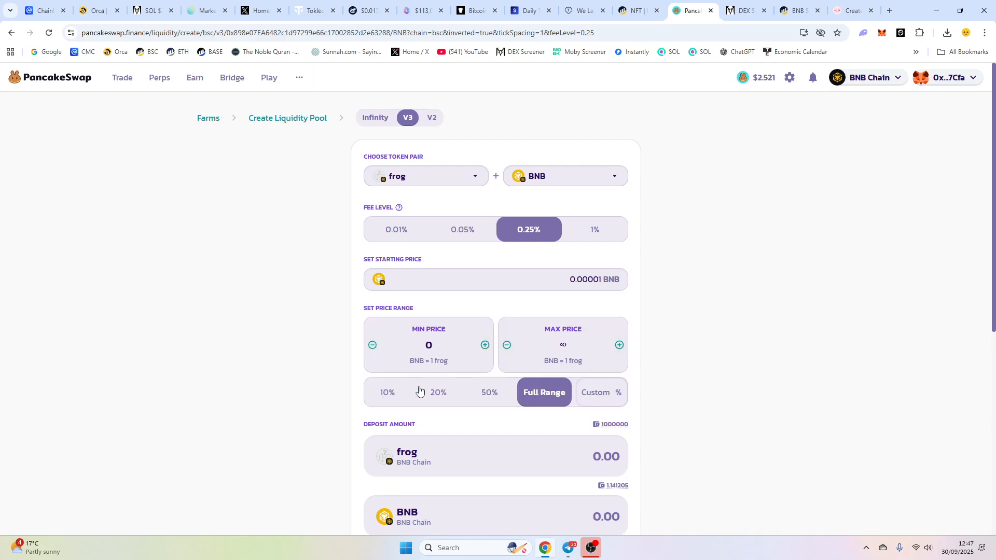
scroll("down", 3)
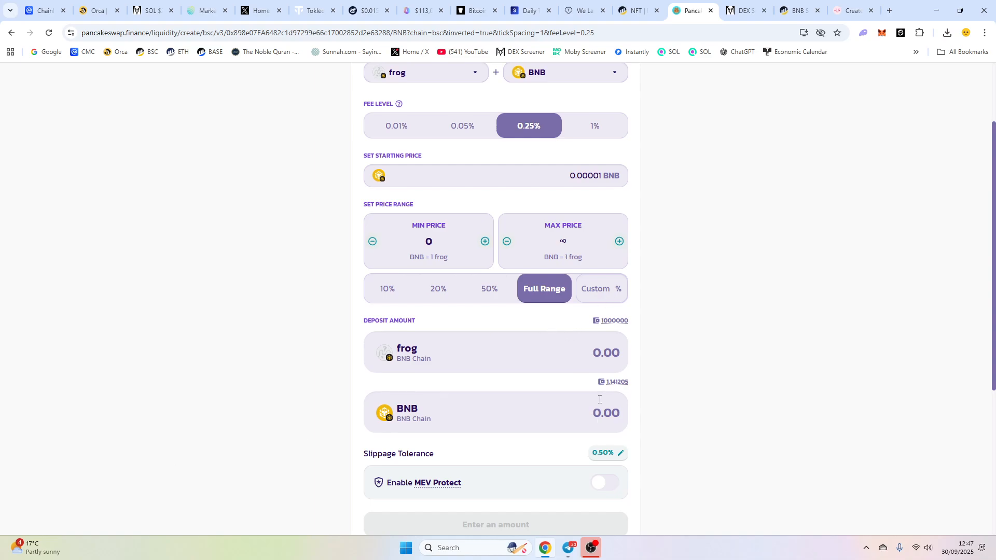
mouse_move(613, 395)
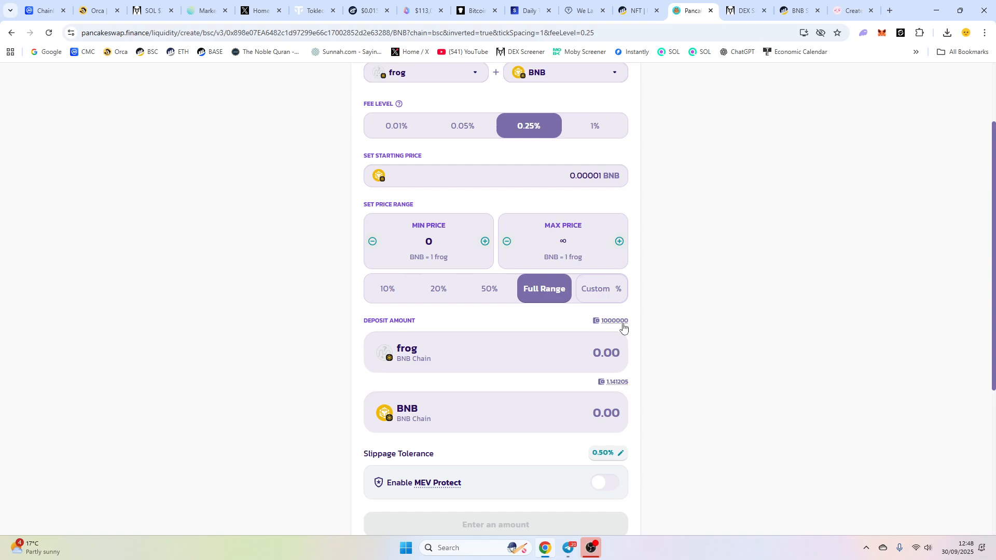
left_click(613, 320)
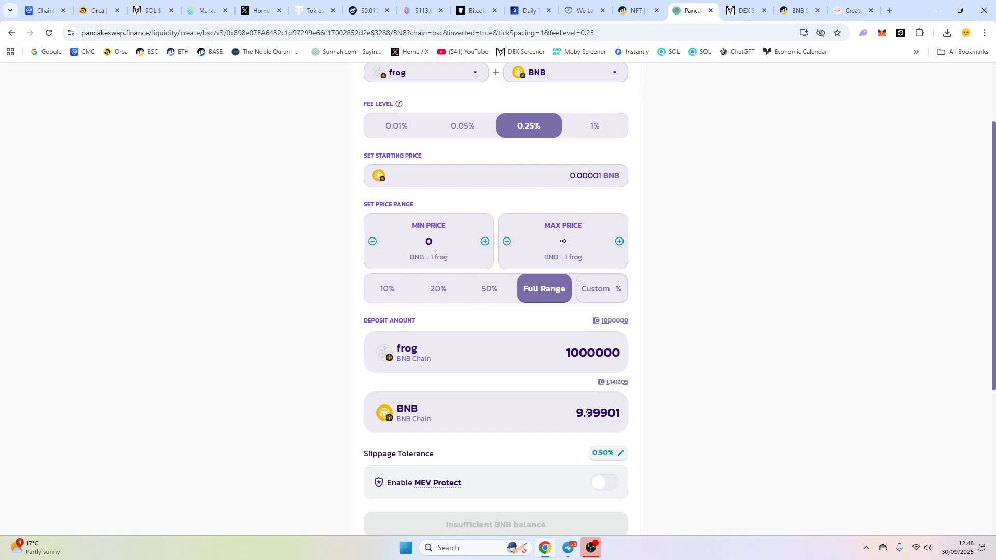
mouse_move(596, 412)
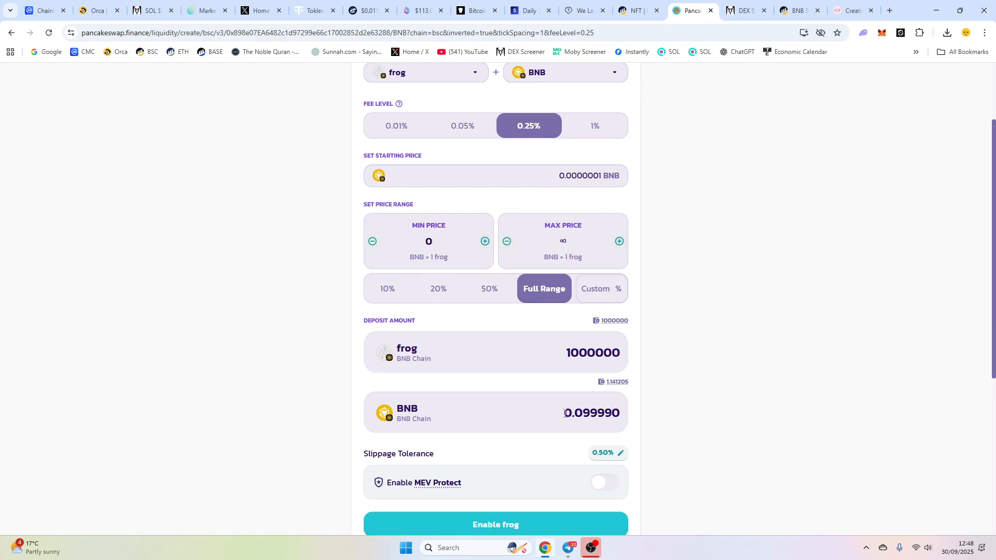
mouse_move(615, 381)
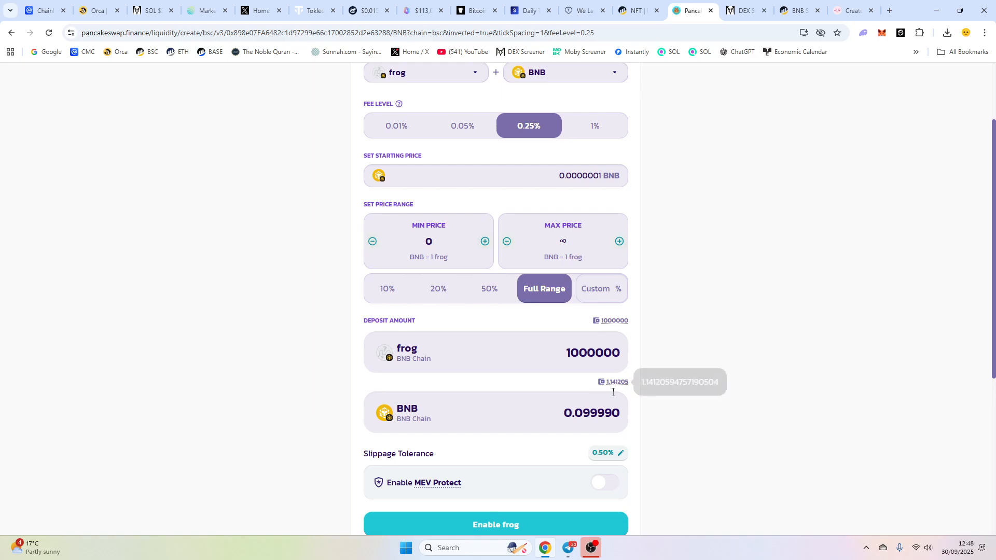
mouse_move(585, 413)
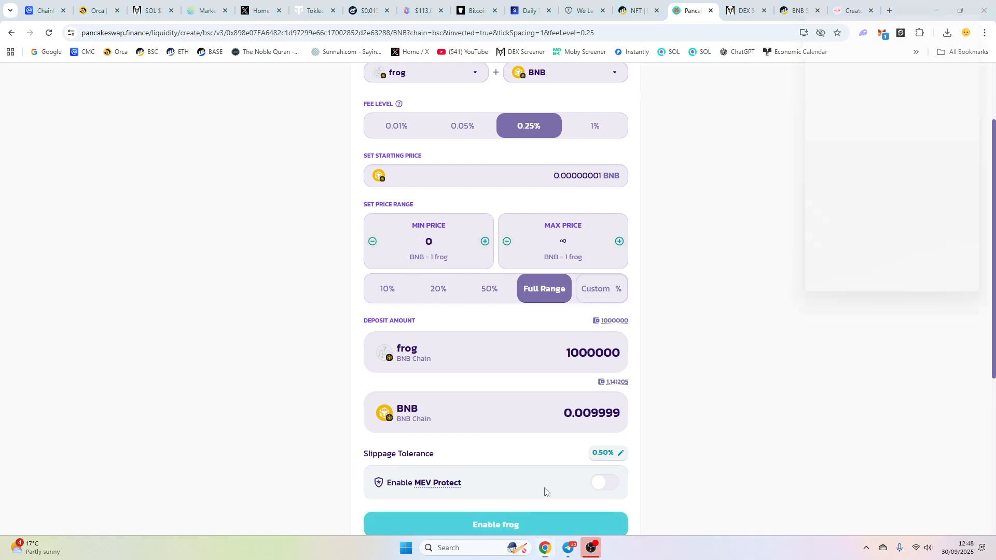
Approve frog token spending in MetaMask
left_click(495, 524)
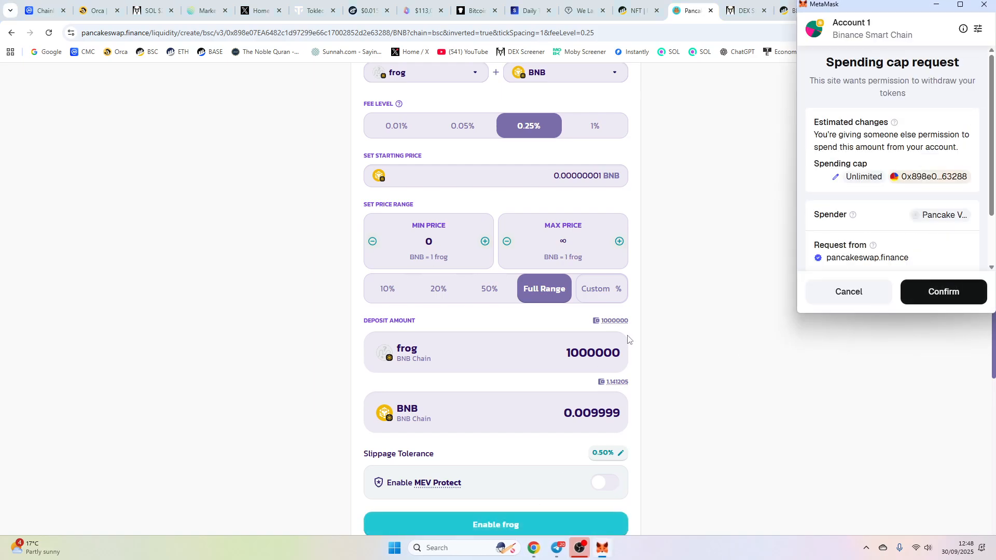
left_click(942, 291)
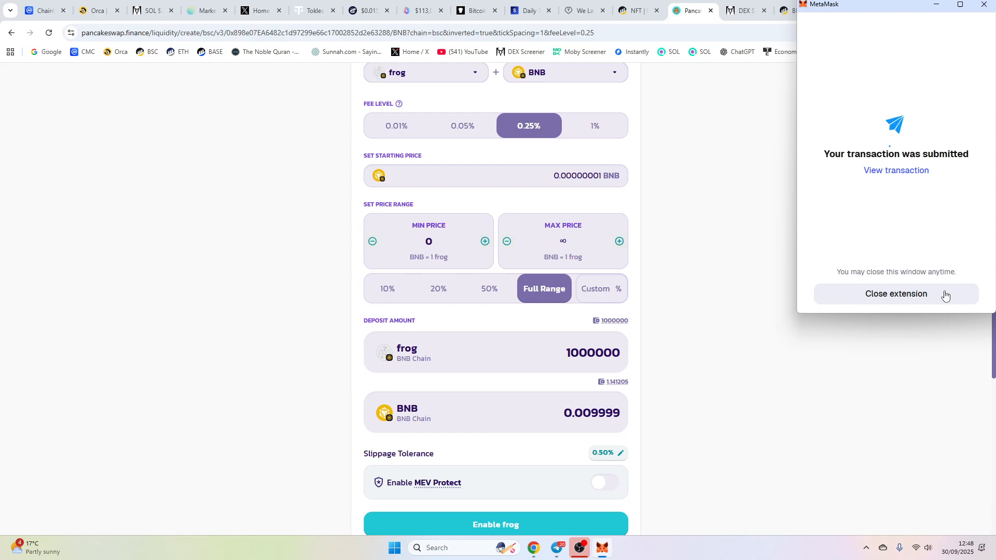
left_click(896, 294)
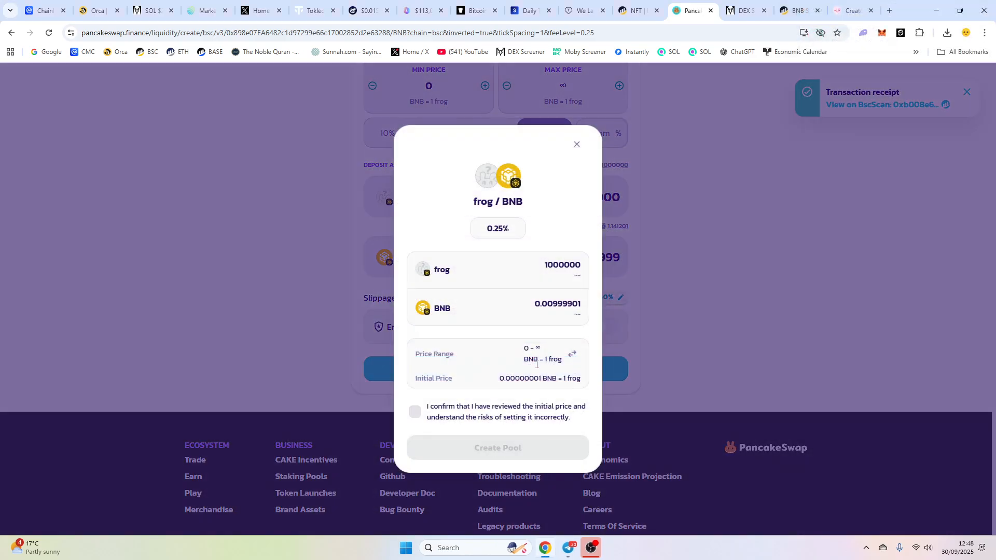
Acknowledge the initial price and confirm creating the frog/BNB pool in MetaMask
left_click(414, 411)
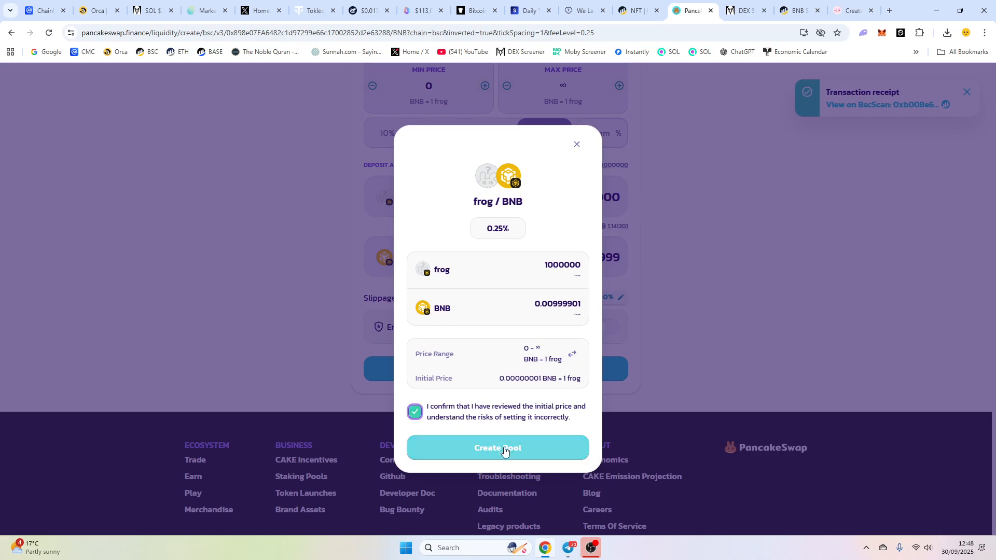
left_click(498, 447)
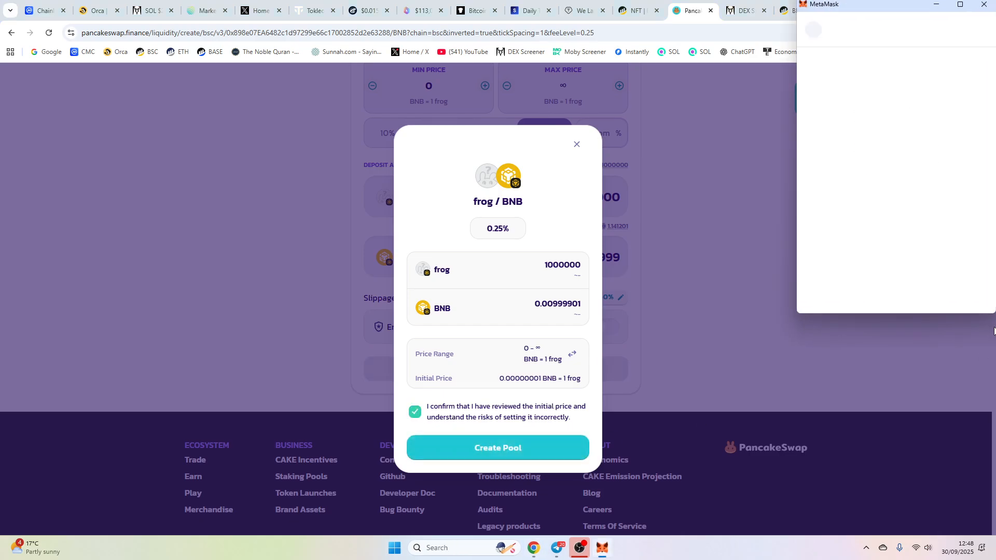
left_click(498, 446)
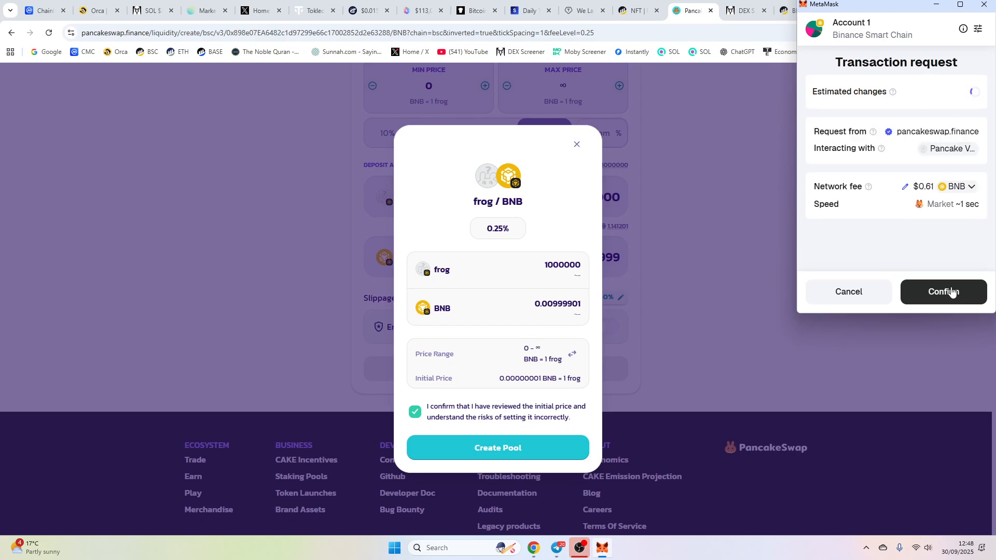
left_click(942, 291)
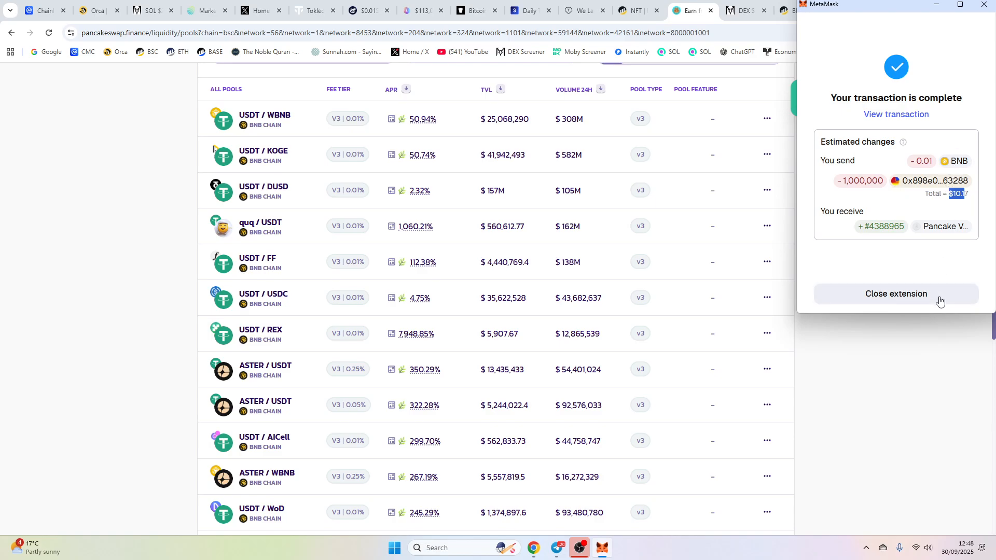
Close MetaMask, view My Positions, and open the Trade page in a new tab
left_click(895, 294)
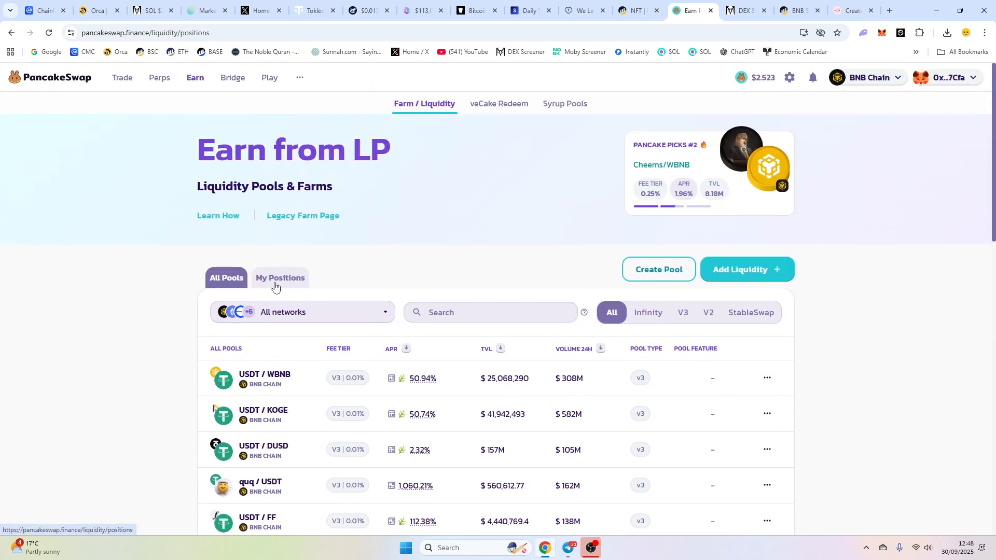
left_click(280, 277)
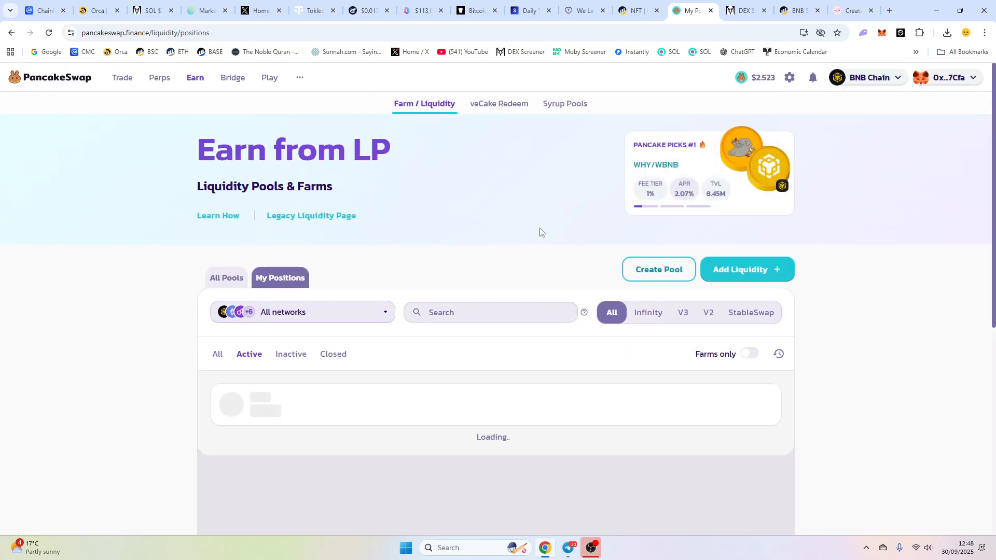
right_click(122, 77)
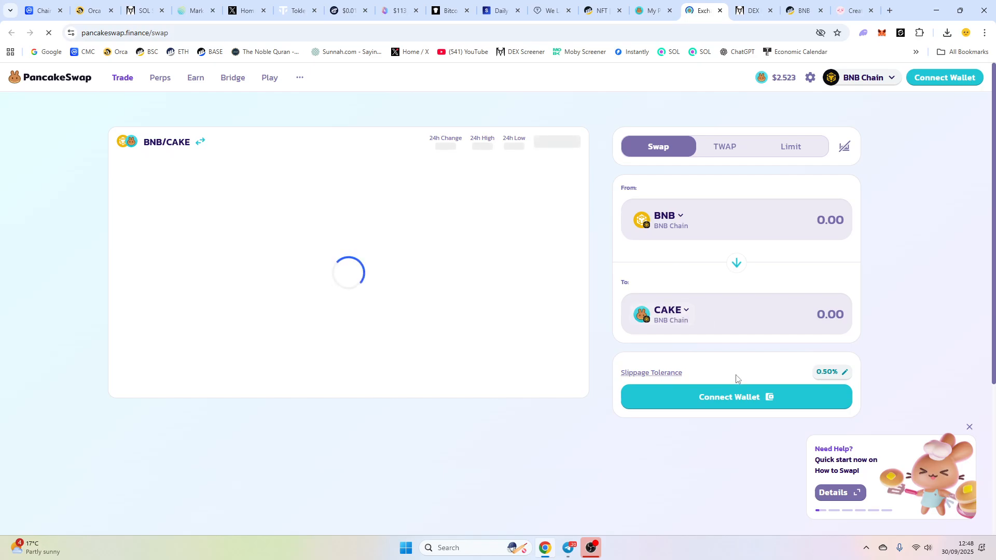
Connect the MetaMask wallet to PancakeSwap on the EVM chain
left_click(736, 397)
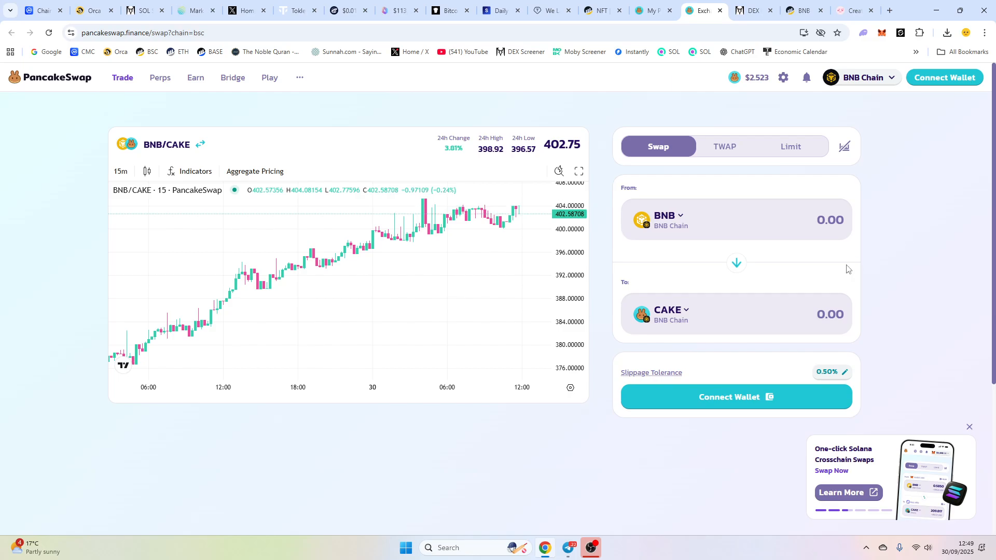
left_click(734, 397)
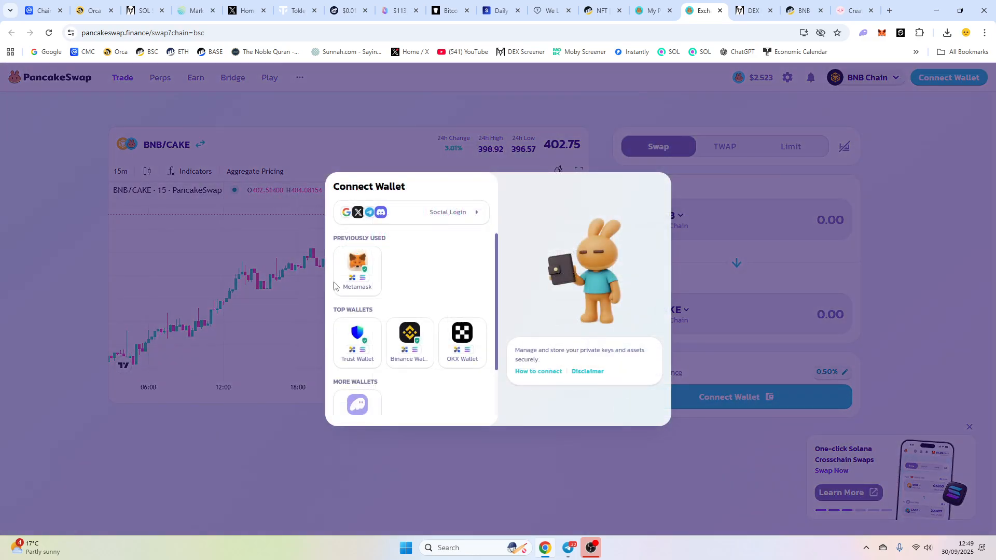
left_click(357, 270)
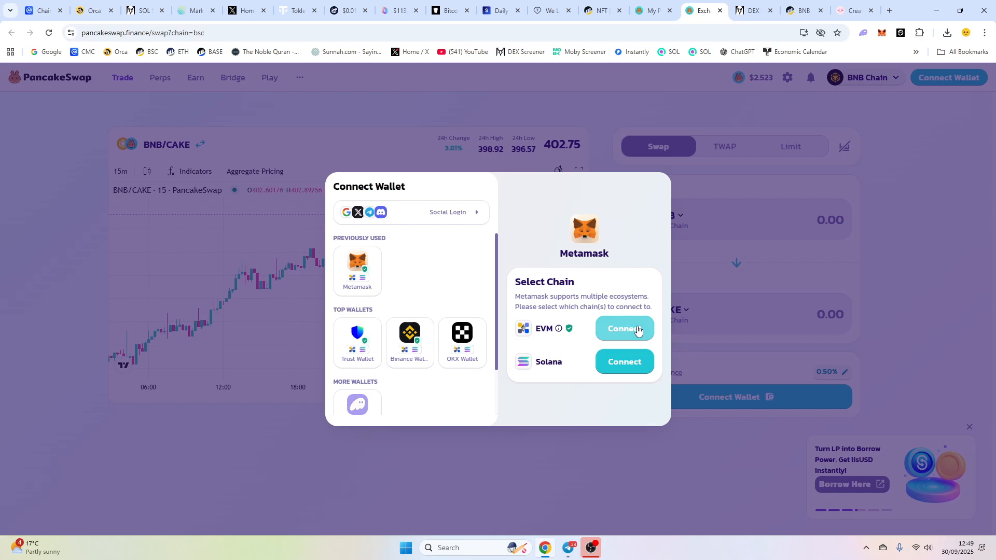
left_click(622, 329)
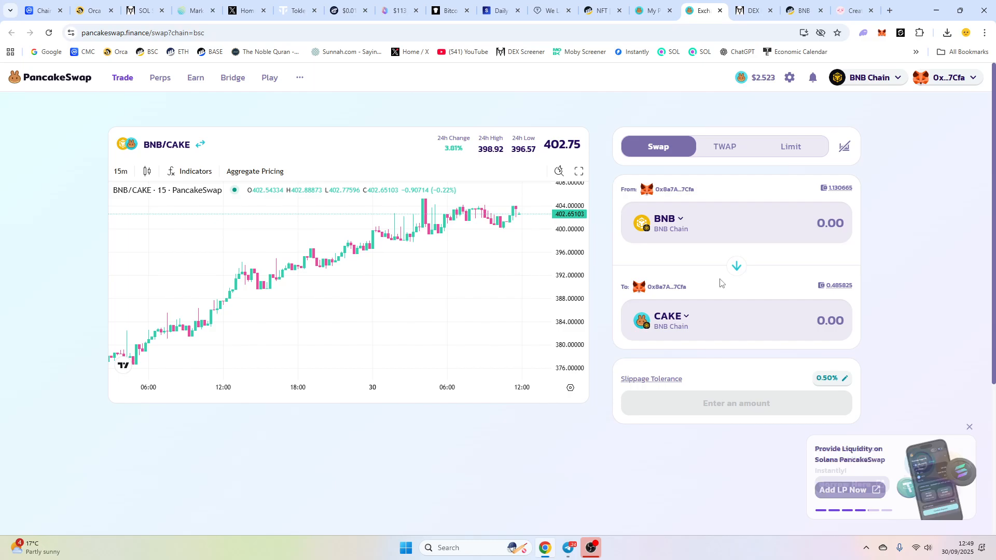
Buy frog with 0.000001 BNB and approve the swap in MetaMask
left_click(667, 320)
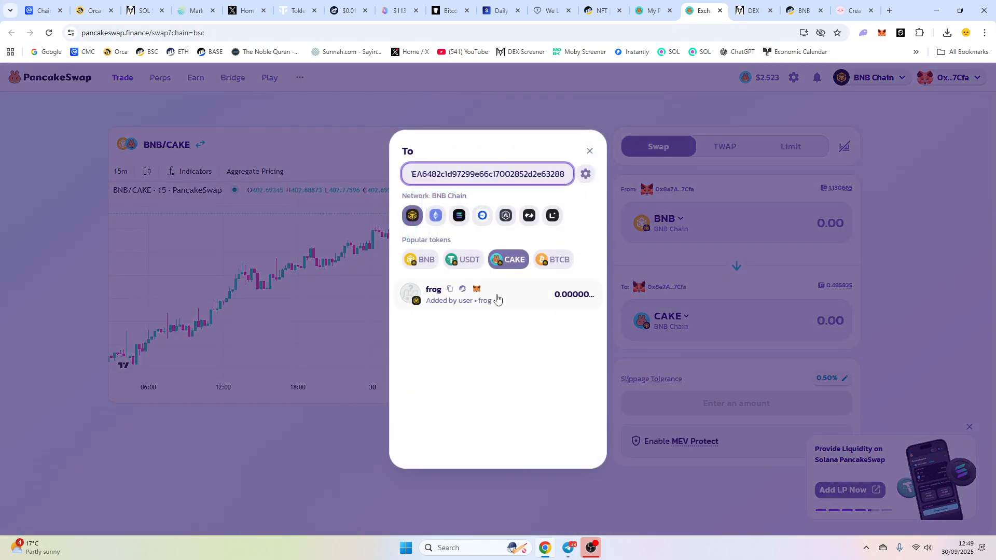
left_click(433, 294)
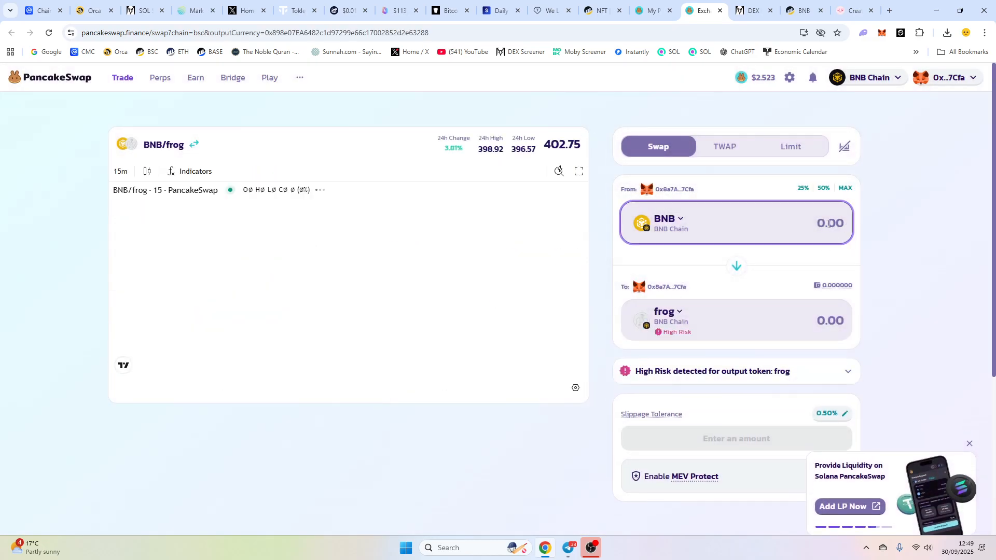
type("0.0000001")
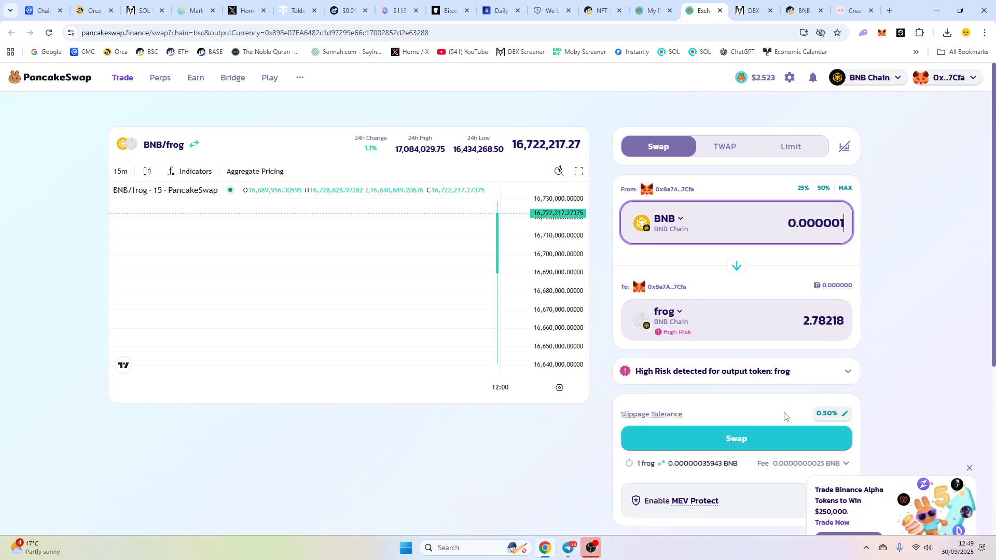
left_click(735, 438)
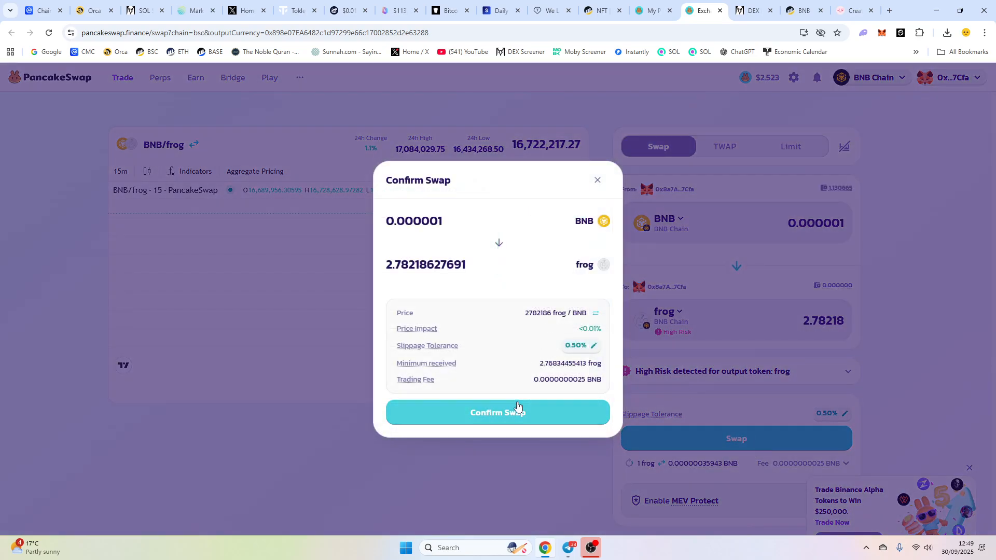
left_click(498, 412)
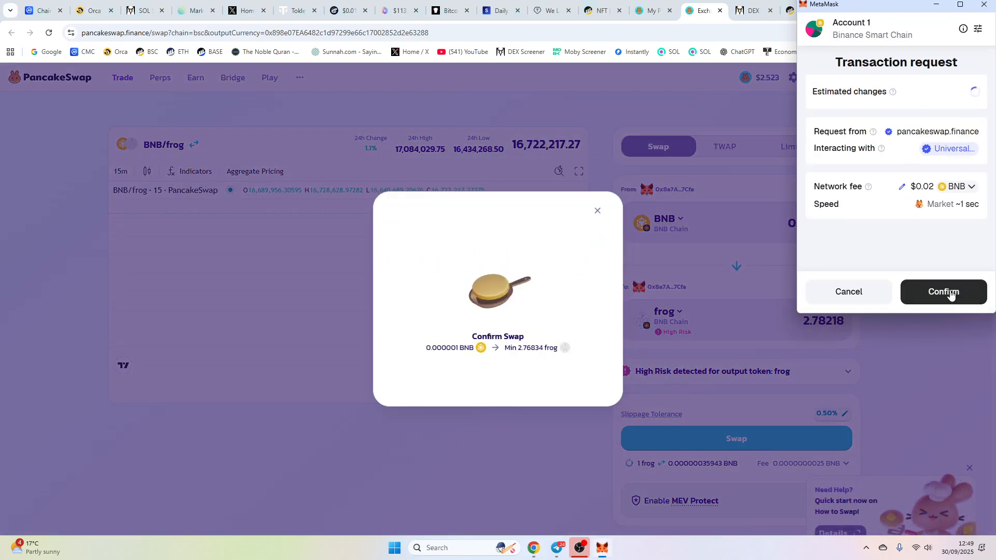
left_click(942, 291)
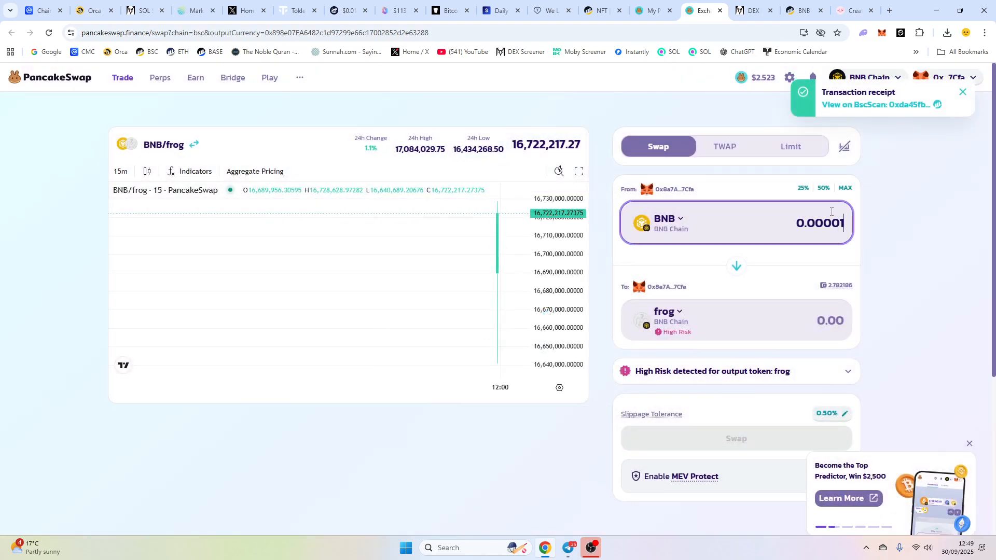
Make a second, larger 0.00001 BNB frog purchase and check DEX Screener
left_click(734, 438)
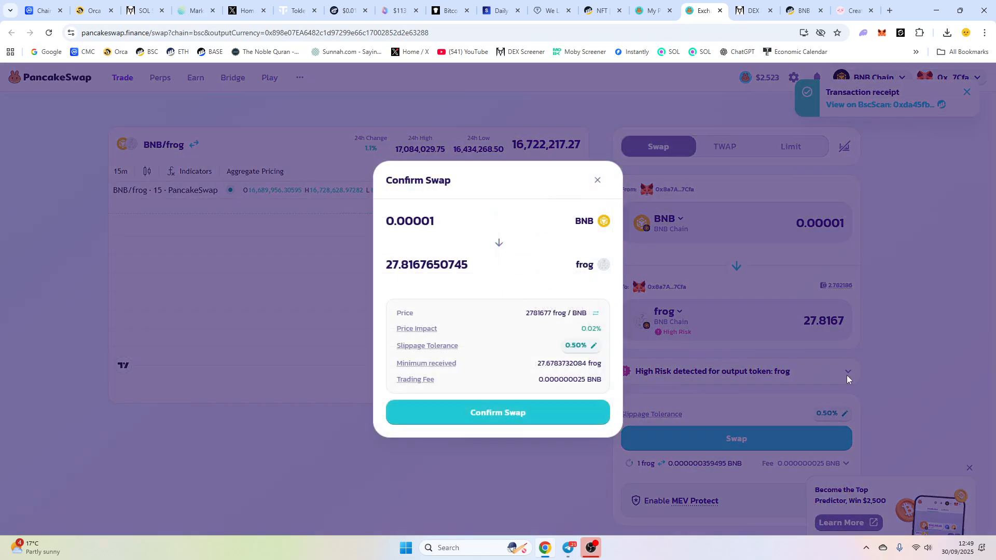
left_click(497, 412)
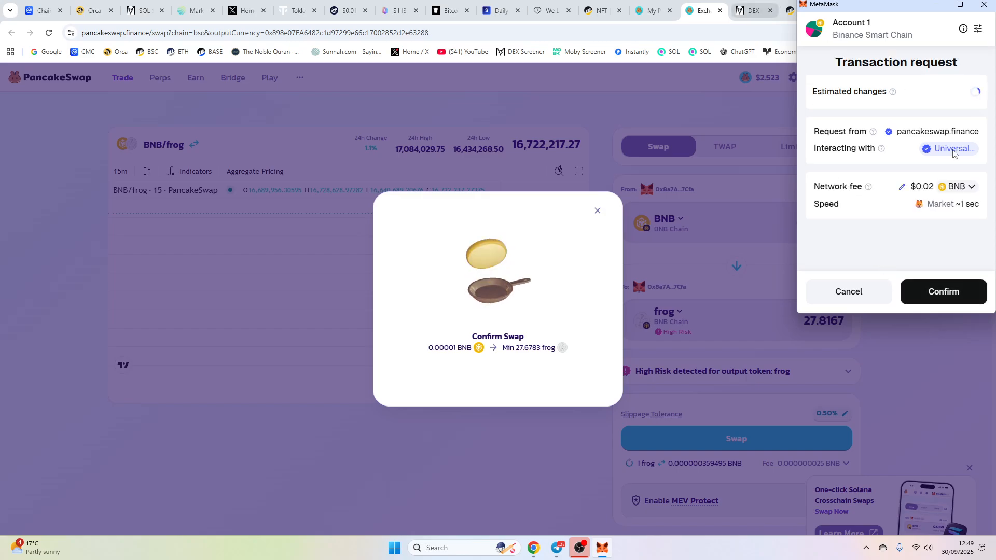
left_click(942, 291)
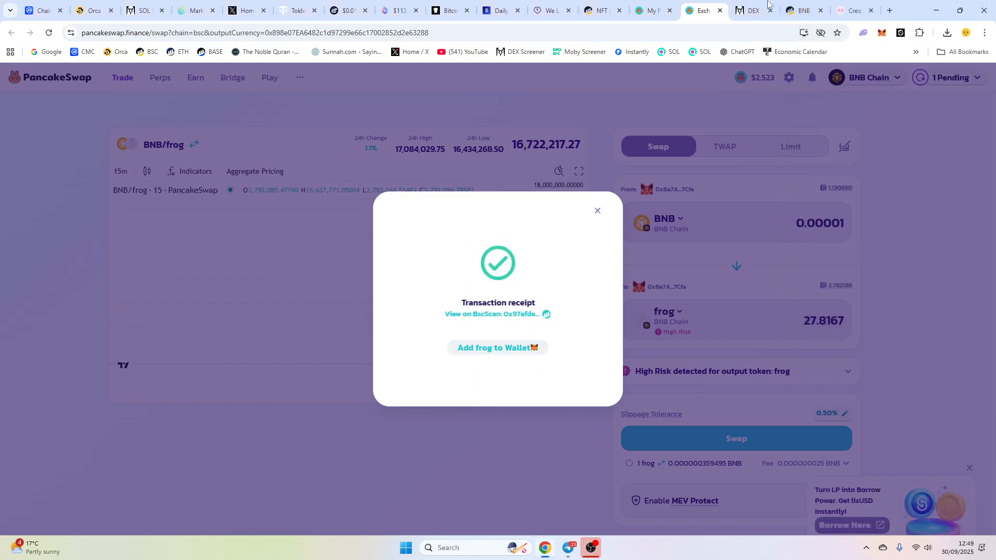
left_click(752, 10)
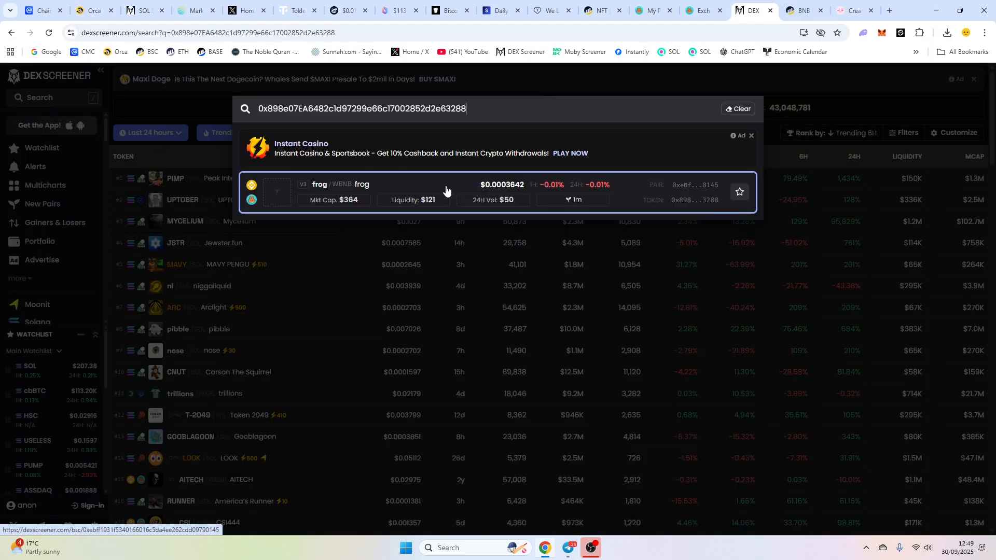
Open the frog/WBNB pair page on DEX Screener, then return to PancakeSwap positions
left_click(445, 191)
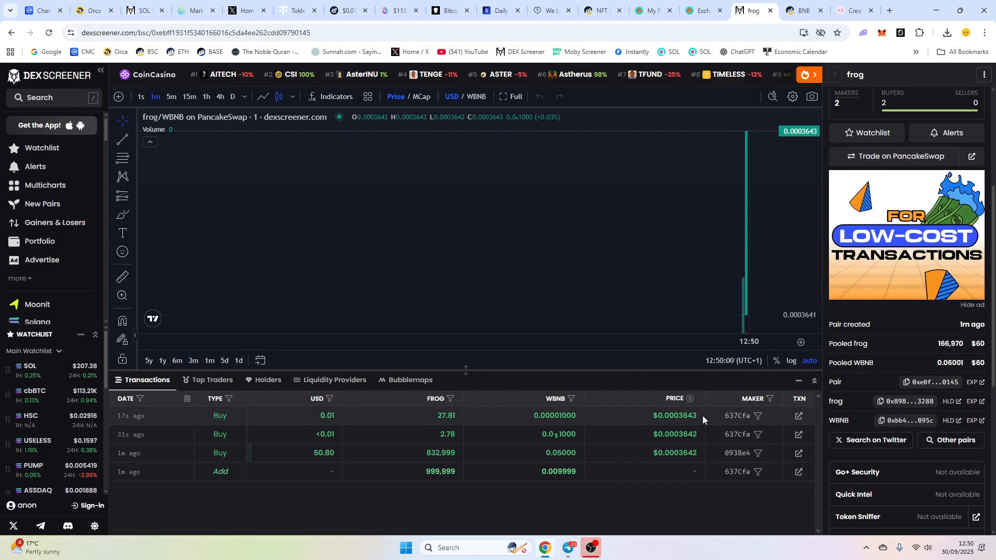
left_click(648, 11)
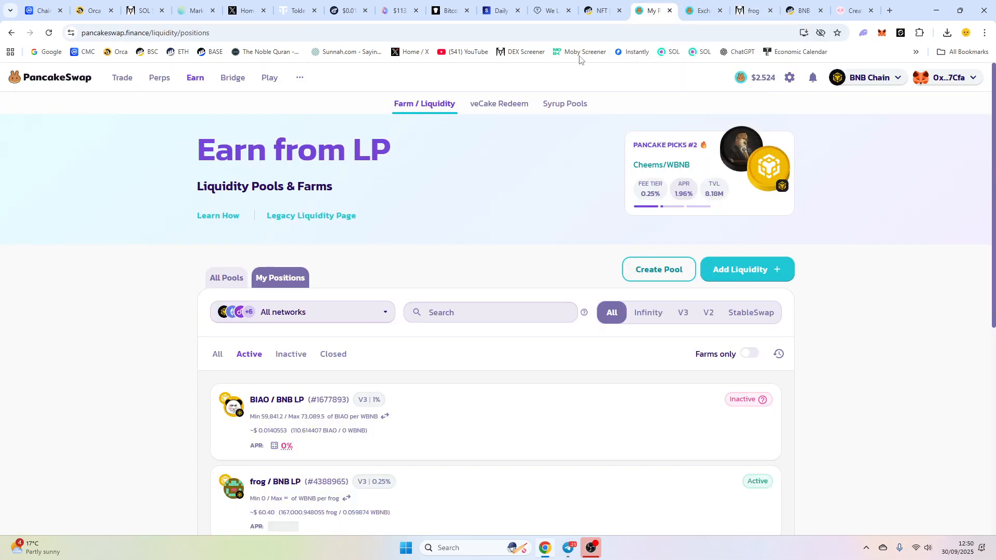
Compare the frog/BNB LP position ($62.95 liquidity, $0.09 fees) against the DEX Screener chart
scroll("down", 3)
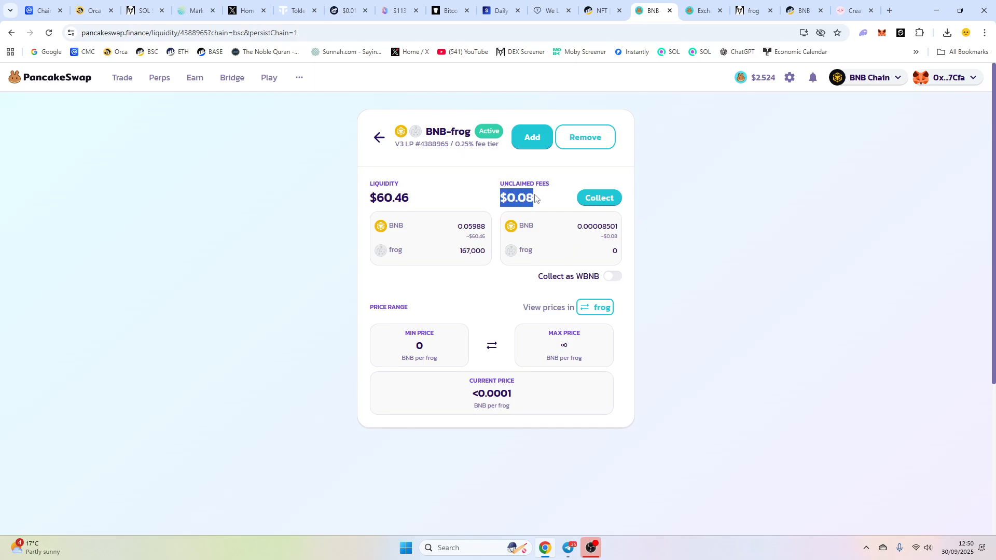
left_click(753, 10)
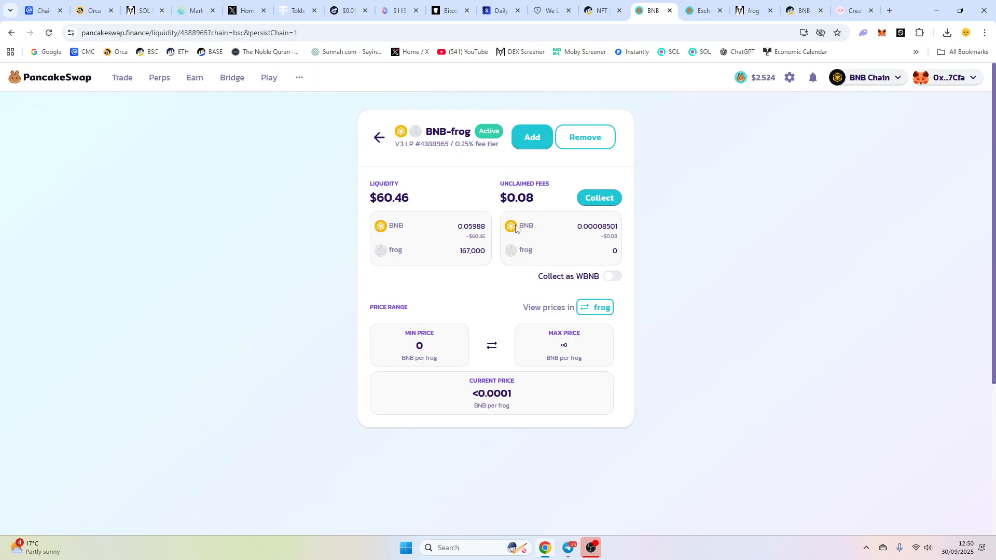
mouse_move(539, 200)
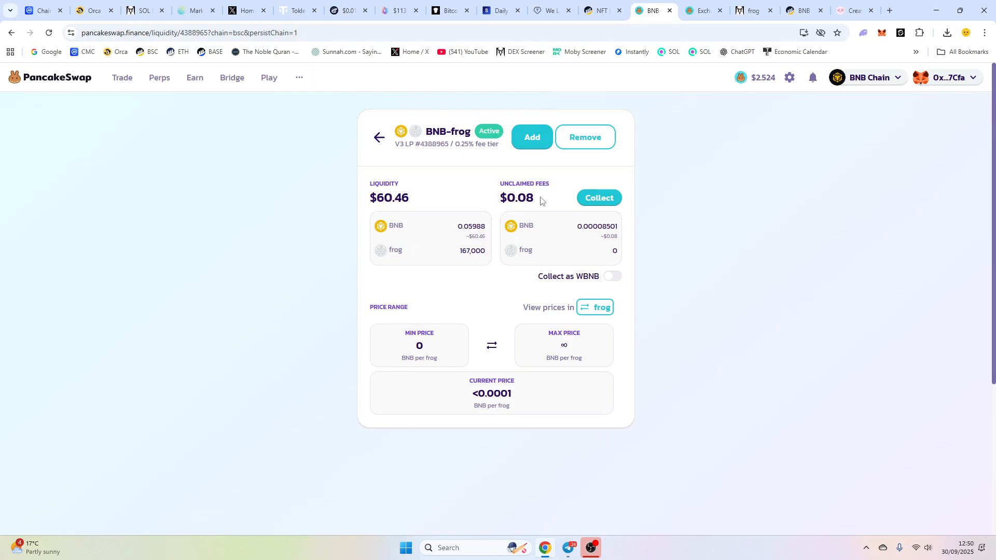
mouse_move(492, 194)
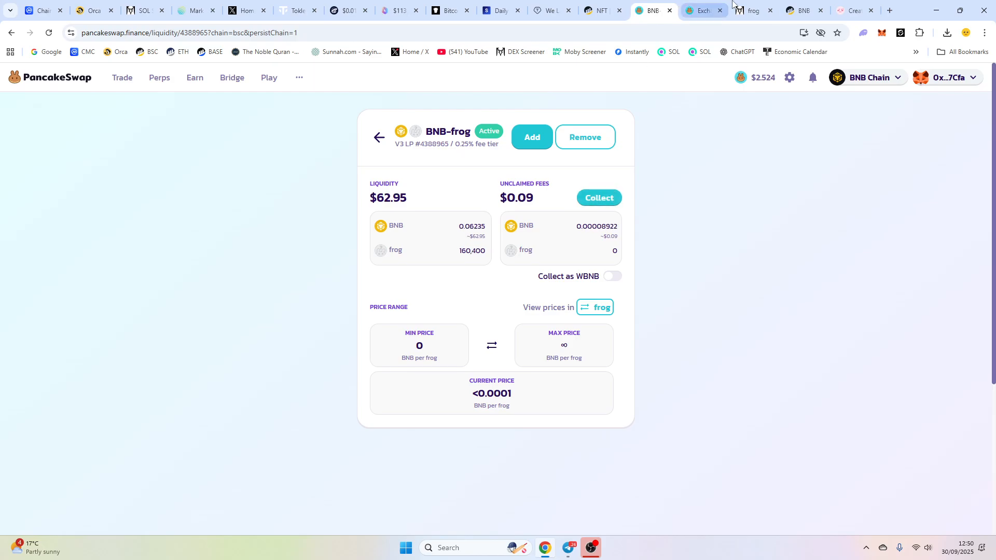
left_click(753, 11)
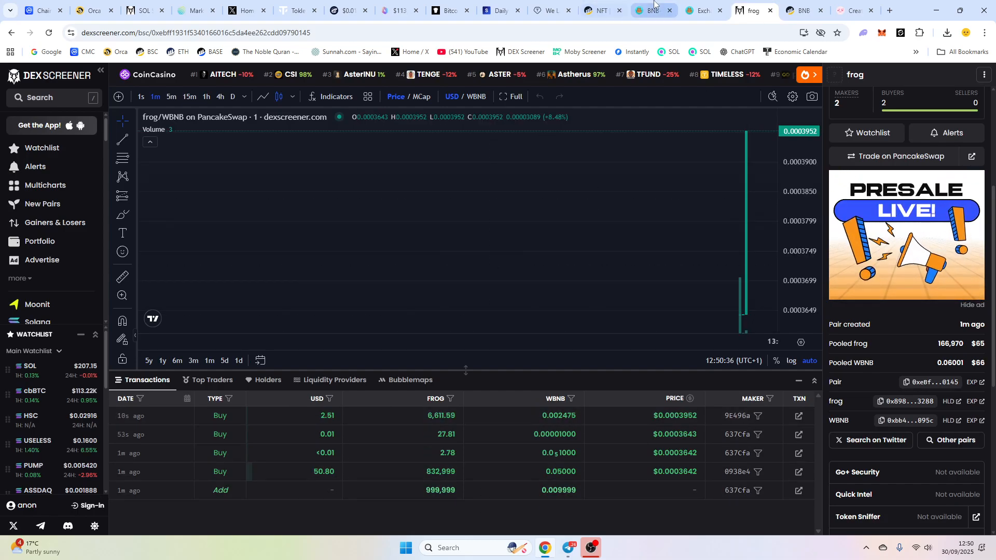
left_click(651, 11)
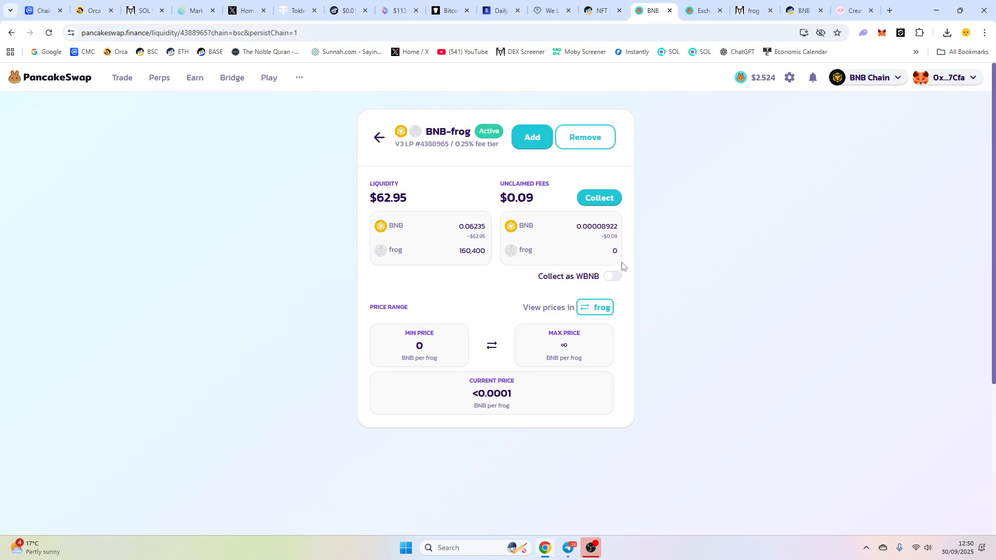
mouse_move(793, 202)
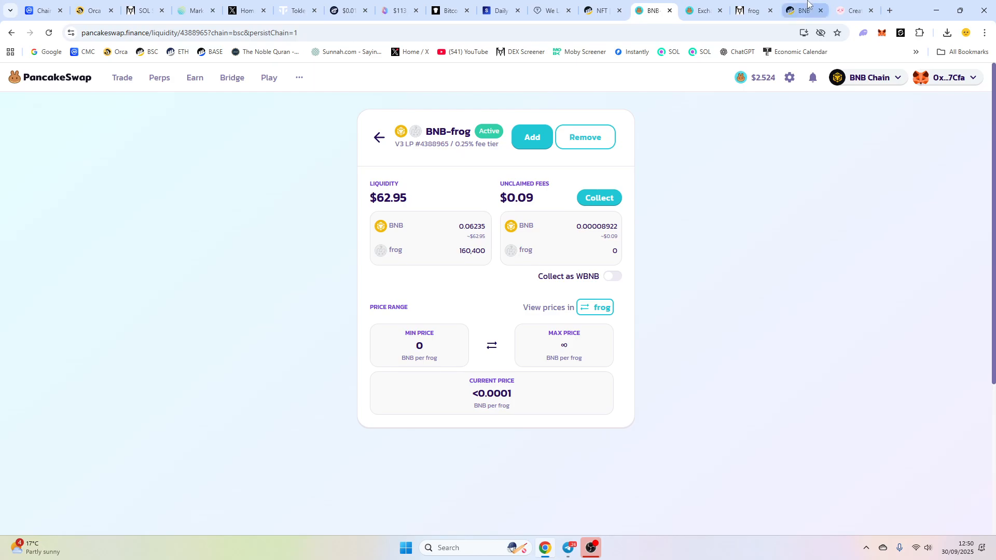
left_click(753, 10)
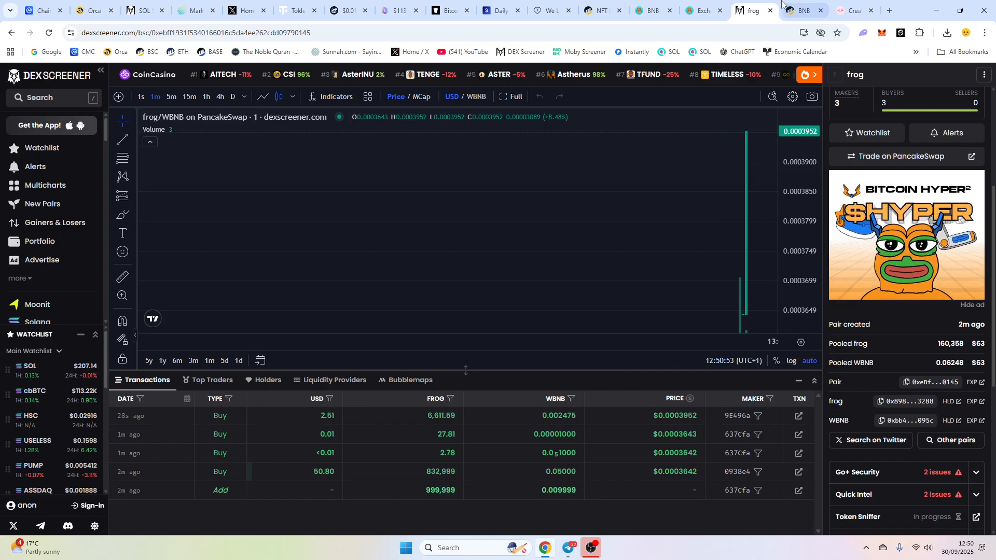
left_click(802, 11)
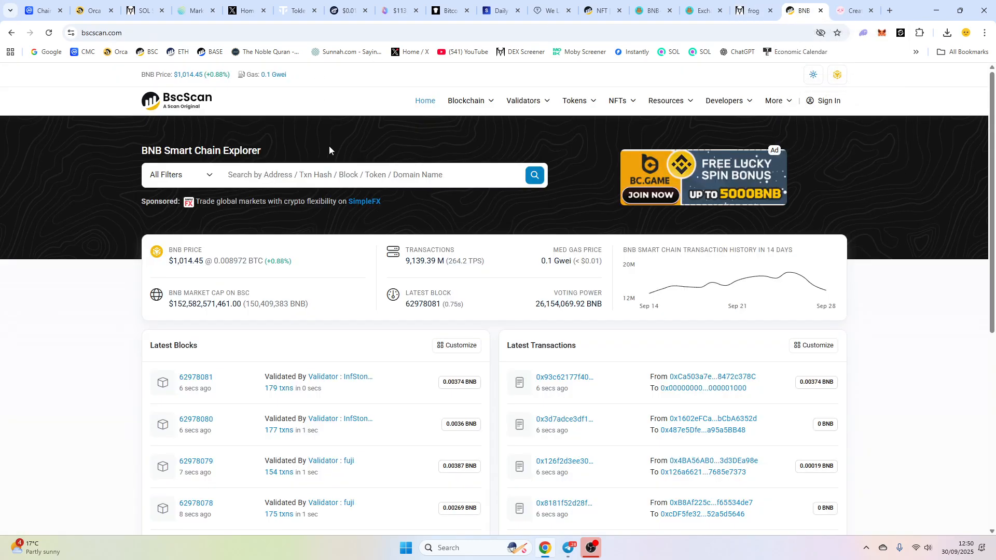
Find contract 0x898e07EA6482c1d97299e66c17002852d2e63288 and connect the wallet to its Write Contract tab
type("0x898e07EA6482c1d97299e66c17002852d2e63288")
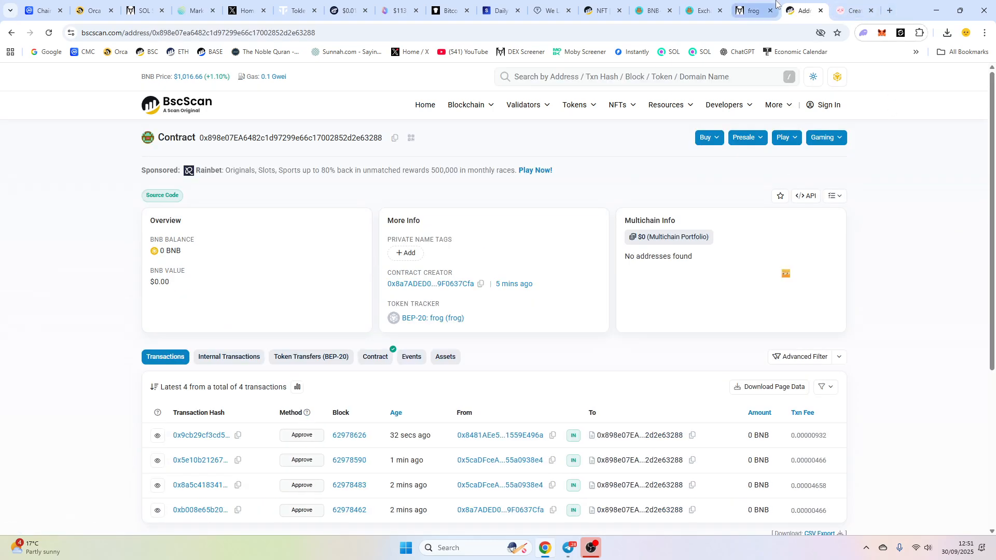
left_click(374, 357)
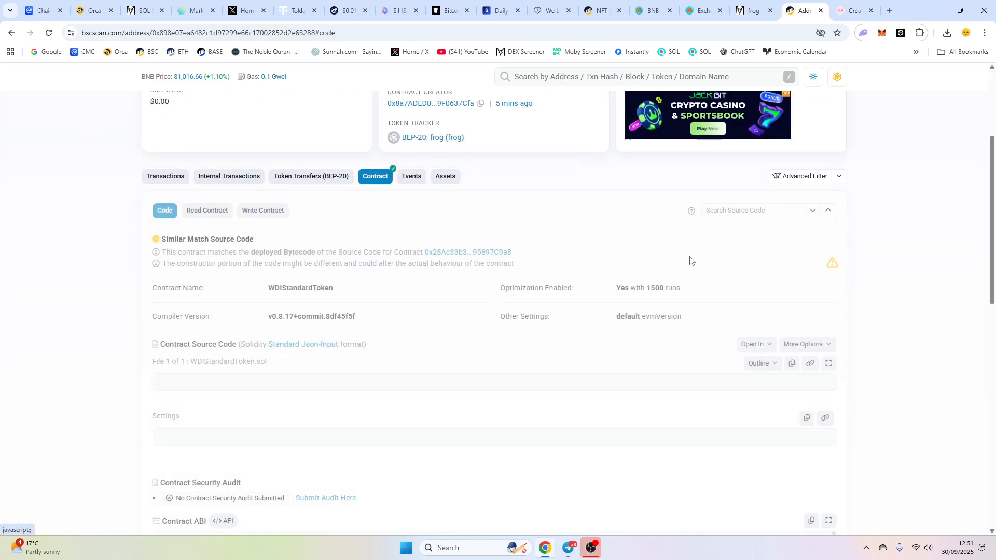
left_click(855, 10)
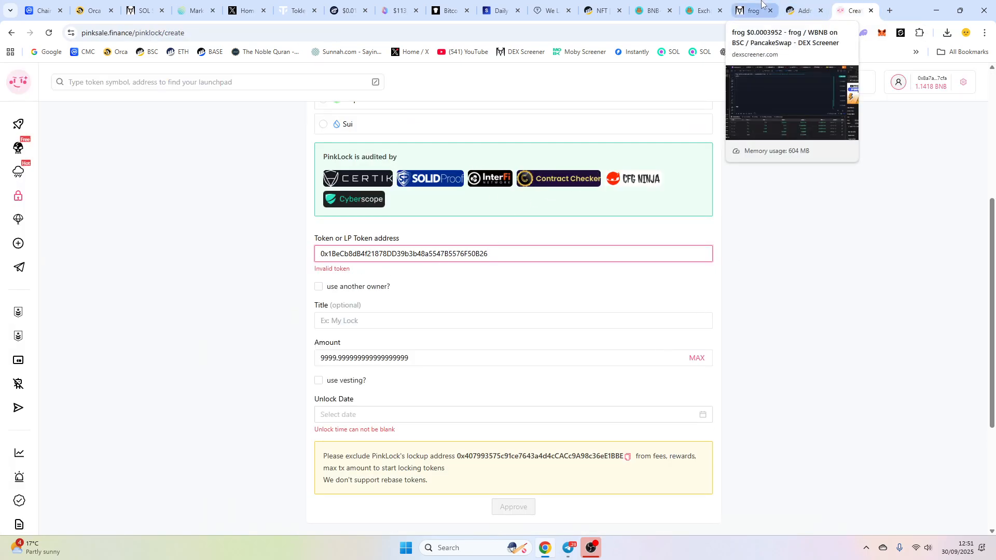
left_click(803, 10)
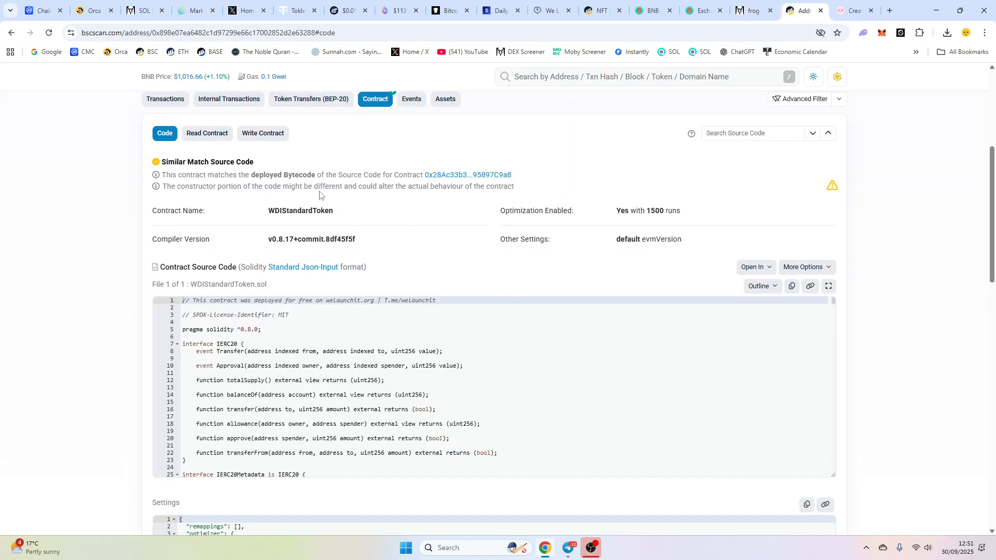
left_click(263, 133)
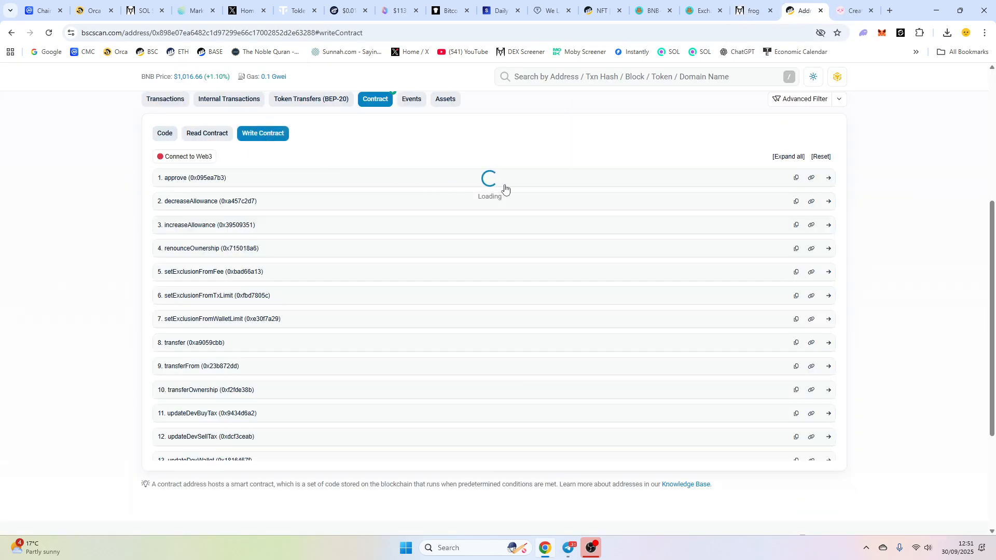
left_click(187, 156)
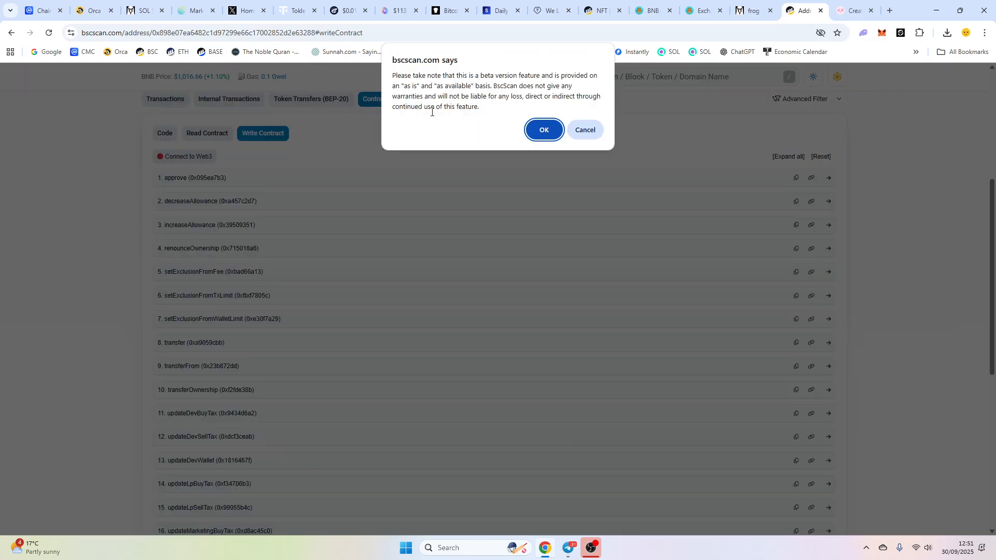
left_click(543, 130)
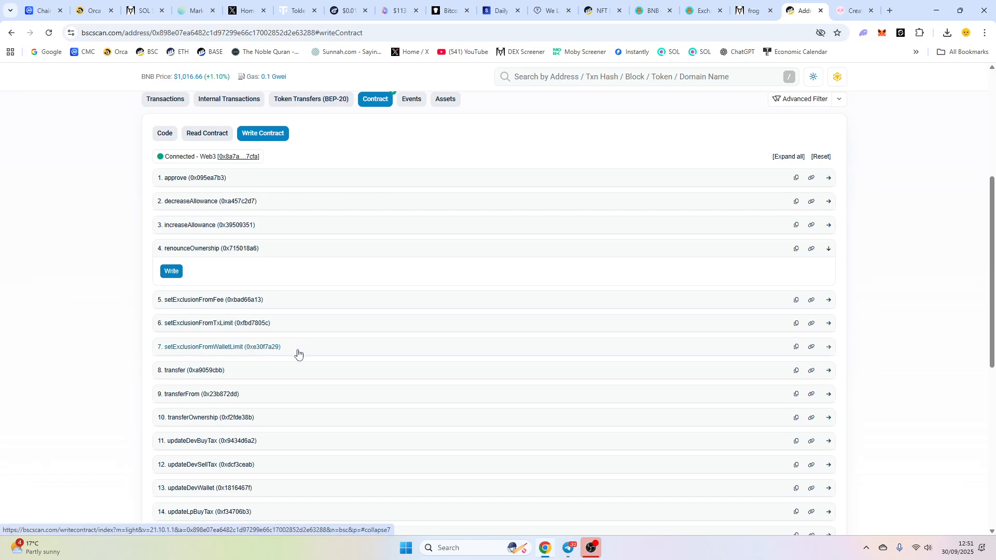
Write a new updateMaxTransactionAmount value and confirm the transaction in MetaMask
scroll("down", 3)
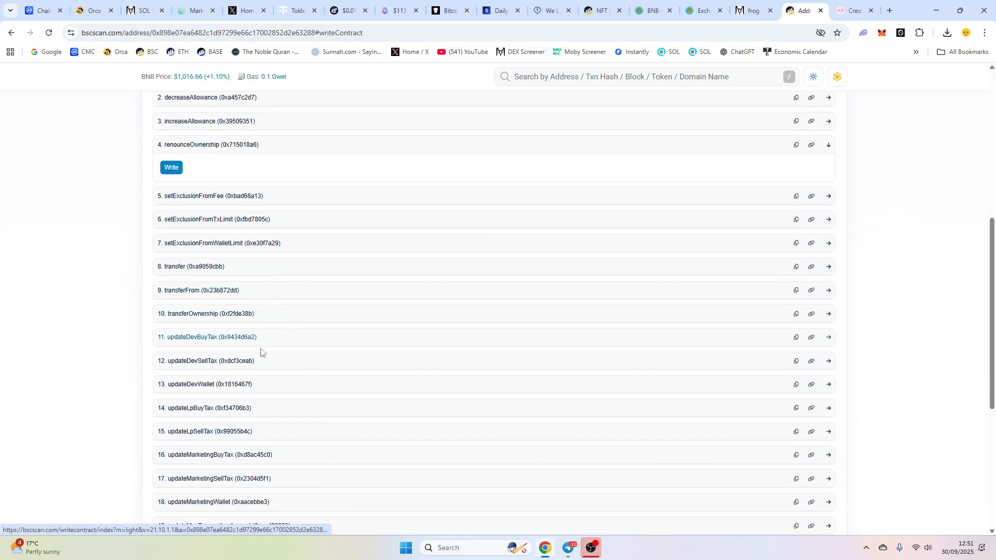
scroll("down", 3)
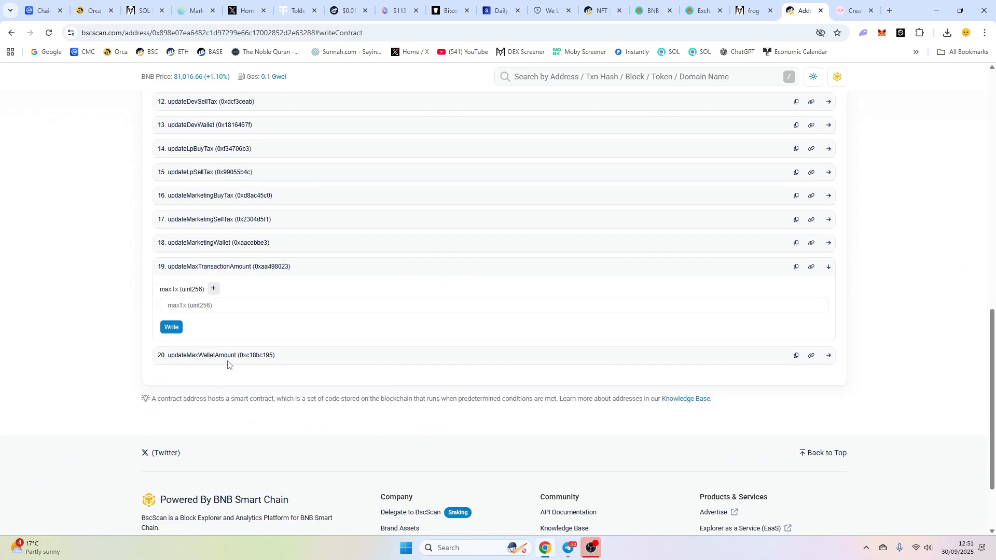
type("1")
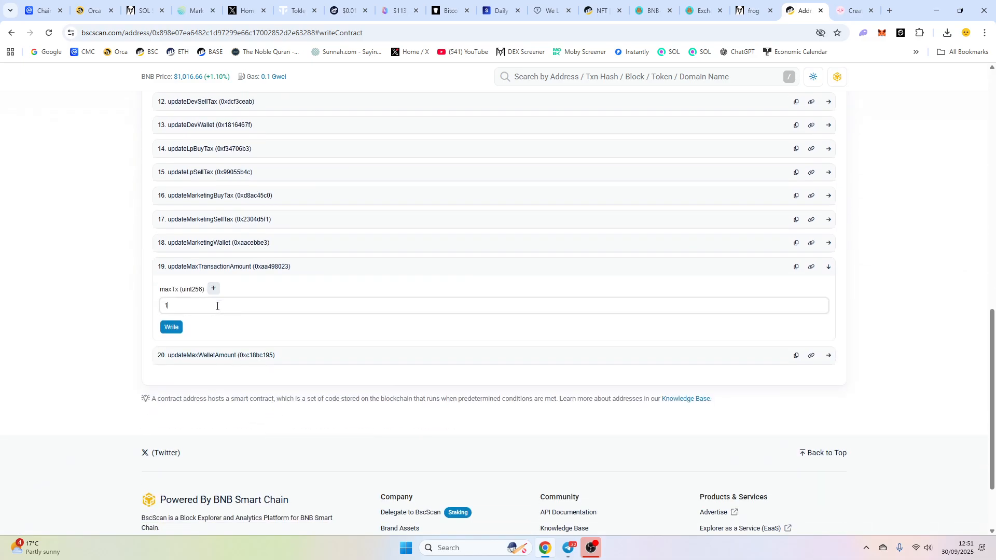
type("0000000000000000000")
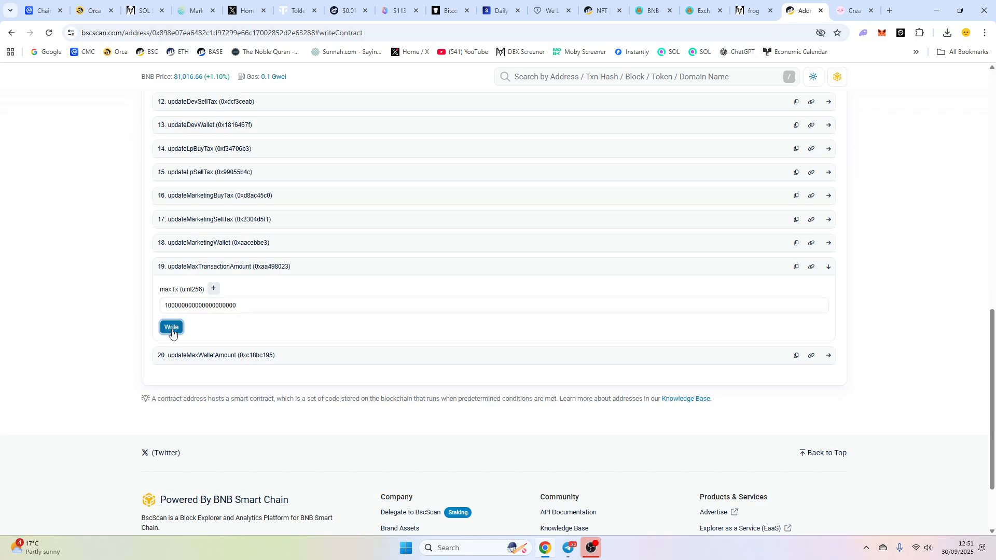
left_click(170, 328)
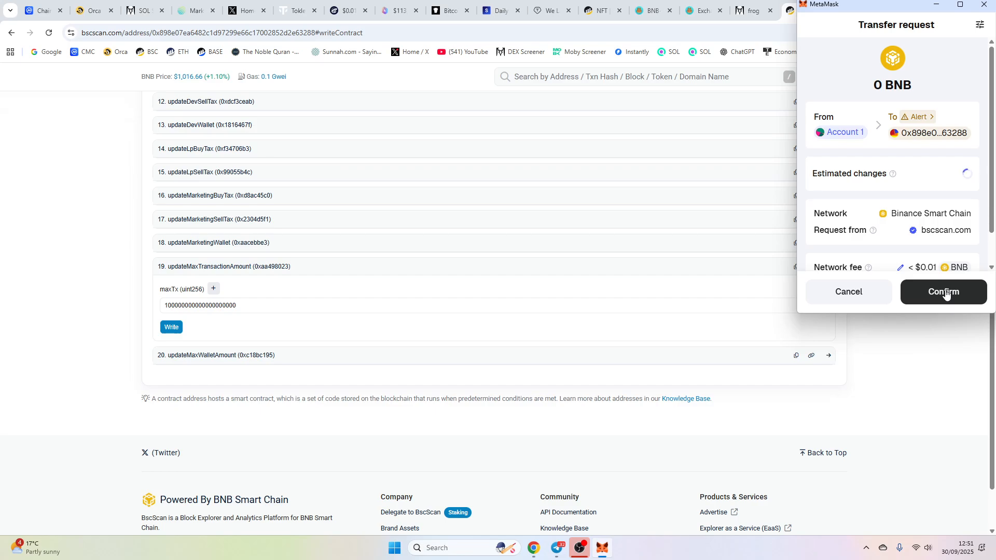
left_click(848, 291)
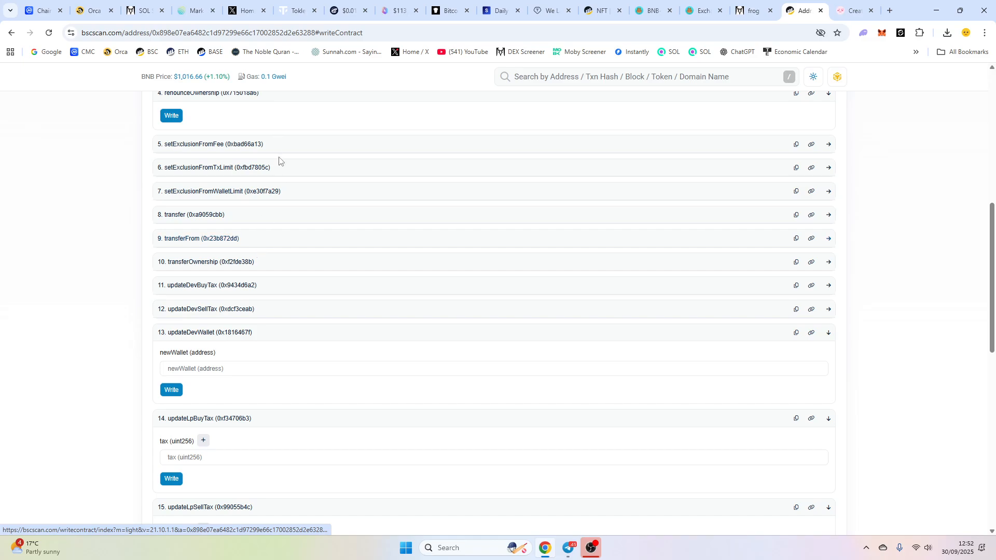
Fill setExclusionFromTxLimit with account 45245f43534 and value false, replacing true
left_click(216, 167)
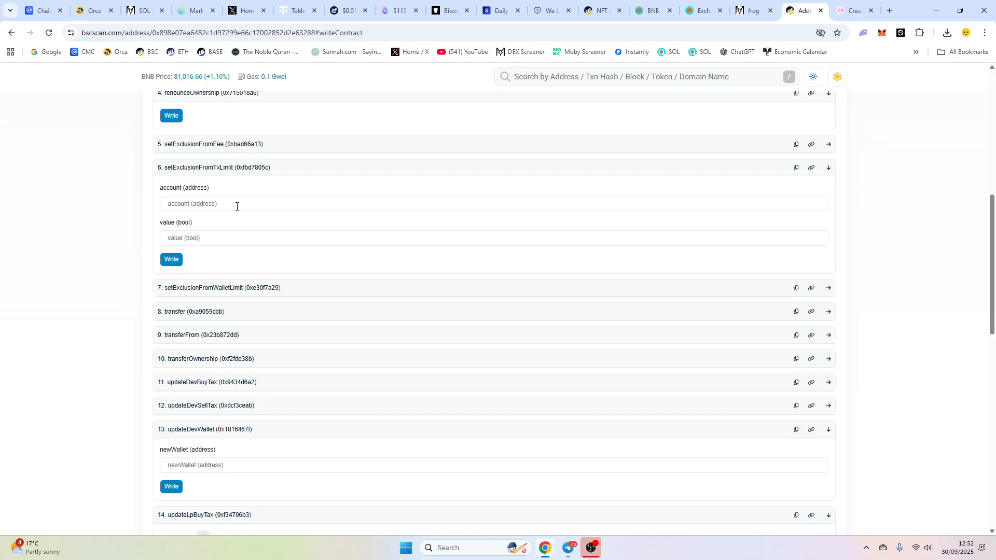
type("45245r43534")
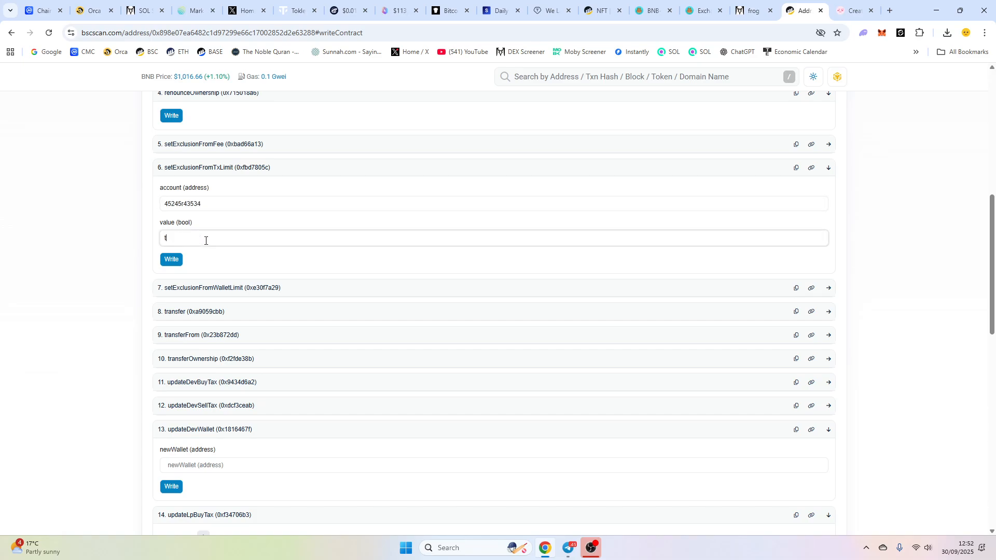
type("rue")
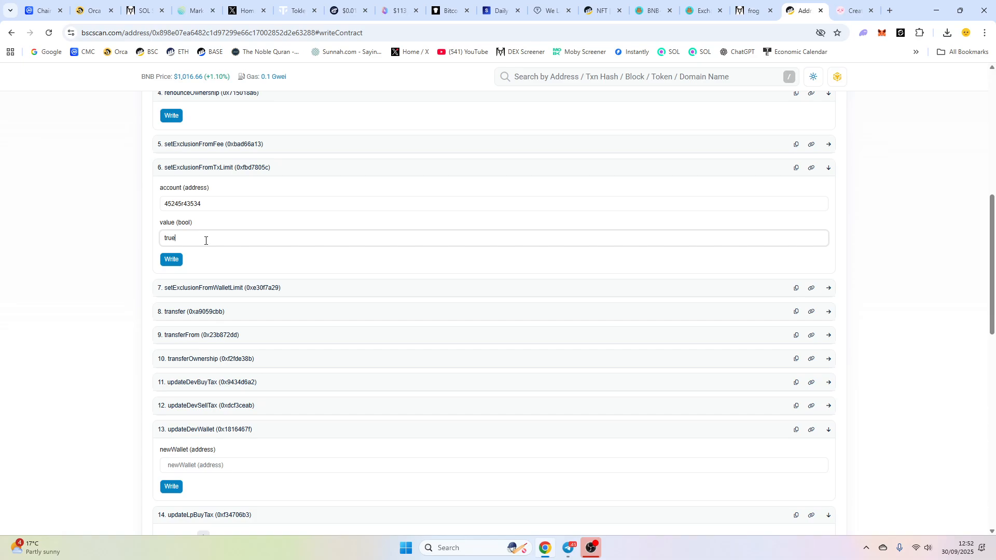
double_click(169, 238)
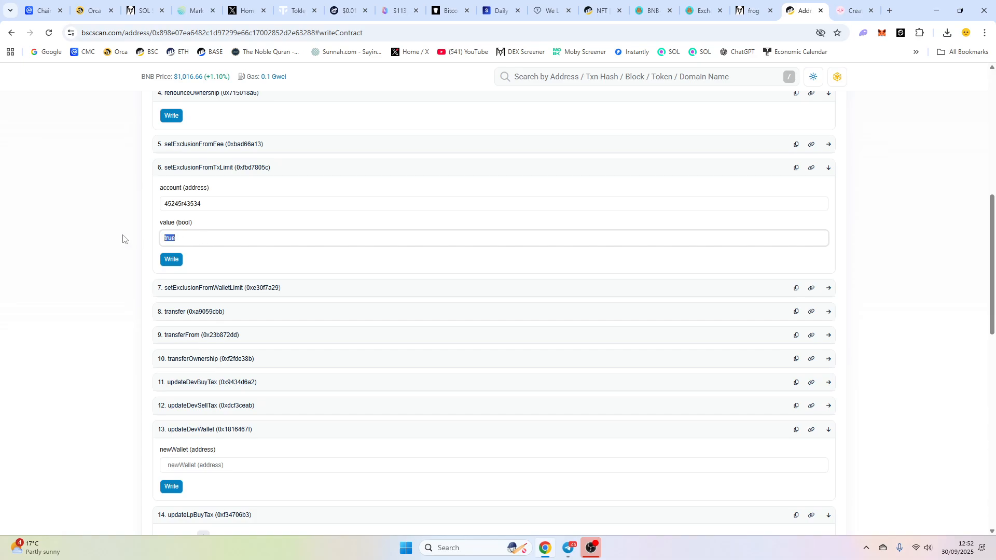
type("false")
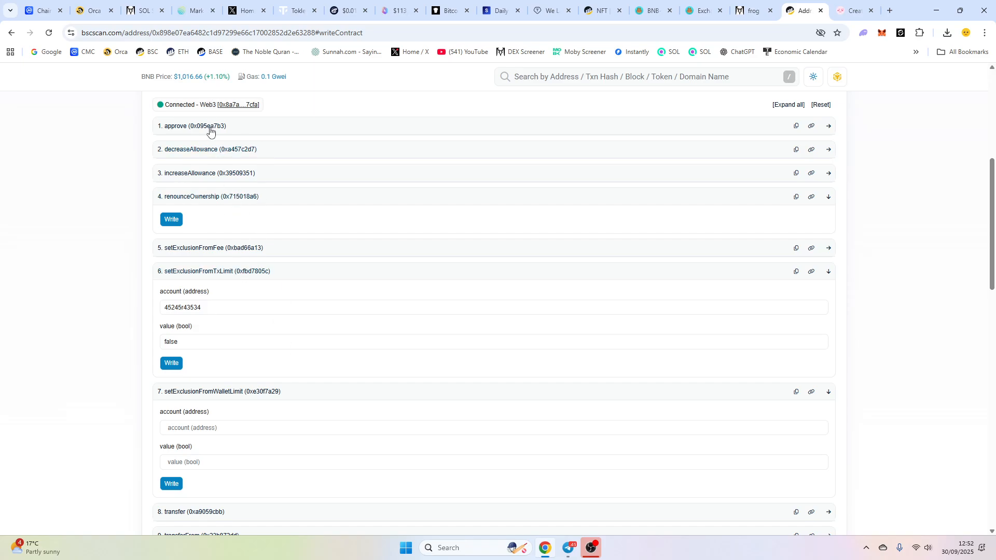
scroll("down", 3)
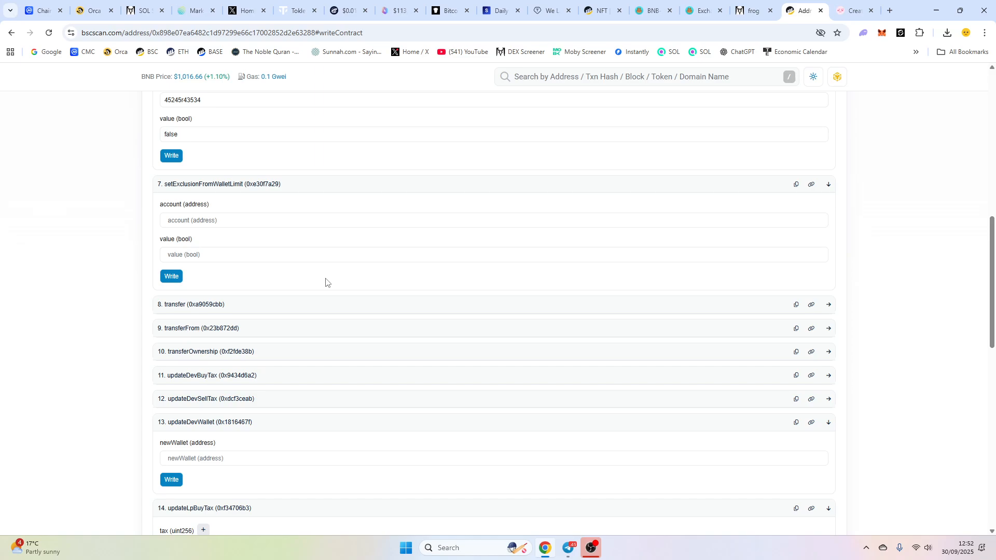
scroll("down", 3)
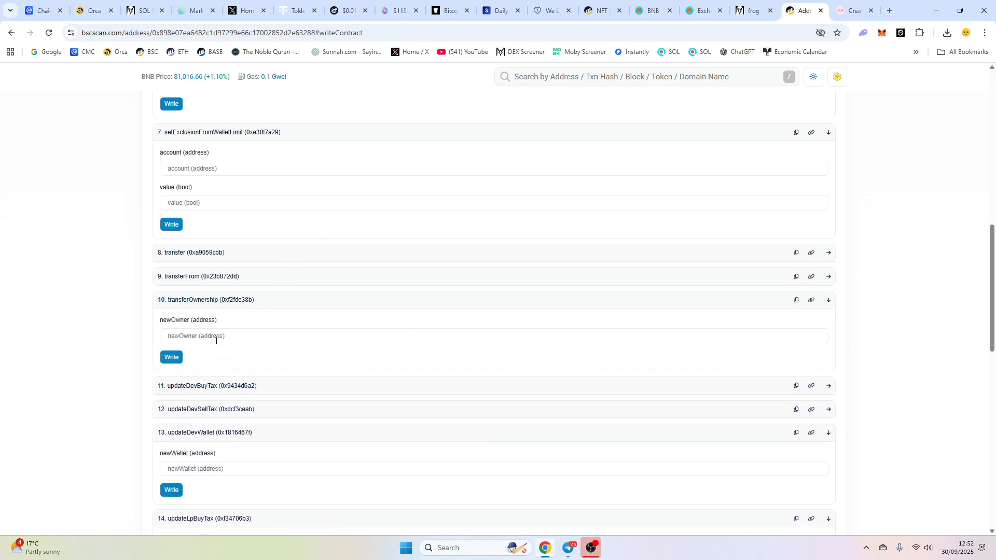
scroll("down", 3)
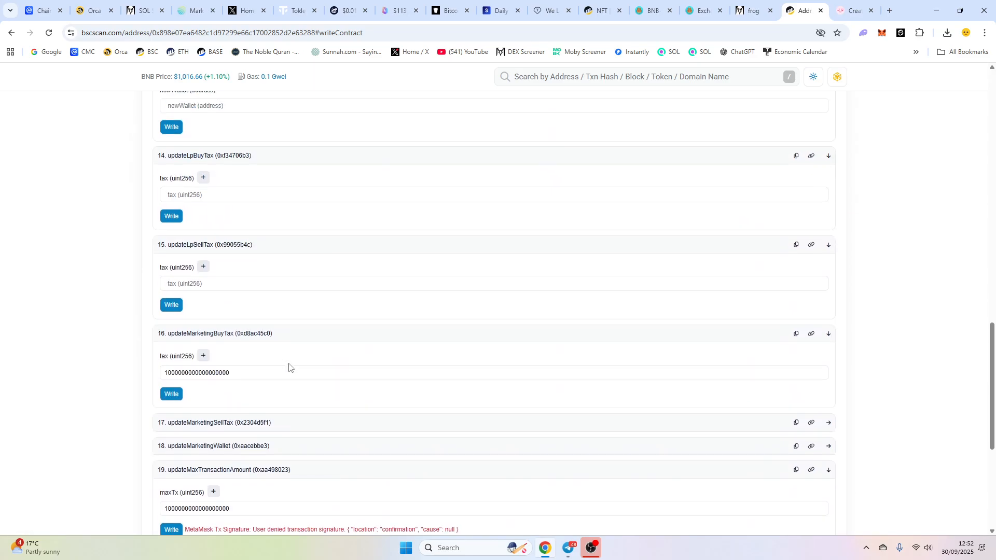
mouse_move(296, 427)
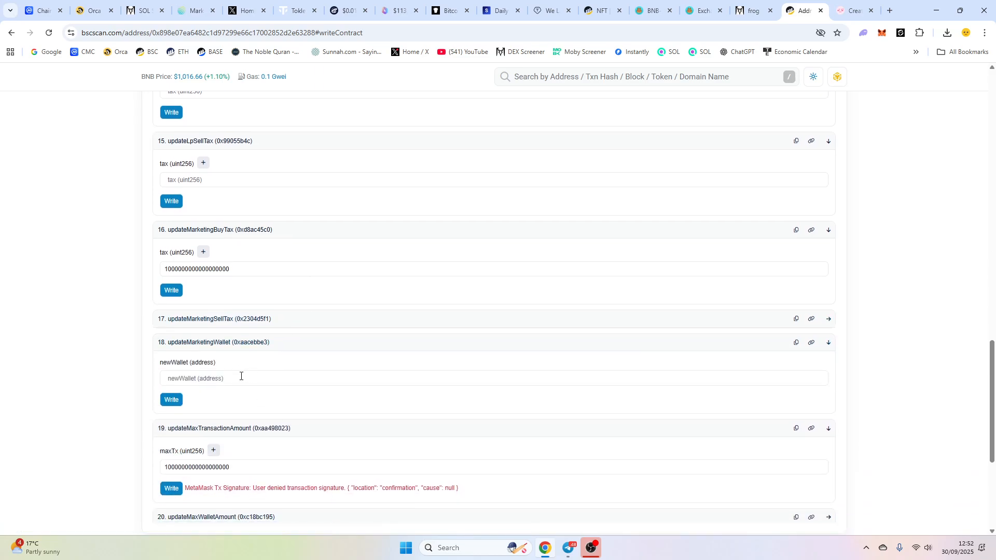
scroll("up", 3)
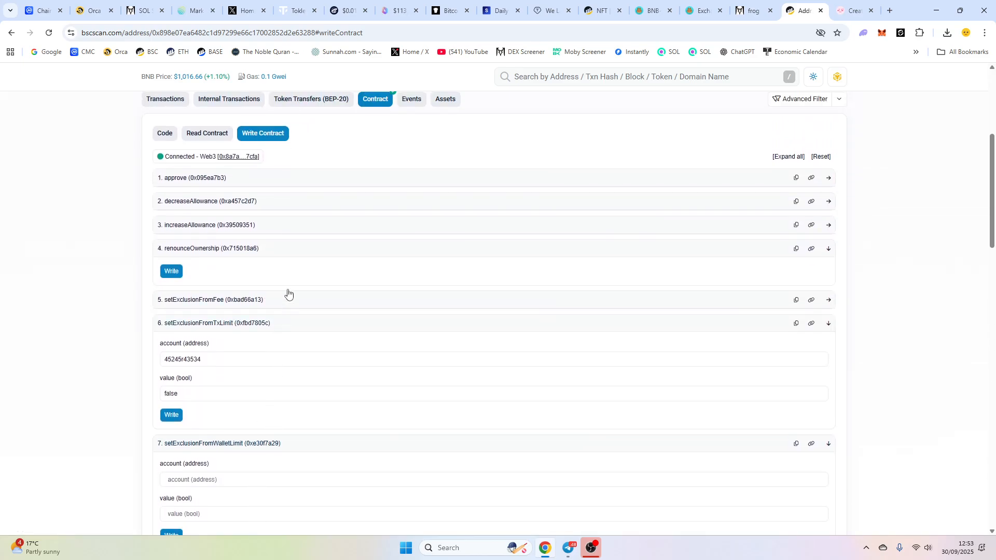
mouse_move(572, 343)
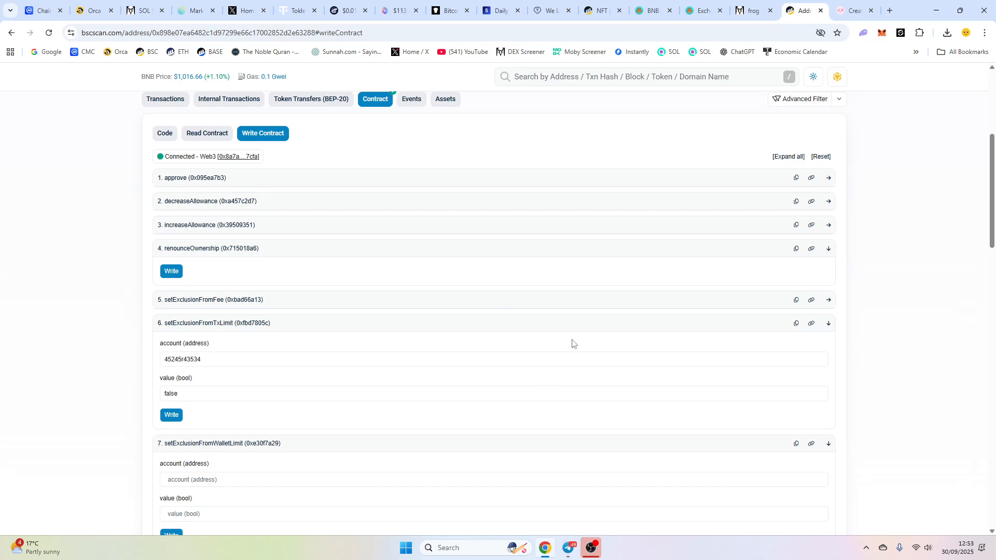
scroll("down", 3)
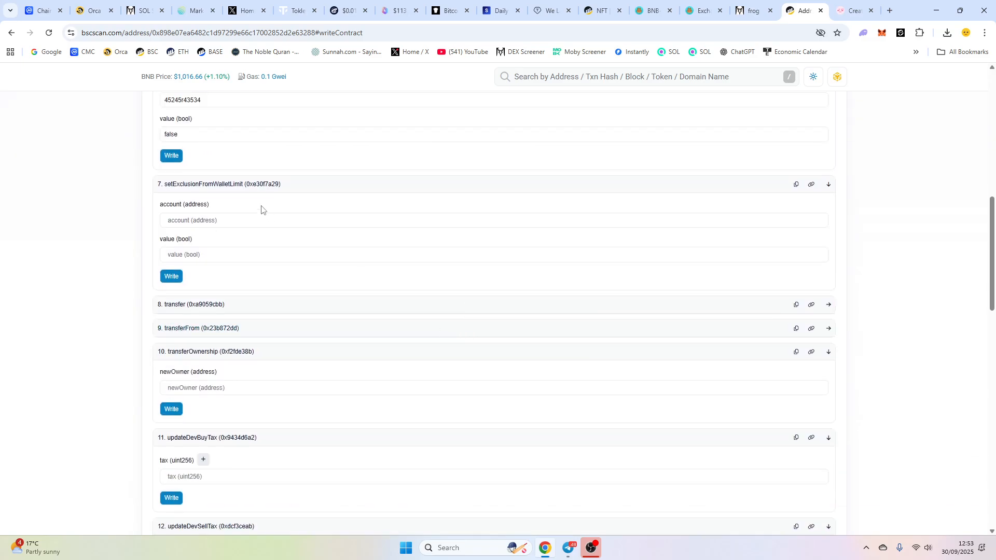
scroll("down", 3)
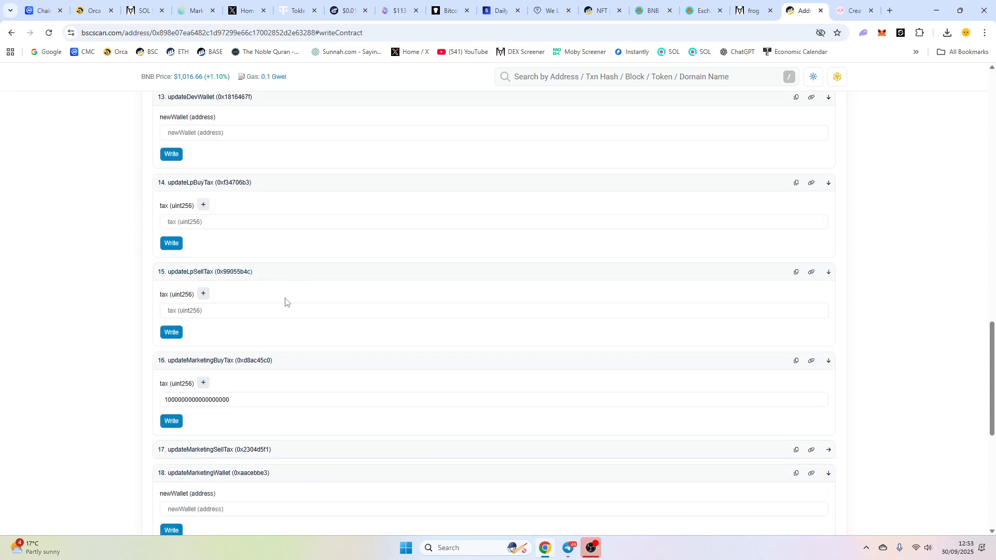
scroll("down", 3)
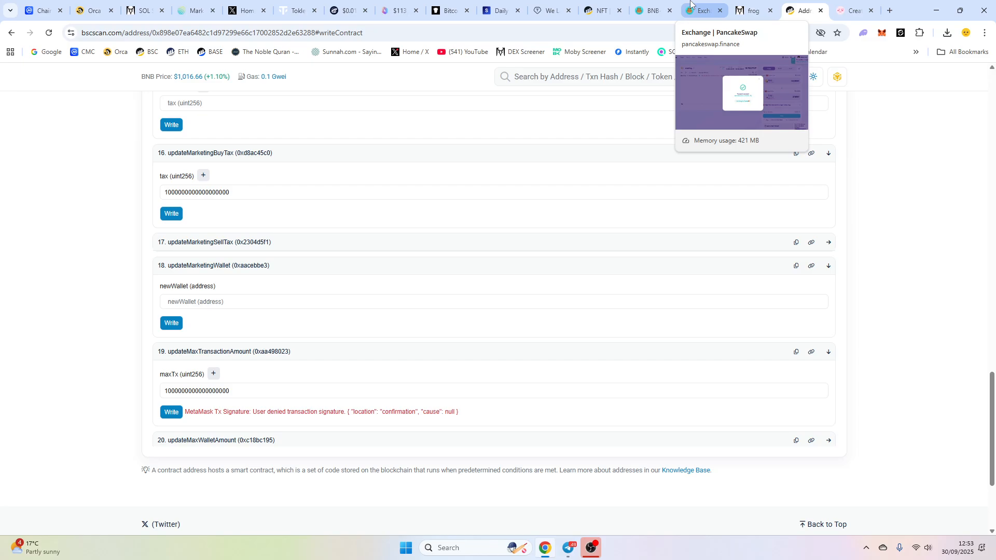
Fill the PinkLock form with the frog token, full 30.599 balance and title 'frog lock'
left_click(752, 10)
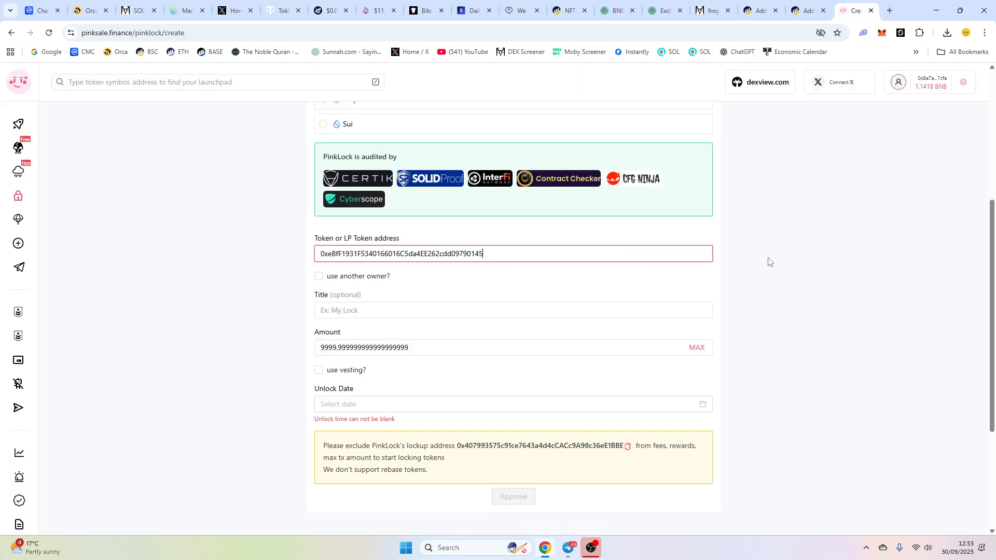
left_click(711, 10)
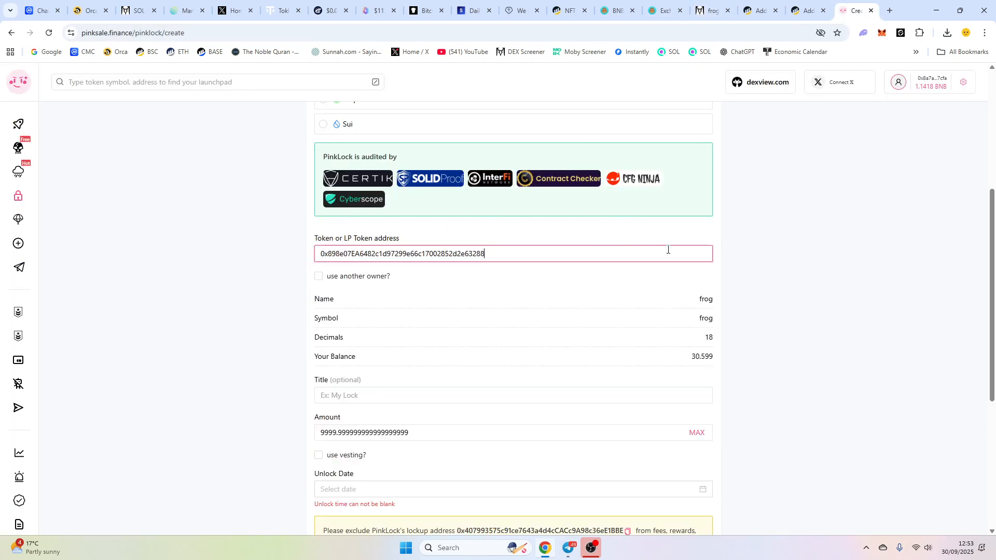
scroll("down", 3)
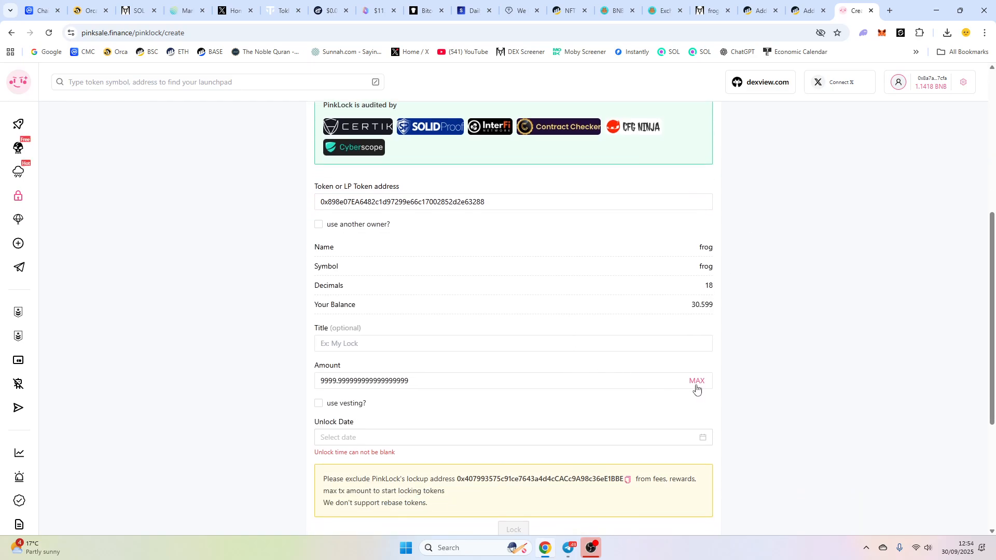
left_click(696, 380)
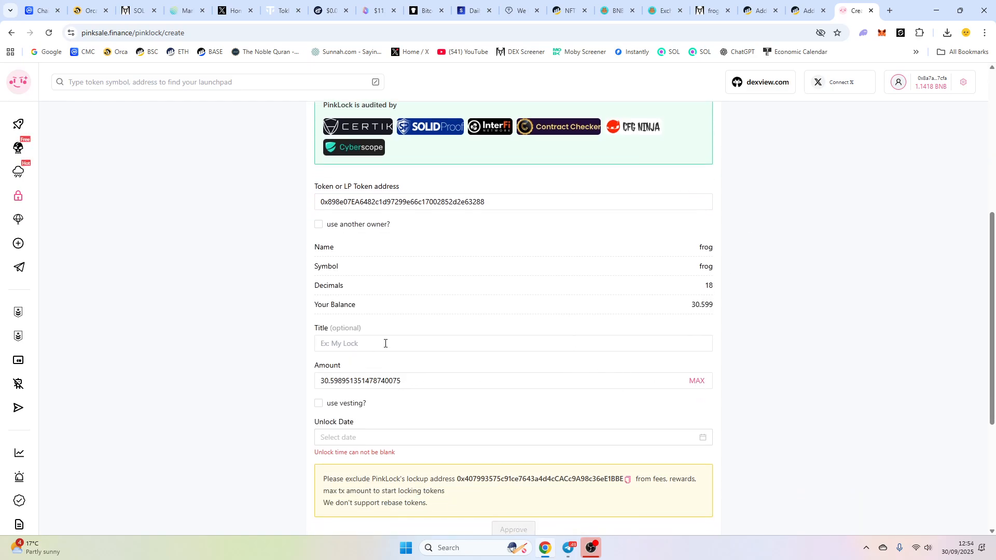
type("frog lock")
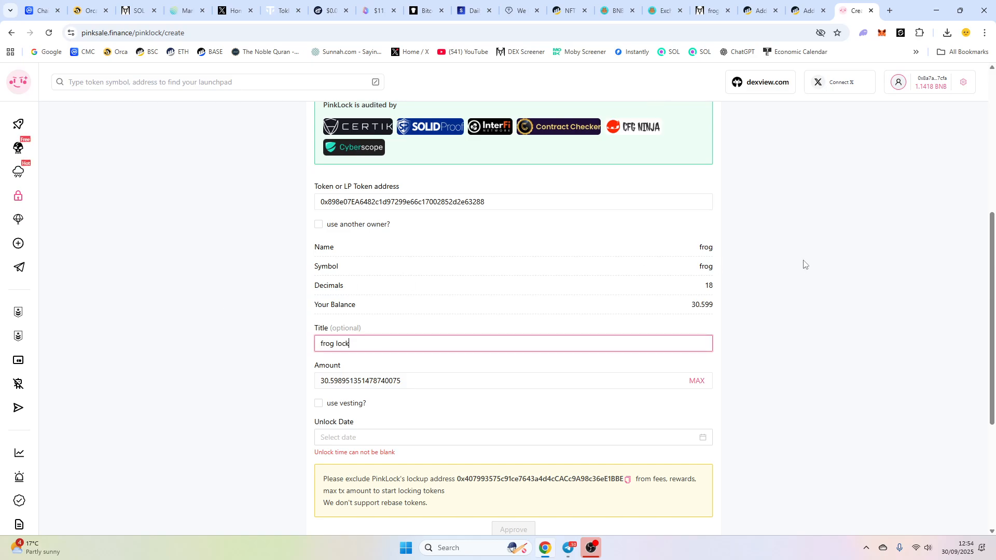
scroll("down", 3)
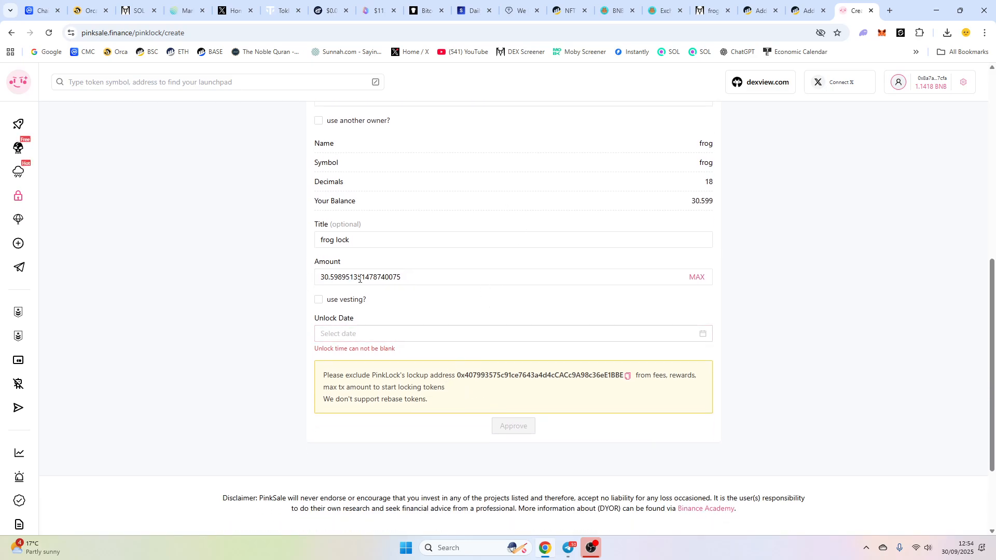
left_click(760, 10)
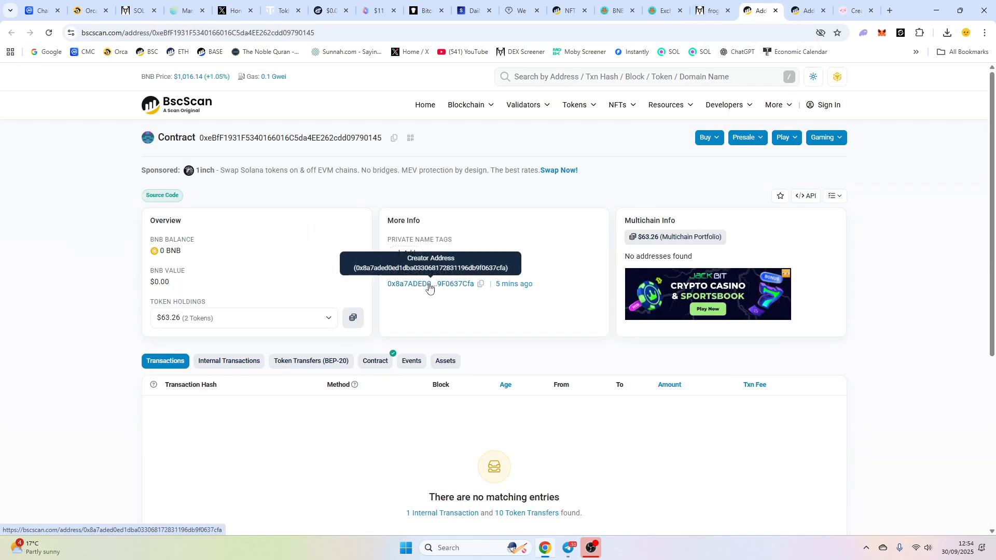
Open the creator wallet's page and review its internal and BEP-20 frog transfers
left_click(412, 283)
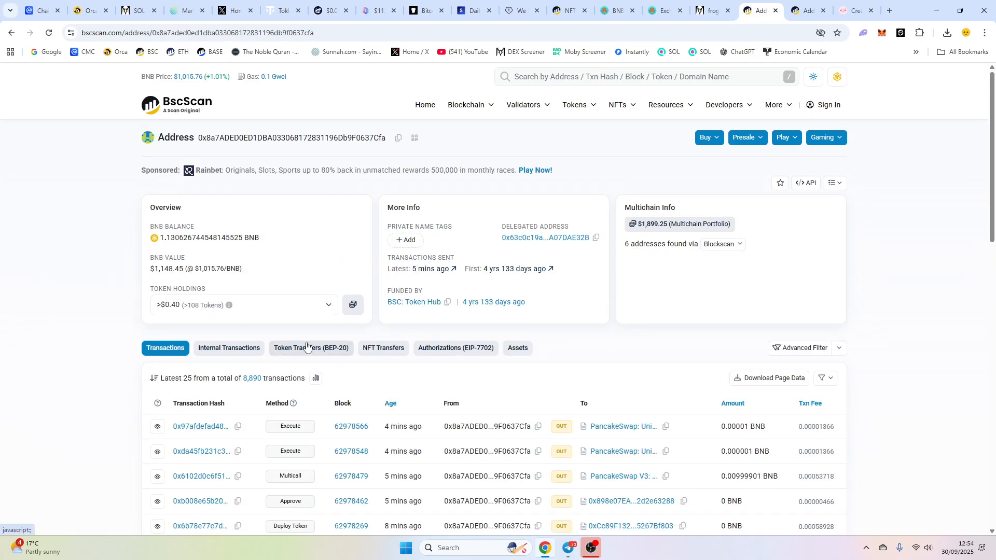
left_click(229, 348)
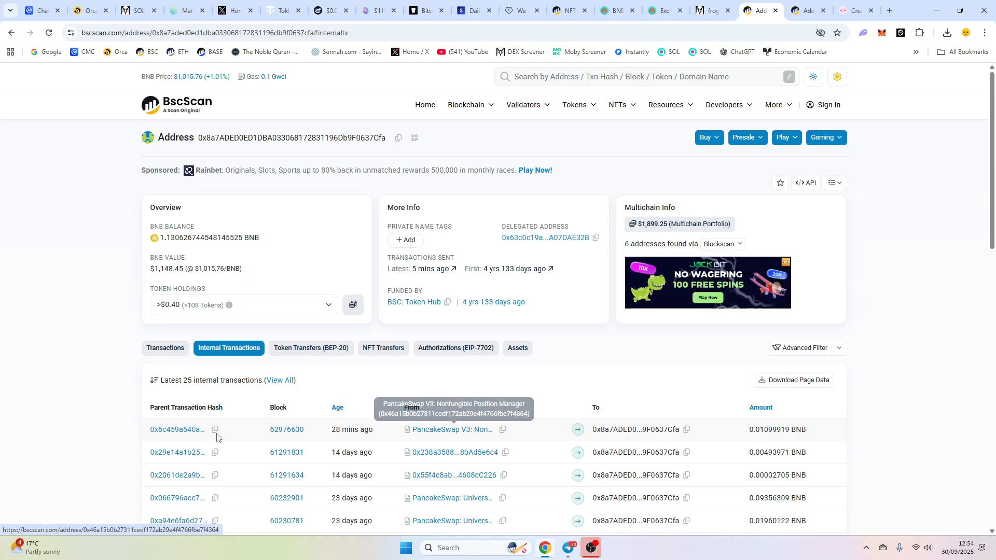
left_click(311, 348)
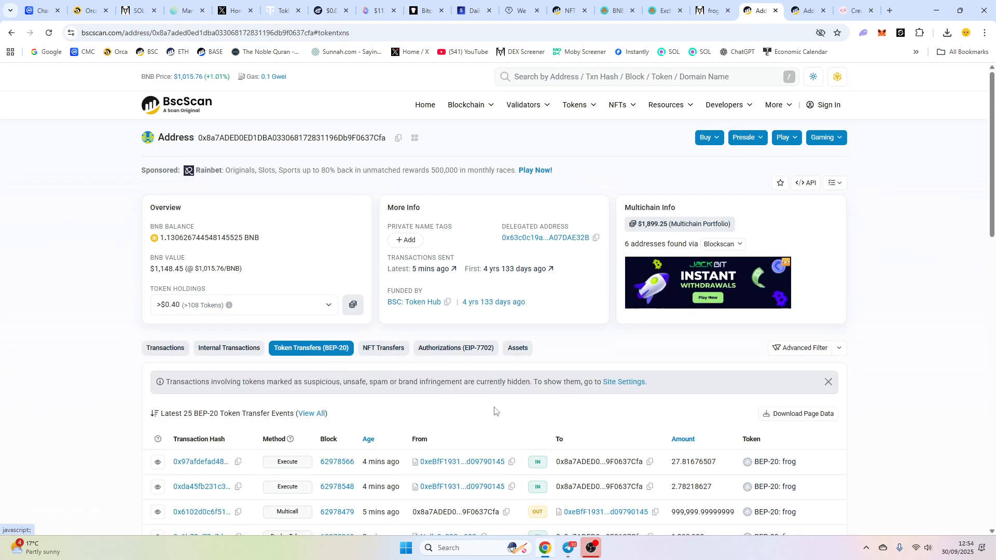
scroll("down", 3)
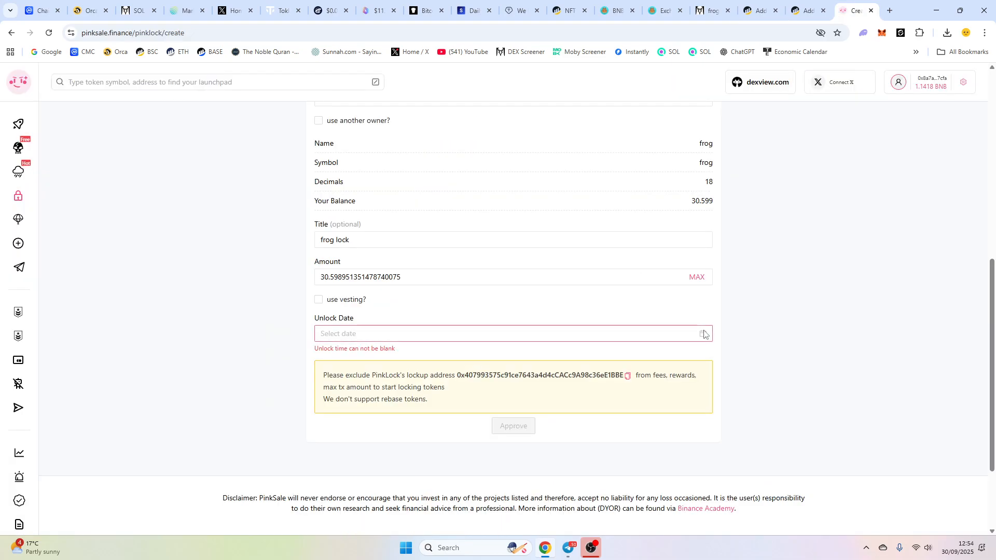
left_click(512, 333)
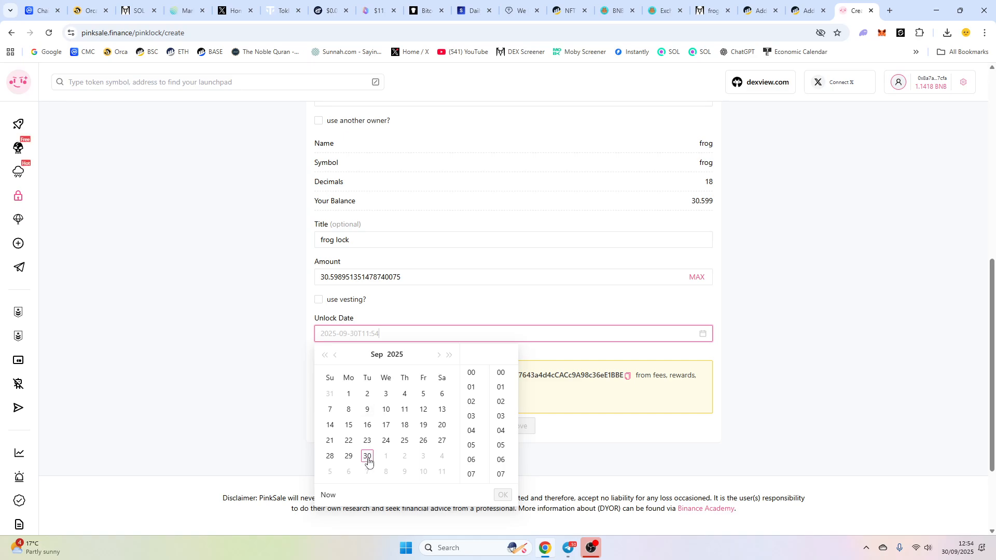
left_click(366, 456)
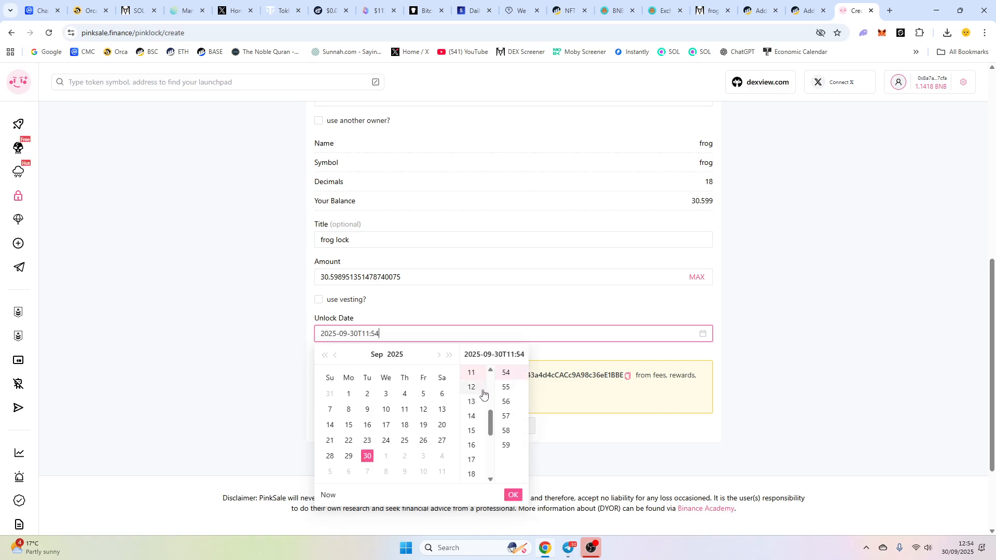
left_click(348, 393)
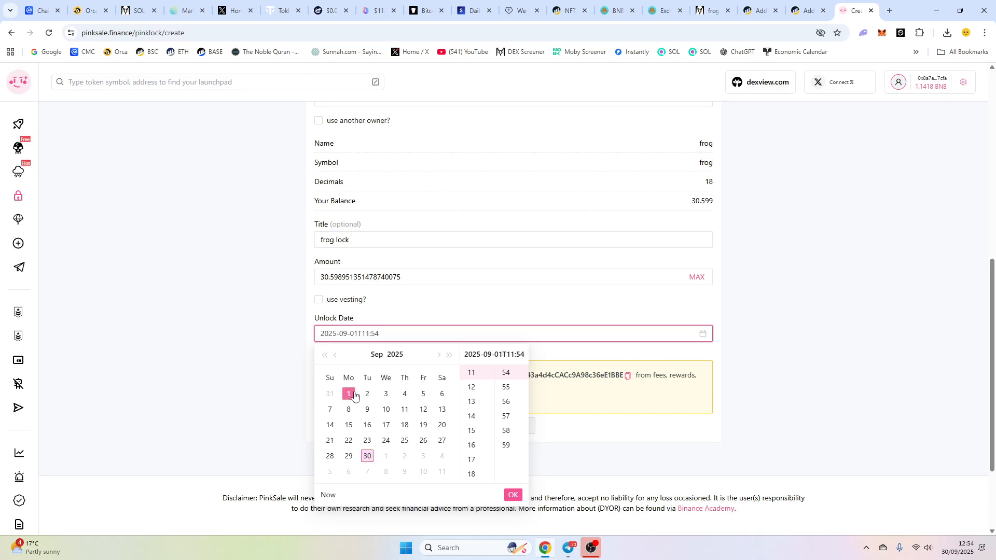
left_click(470, 373)
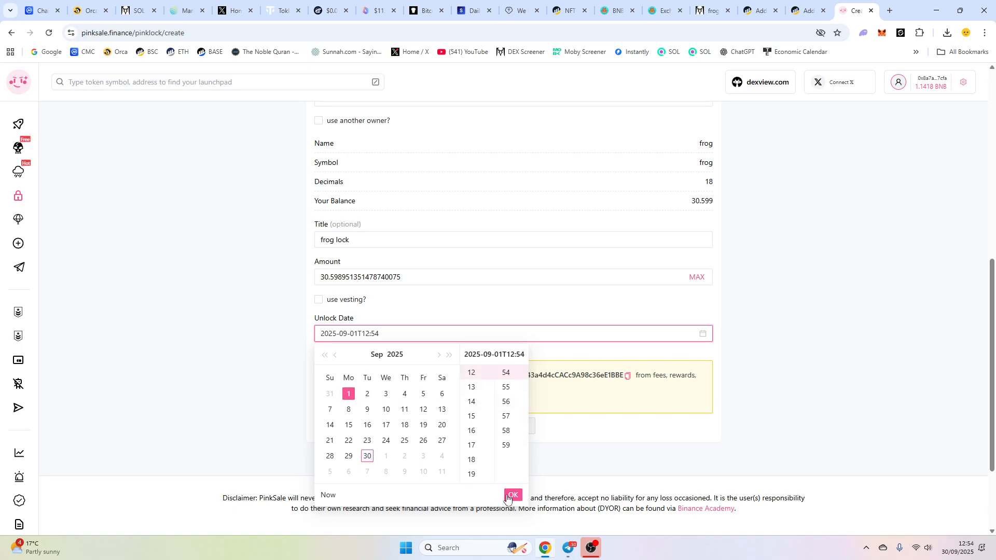
left_click(512, 497)
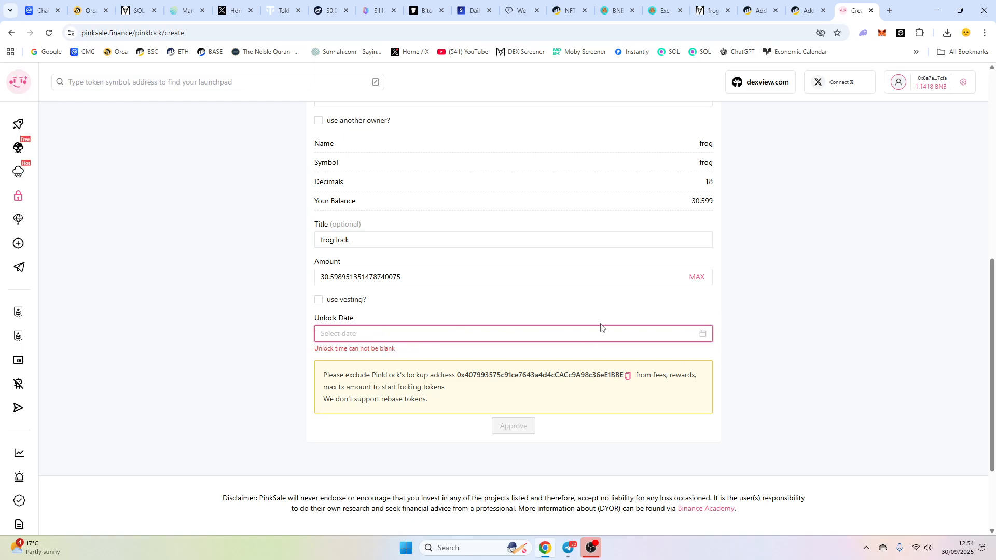
left_click(508, 334)
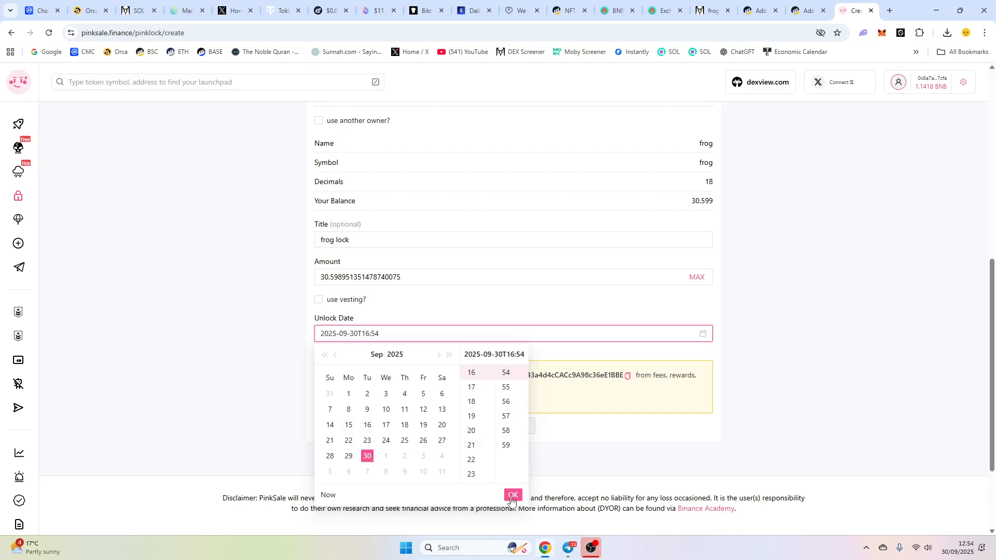
left_click(512, 495)
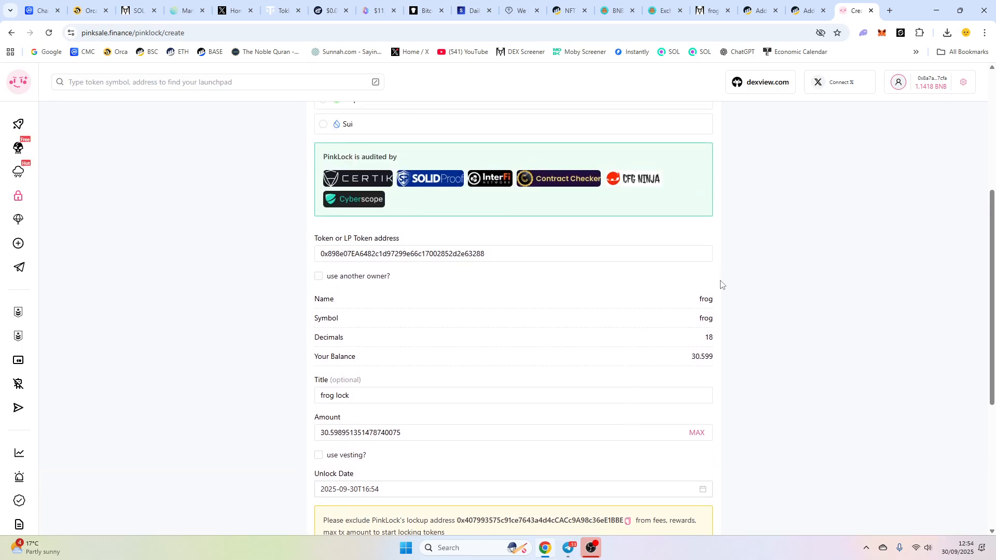
mouse_move(791, 311)
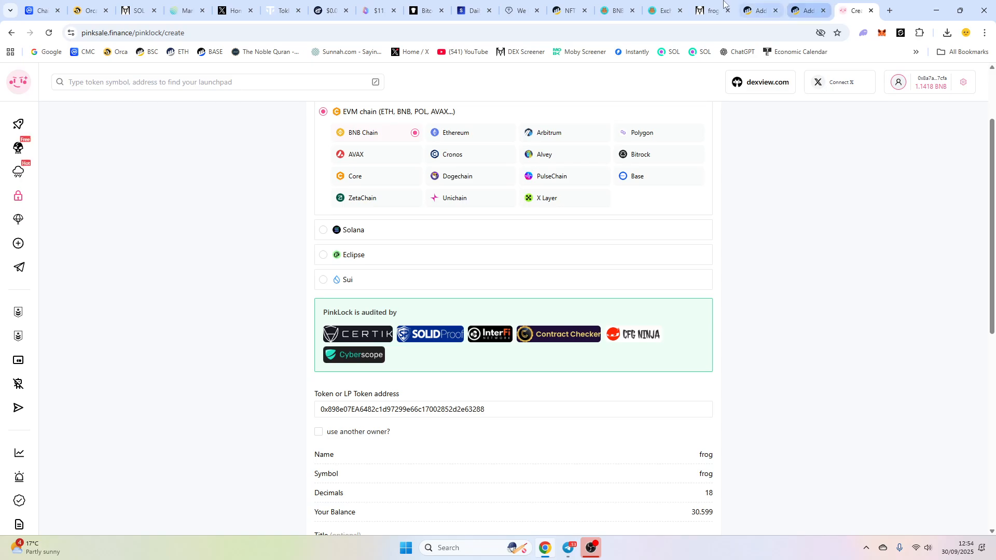
left_click(709, 11)
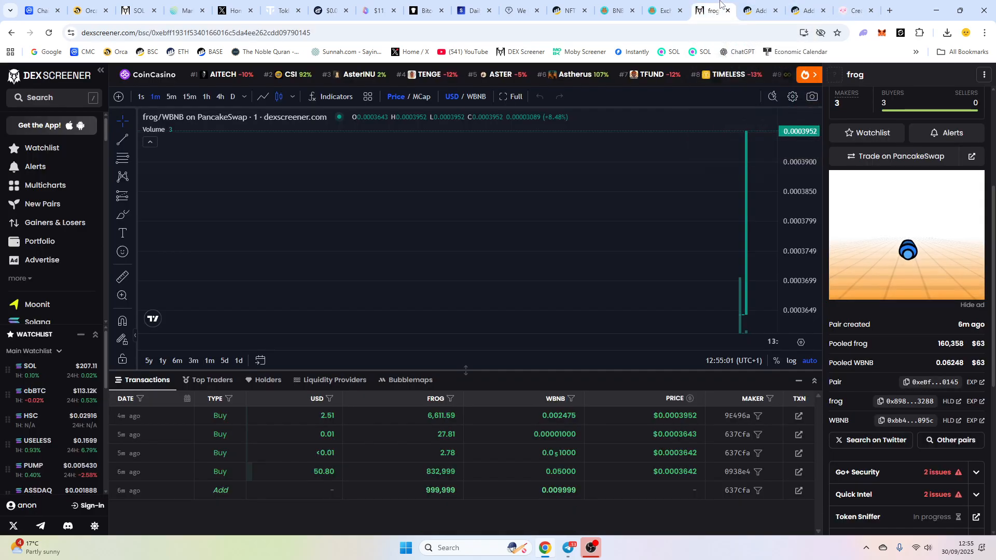